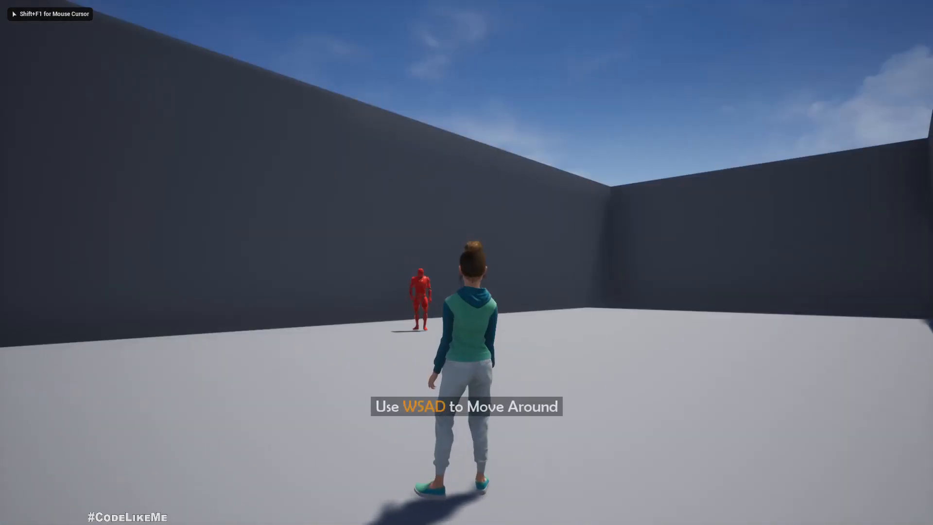
# Step: Regain editor control while the level plays and the NPC's behavior tree simulates
pyautogui.press('w')
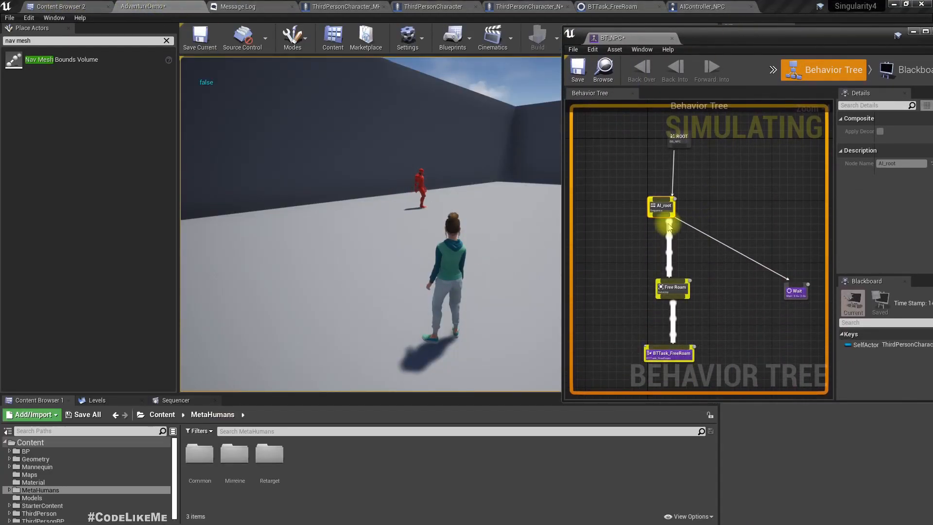
pyautogui.moveTo(732, 294)
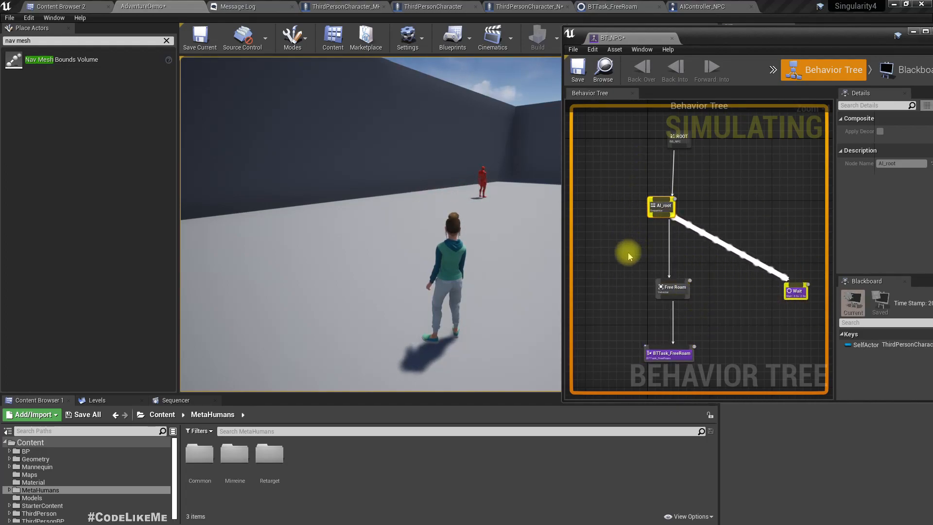
pyautogui.moveTo(702, 213)
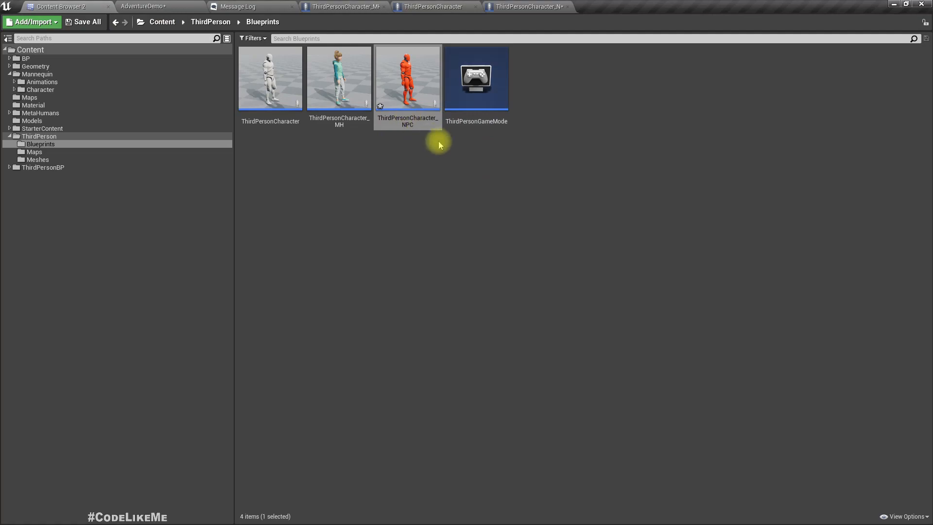
pyautogui.click(408, 78)
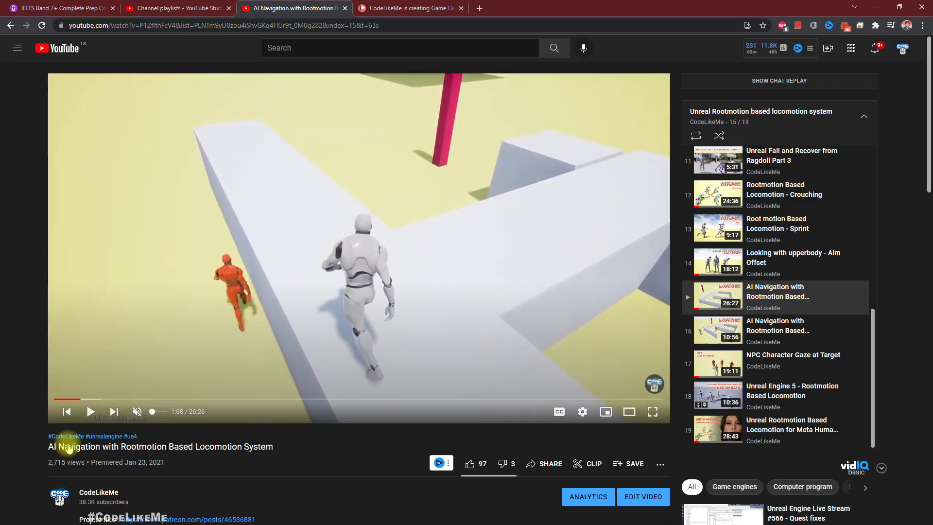
pyautogui.moveTo(217, 427)
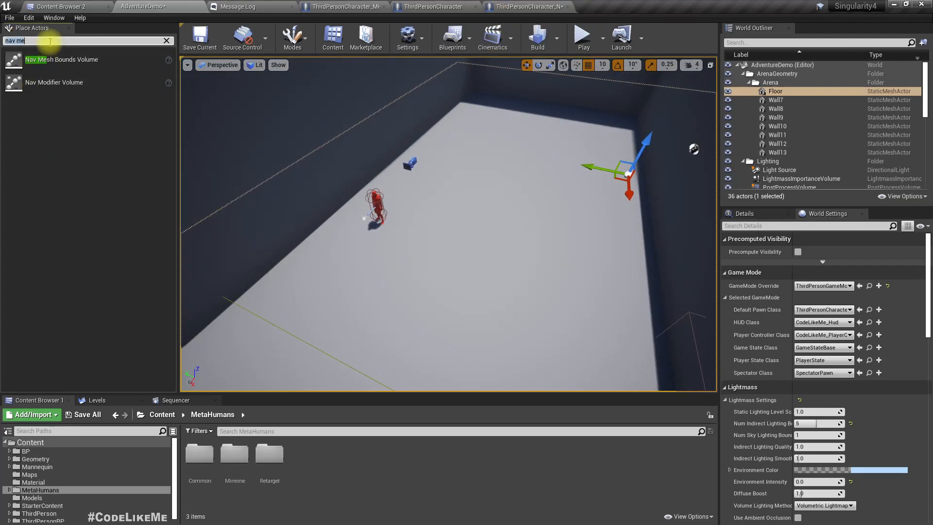
# Step: Search Place Actors for 'nav me' and place a Nav Mesh Bounds Volume over the arena floor
pyautogui.click(164, 41)
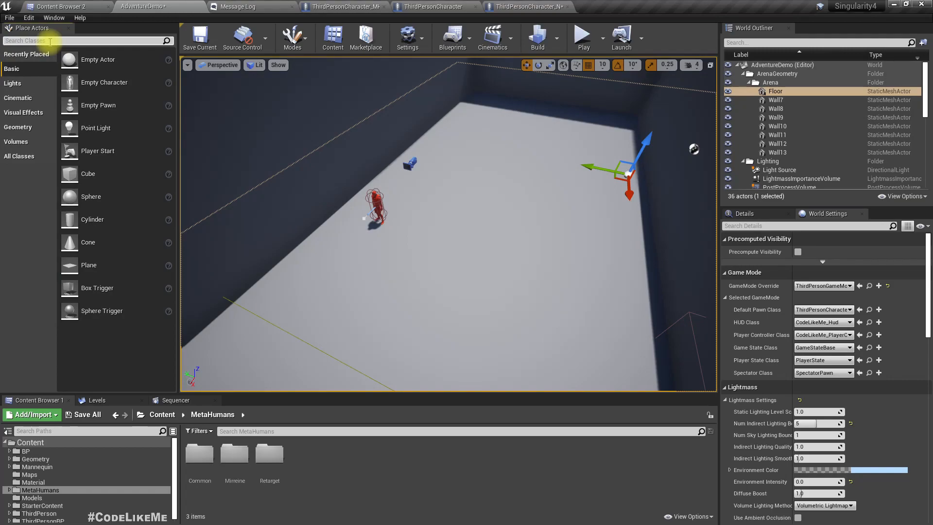
pyautogui.write('nav mesh')
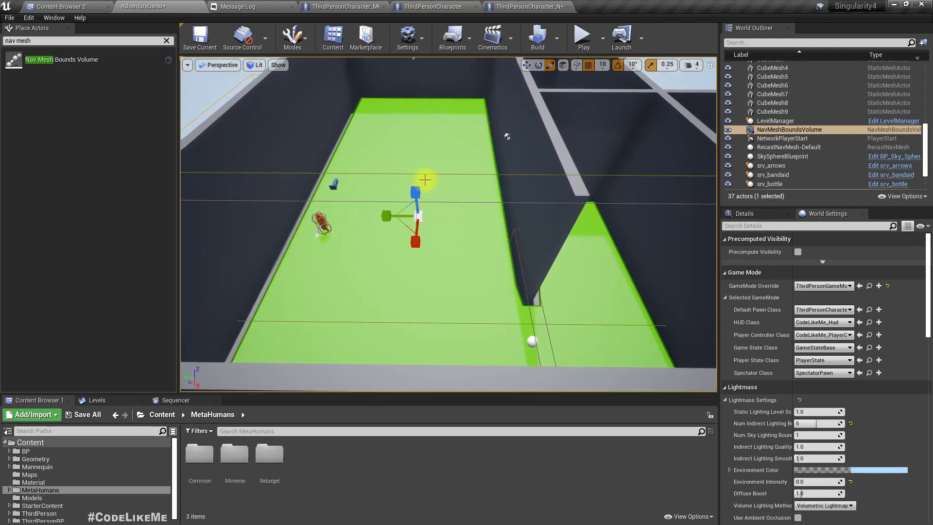
pyautogui.click(582, 34)
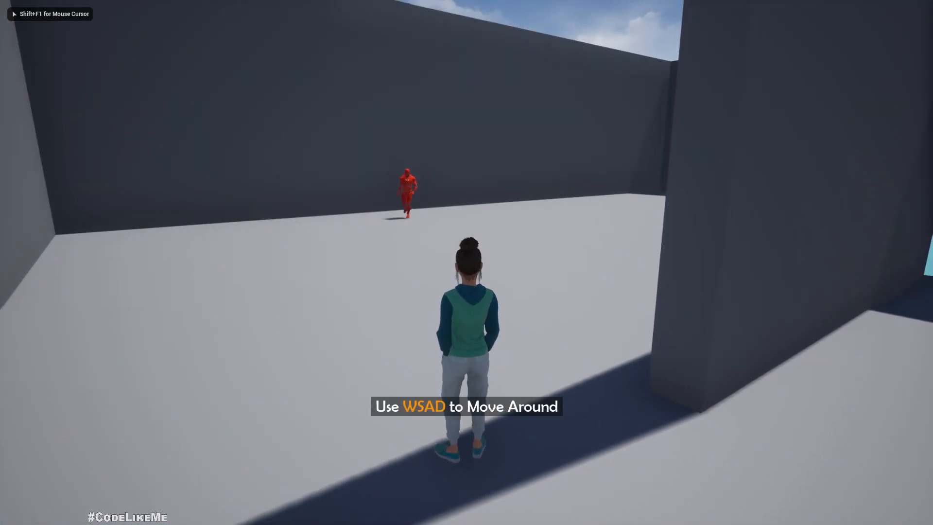
# Step: Stop the running game and return to editing the arena
pyautogui.press('w')
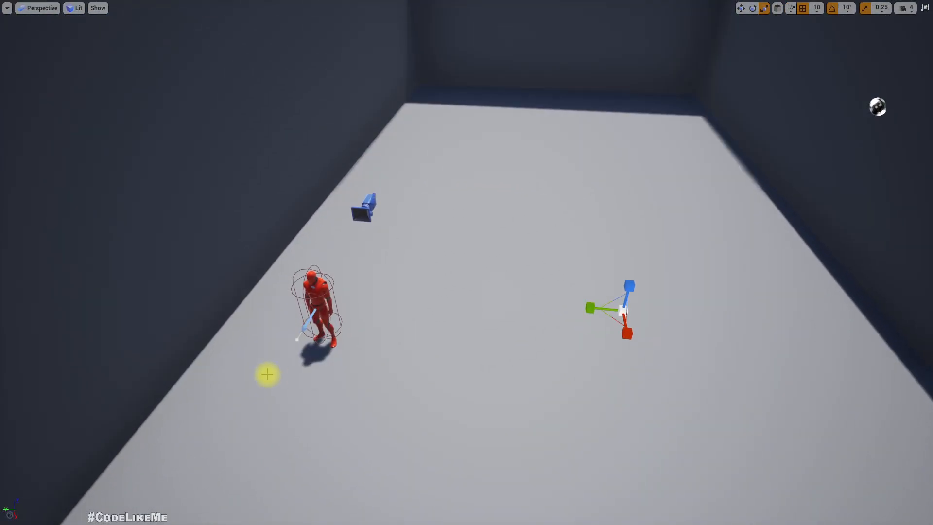
pyautogui.moveTo(415, 340)
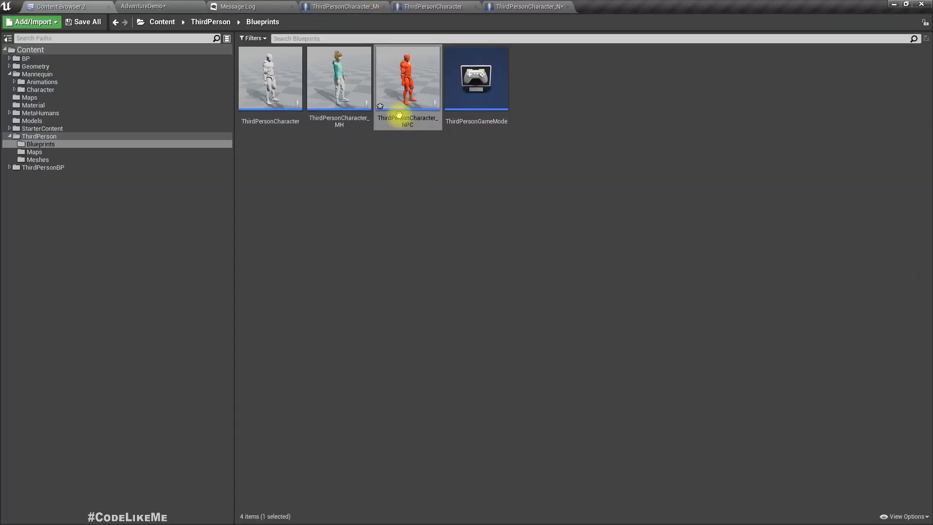
# Step: Remove the Follow Actor and Get Player Character nodes from ThirdPersonCharacter_NPC's Event Graph
pyautogui.doubleClick(408, 78)
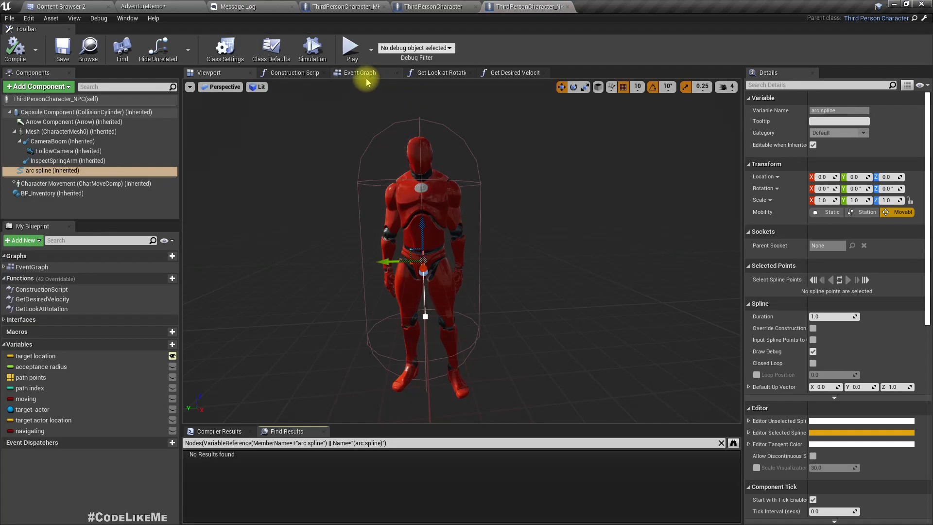
pyautogui.click(358, 72)
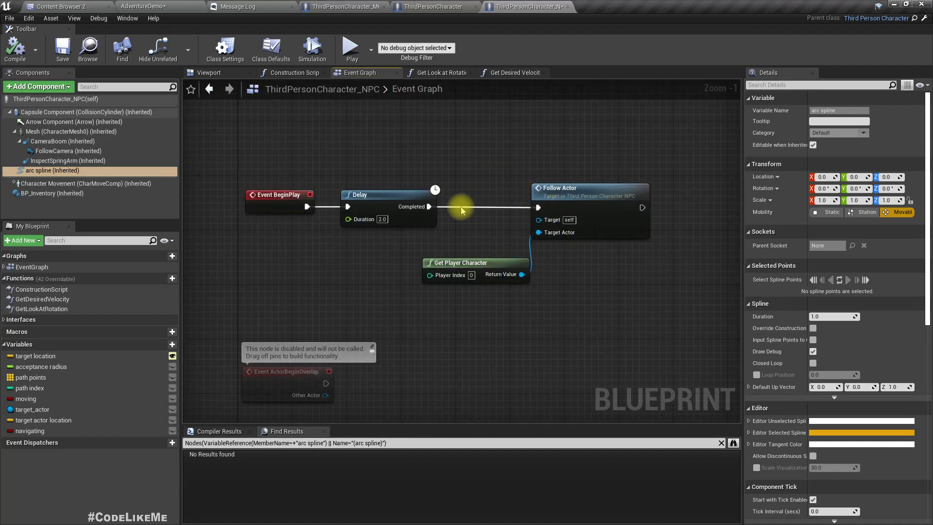
pyautogui.moveTo(461, 210)
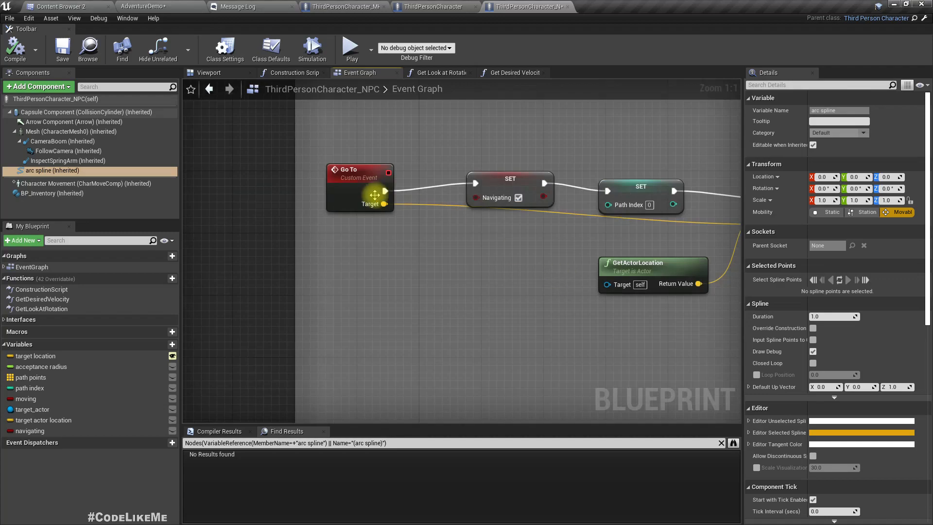
pyautogui.scroll(-3)
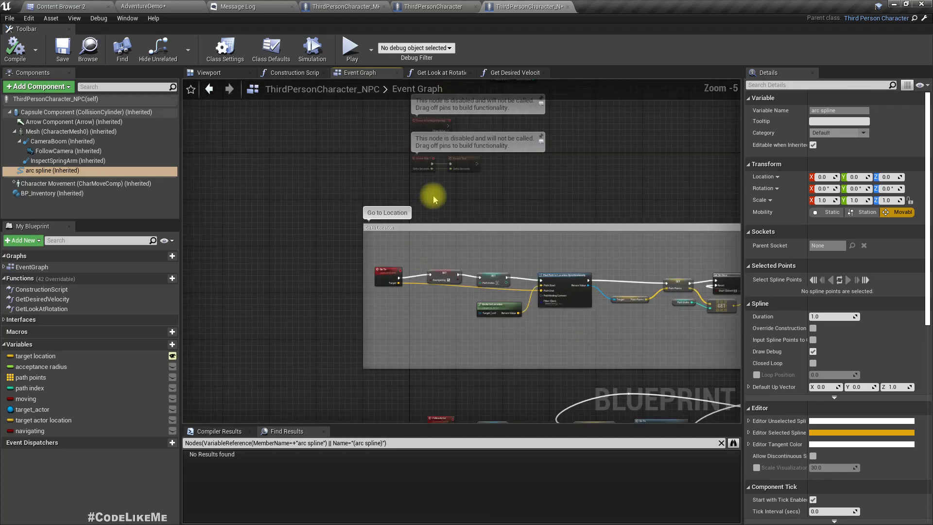
pyautogui.scroll(3)
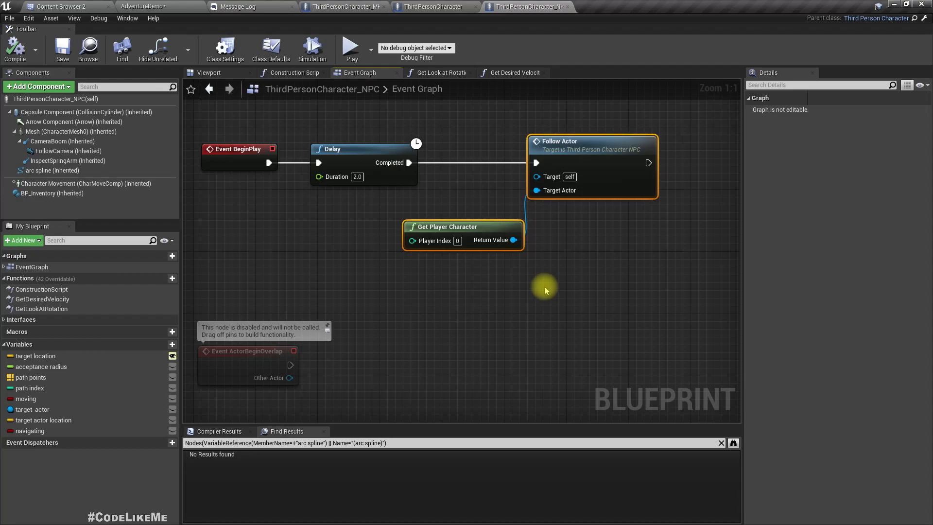
pyautogui.scroll(-3)
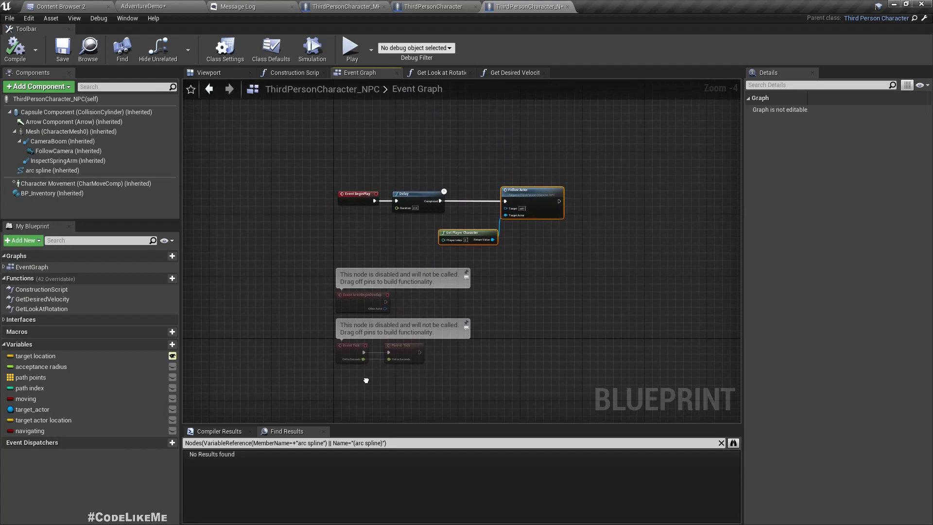
pyautogui.scroll(3)
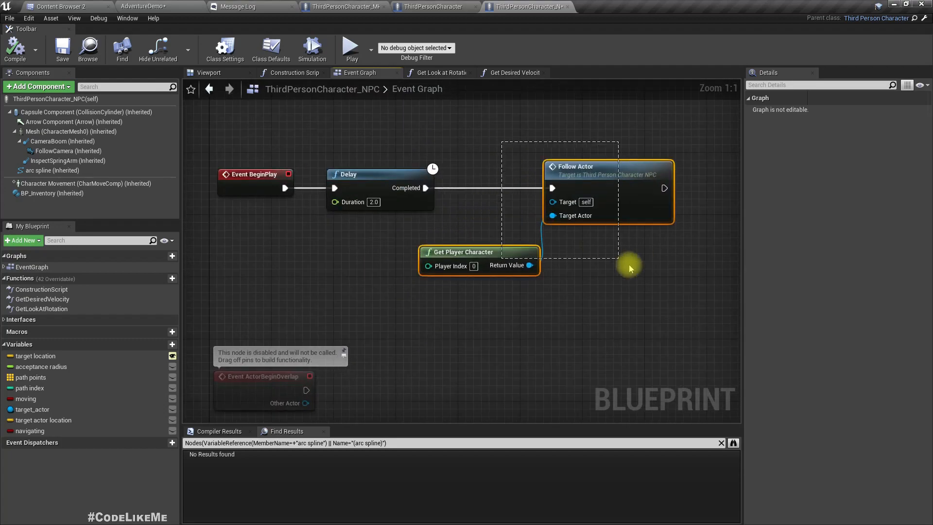
pyautogui.press('Delete')
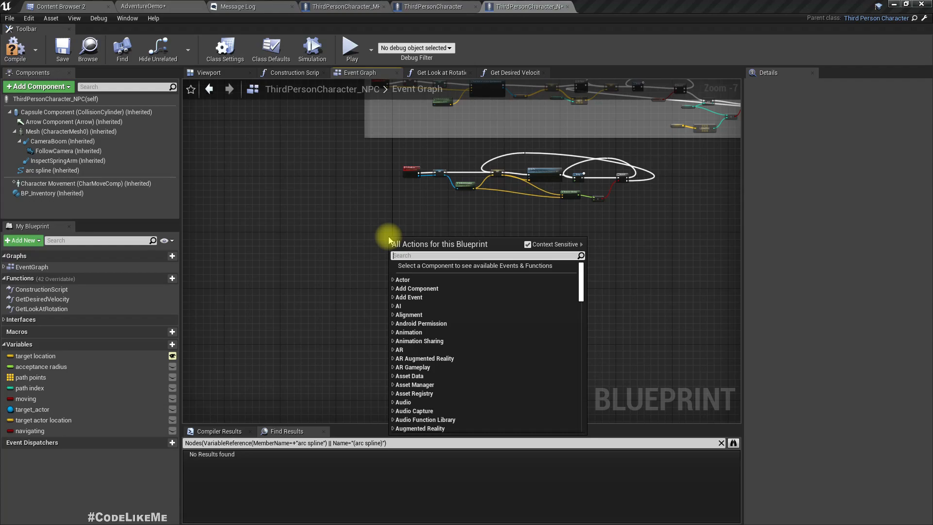
# Step: Add a custom event named Free Roam to the NPC's Event Graph
pyautogui.write('cust')
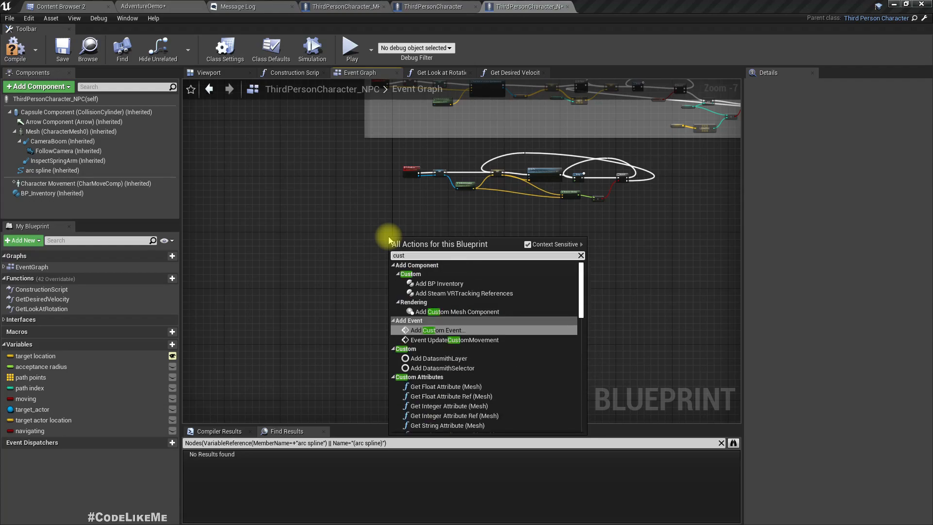
pyautogui.click(441, 330)
pyautogui.write('Free Roam')
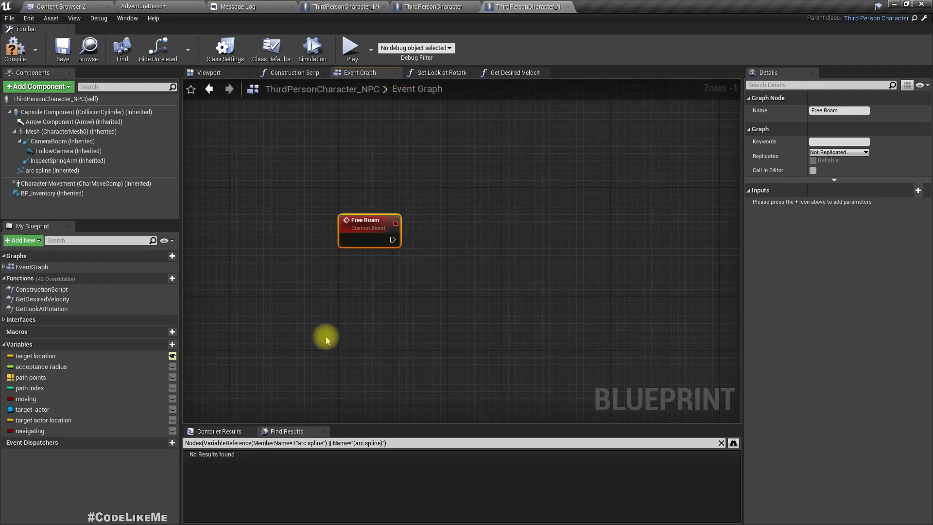
pyautogui.moveTo(436, 344)
pyautogui.write('get actor lo')
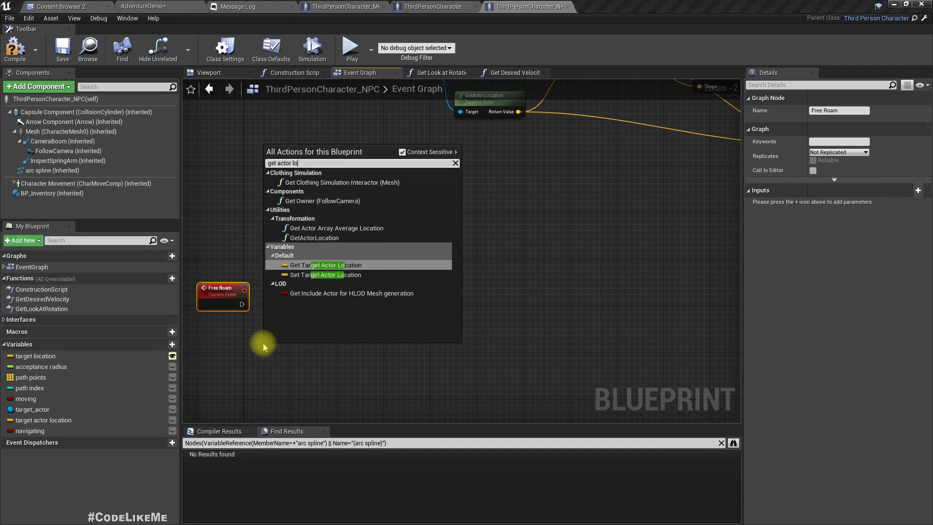
pyautogui.write('ca')
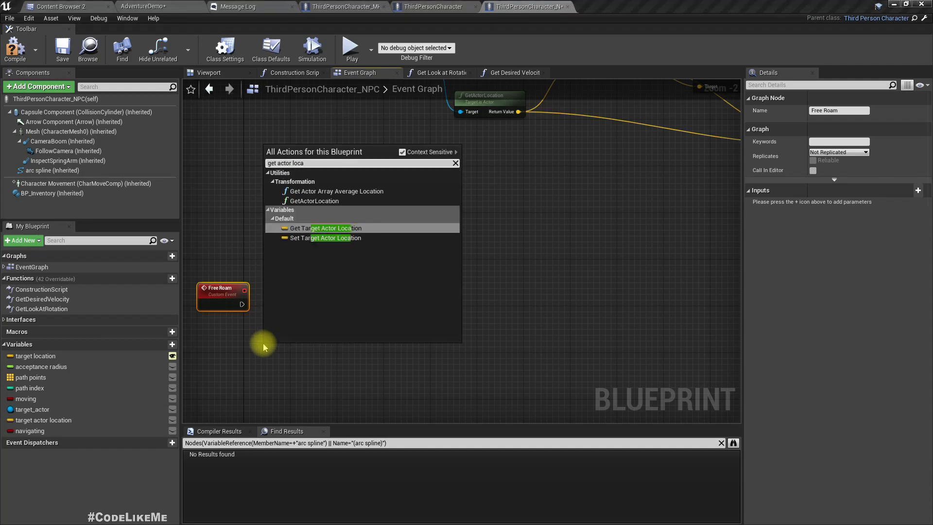
pyautogui.click(325, 228)
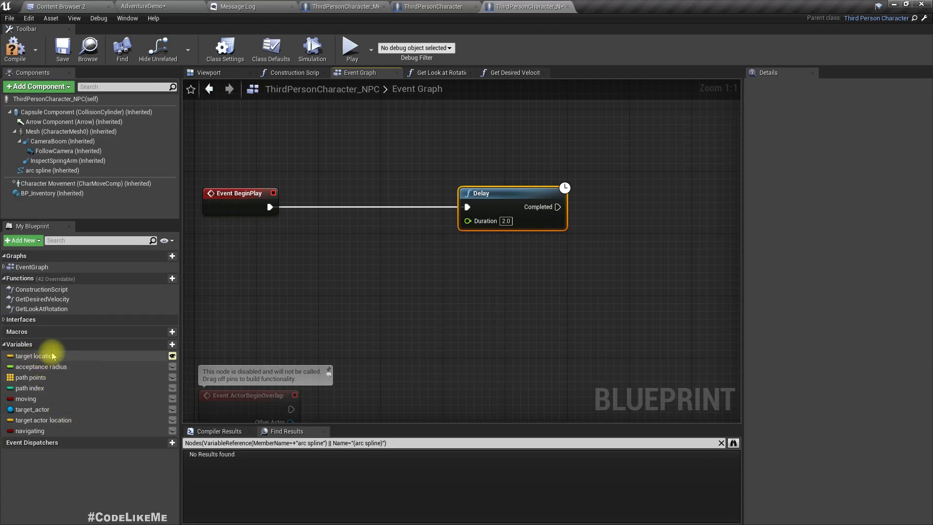
pyautogui.moveTo(253, 256)
pyautogui.write('get acto')
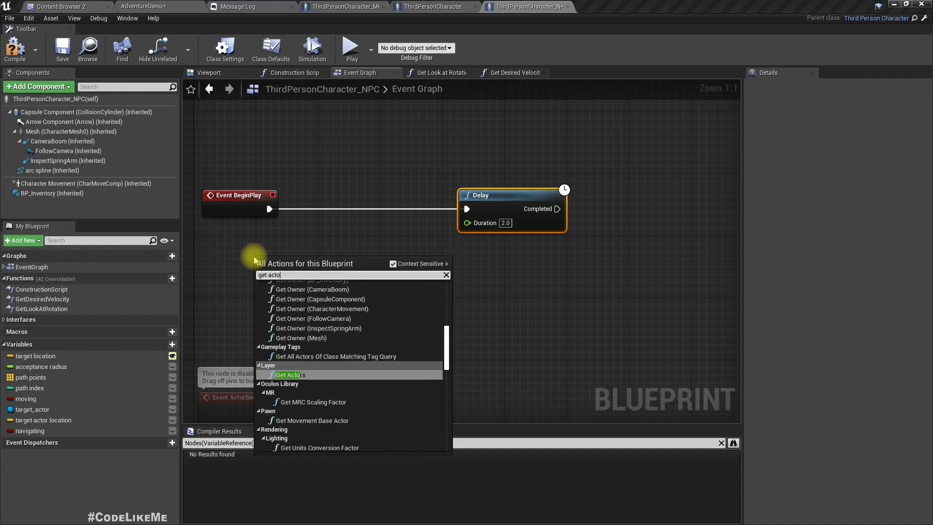
# Step: Promote GetActorLocation's return value to a variable named 'initial location'
pyautogui.write('r loca')
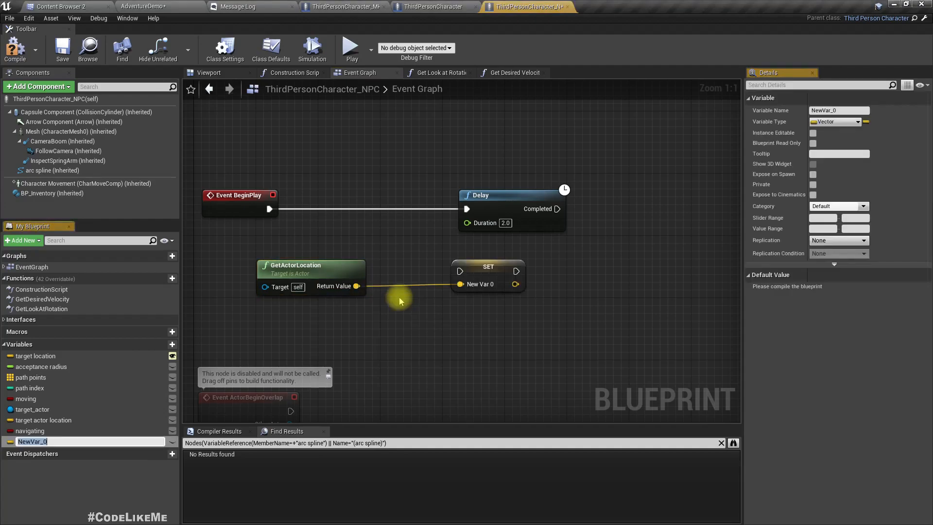
pyautogui.write('initial location')
pyautogui.write('get random')
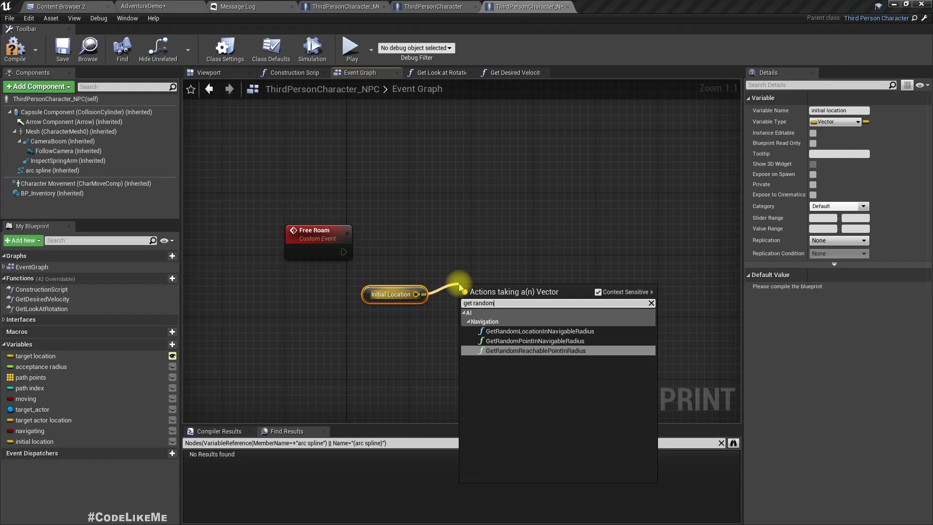
# Step: Add GetRandomReachablePointInRadius from Initial Location with radius 2000 for Free Roam
pyautogui.click(536, 350)
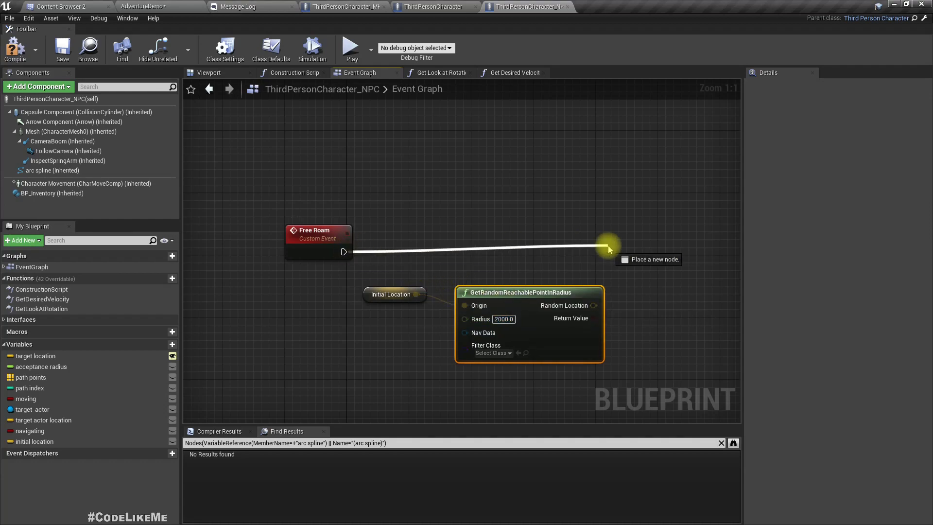
pyautogui.click(610, 247)
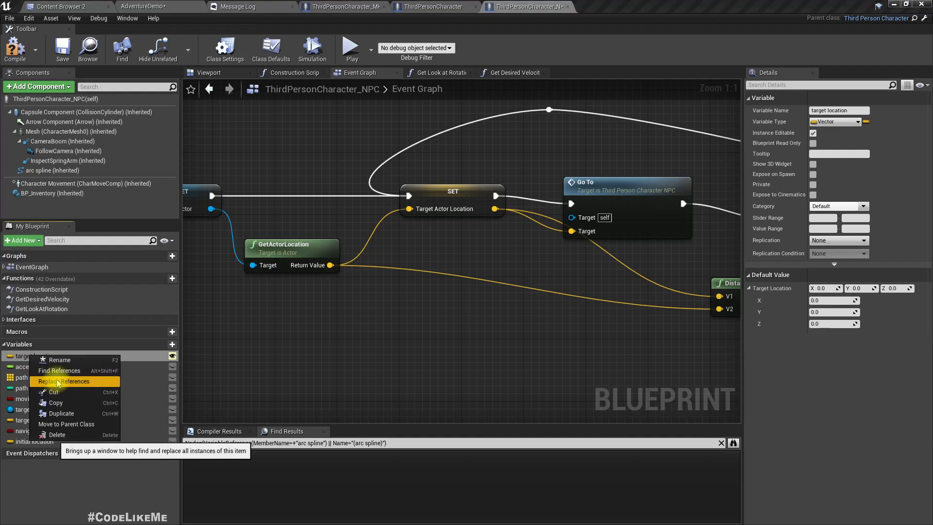
# Step: Have Free Roam call Go To with the random reachable location as its target
pyautogui.click(59, 370)
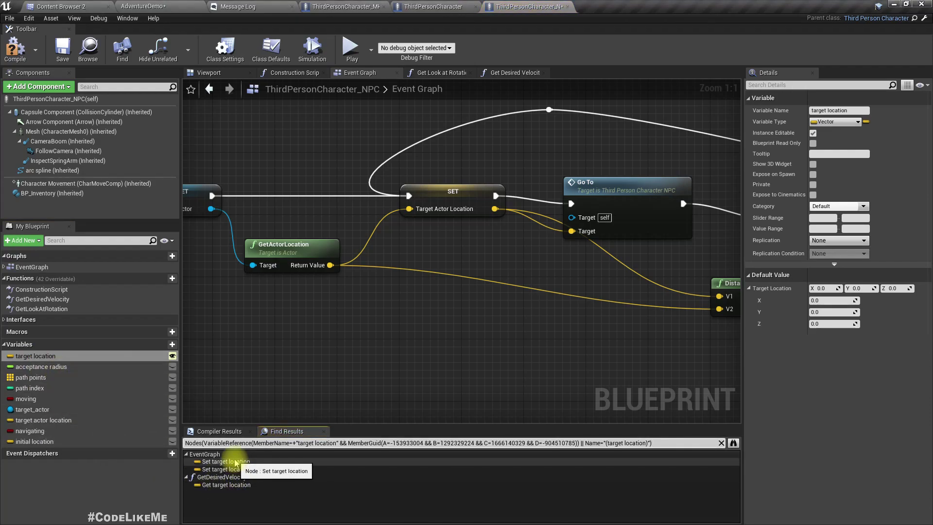
pyautogui.scroll(-3)
pyautogui.write('go')
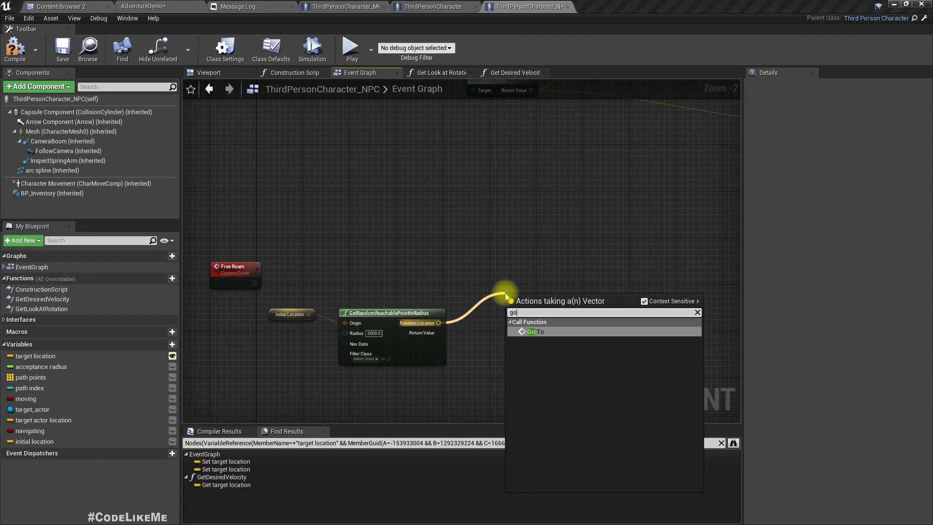
pyautogui.click(535, 331)
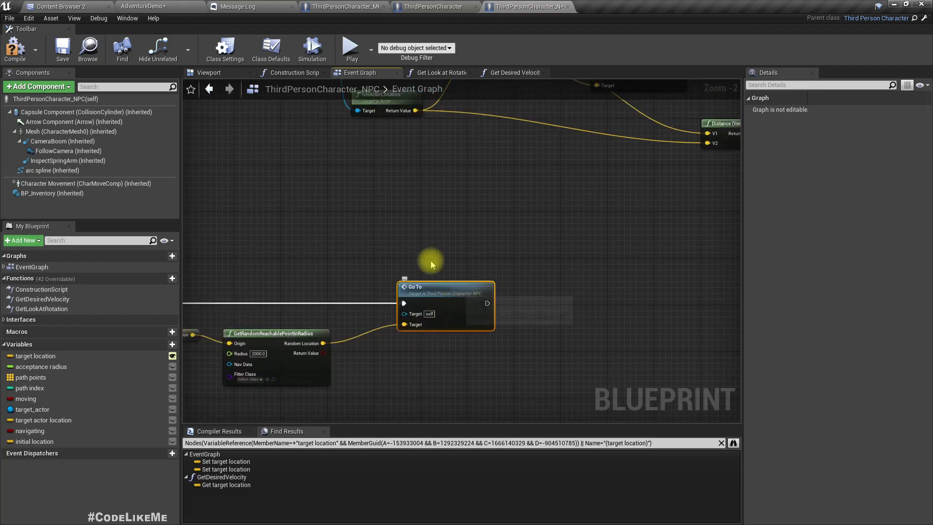
pyautogui.scroll(-3)
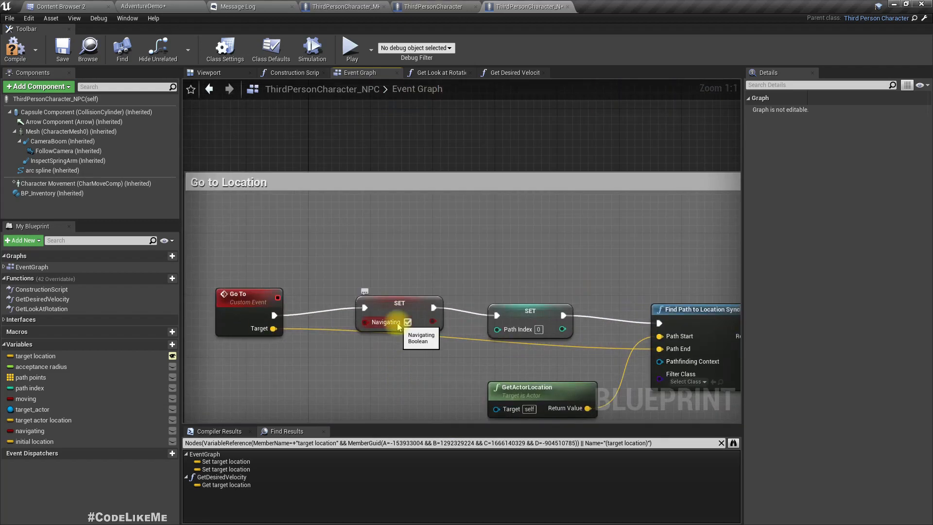
pyautogui.moveTo(440, 307)
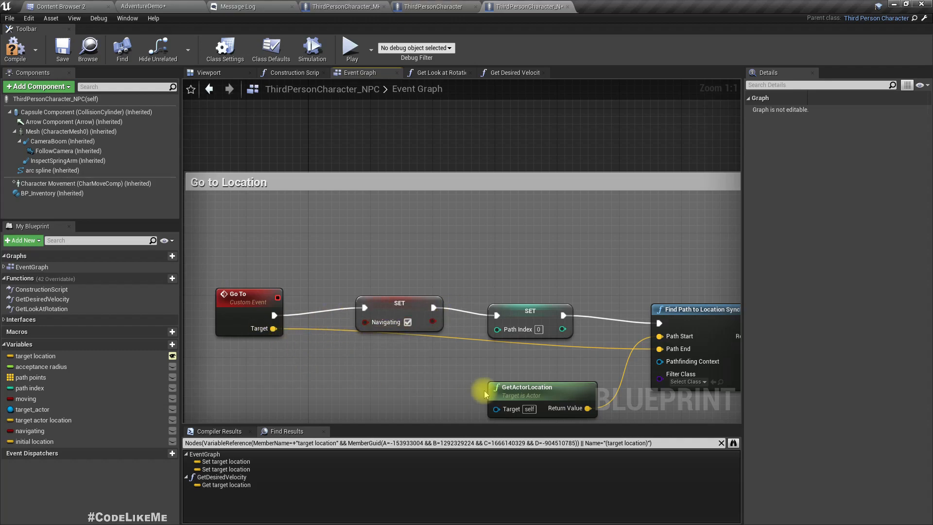
pyautogui.scroll(-3)
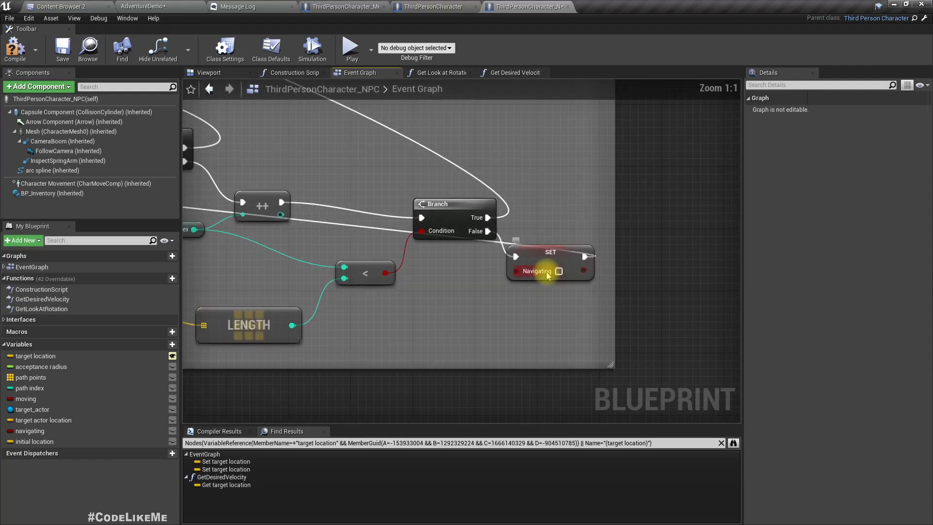
pyautogui.moveTo(505, 304)
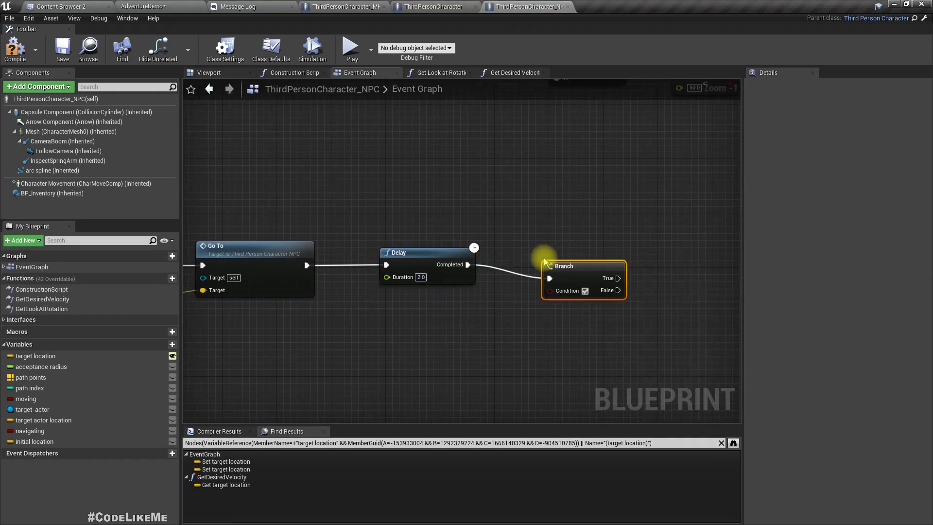
# Step: Feed Go To into a 2-second Delay and a Branch on Navigating
pyautogui.click(30, 430)
pyautogui.write('free')
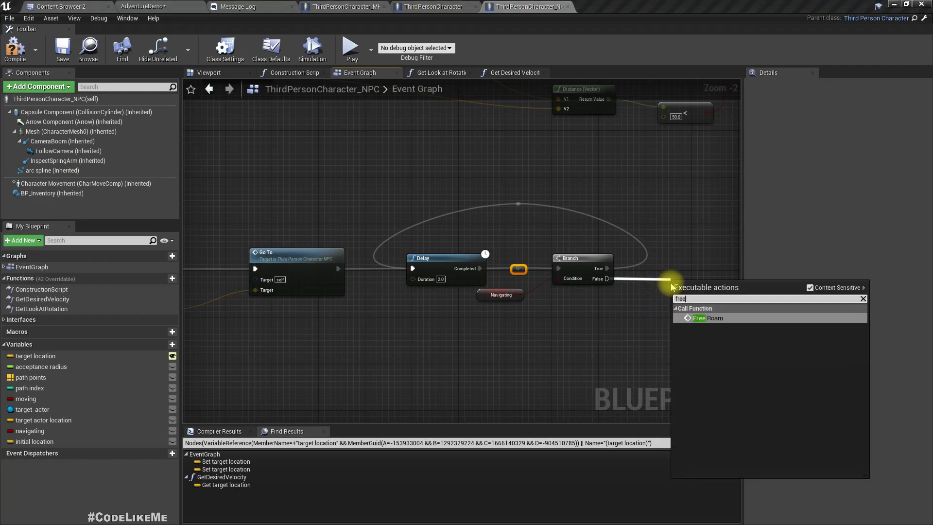
# Step: Call Free Roam from the Branch's False pin so roaming repeats
pyautogui.click(709, 318)
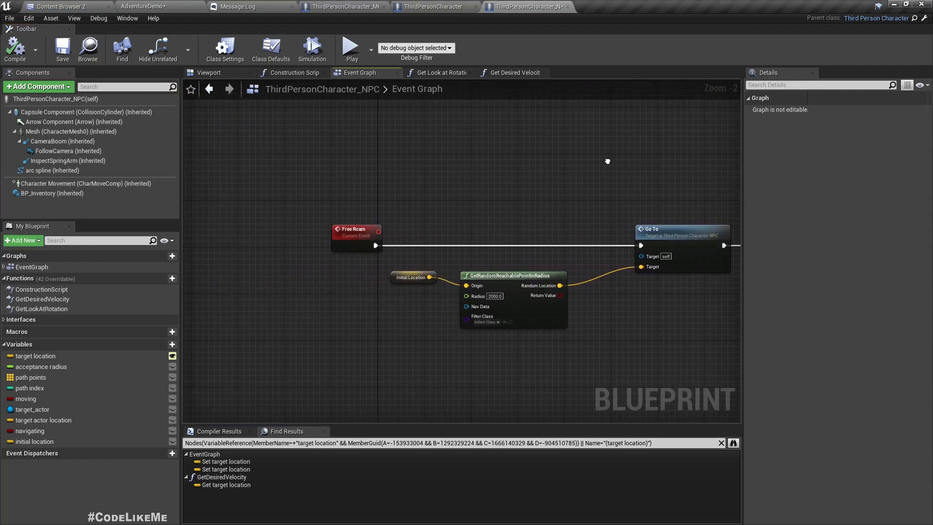
pyautogui.scroll(-3)
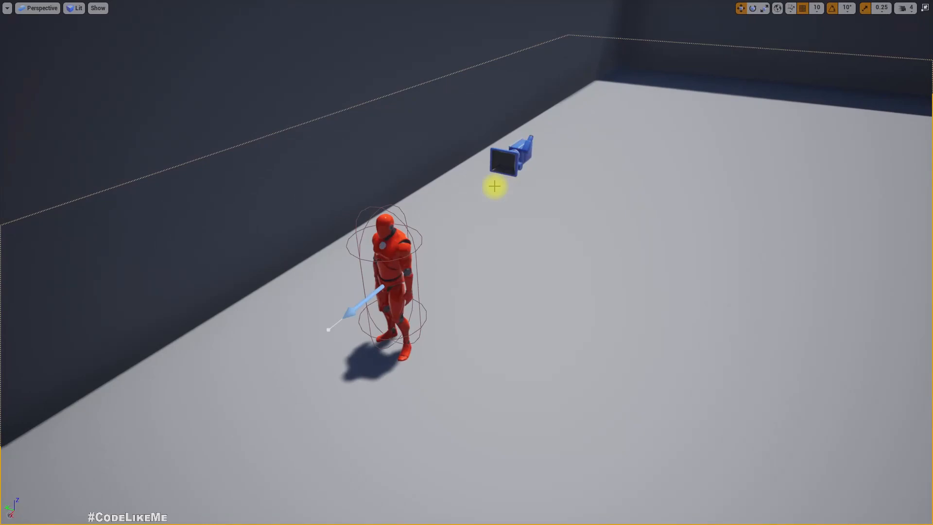
pyautogui.moveTo(495, 215)
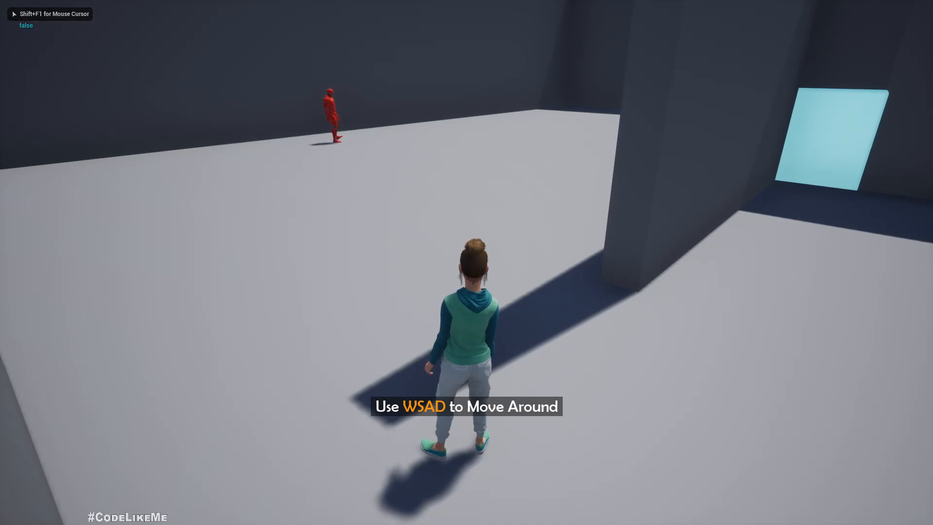
# Step: End the play test and browse to the ThirdPerson Blueprints folder holding the AI folder
pyautogui.press('w')
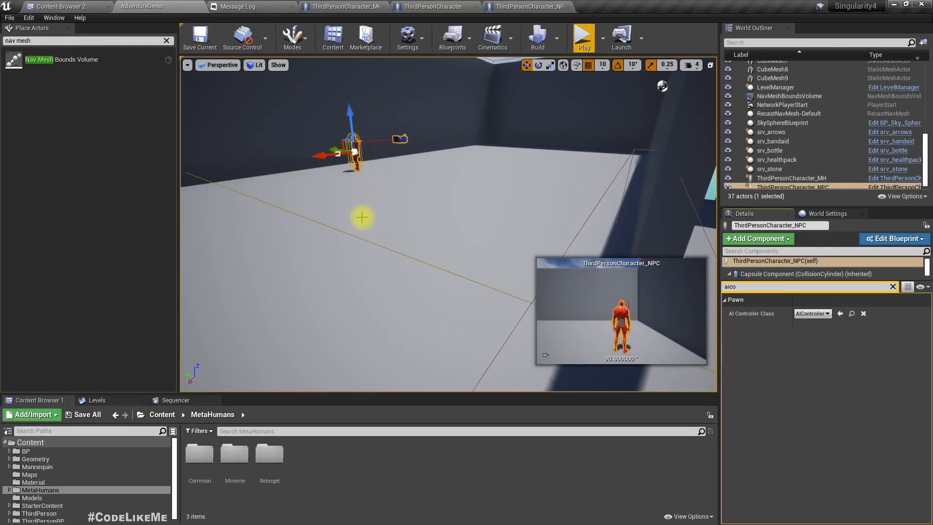
pyautogui.click(776, 91)
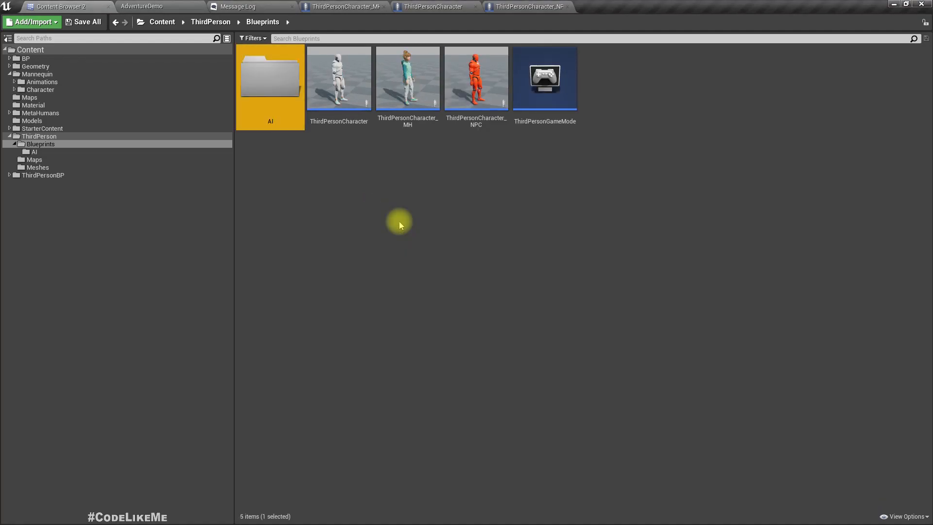
# Step: Create a Behavior Tree asset named BT_NPC in the AI folder and open it in the editor
pyautogui.doubleClick(270, 77)
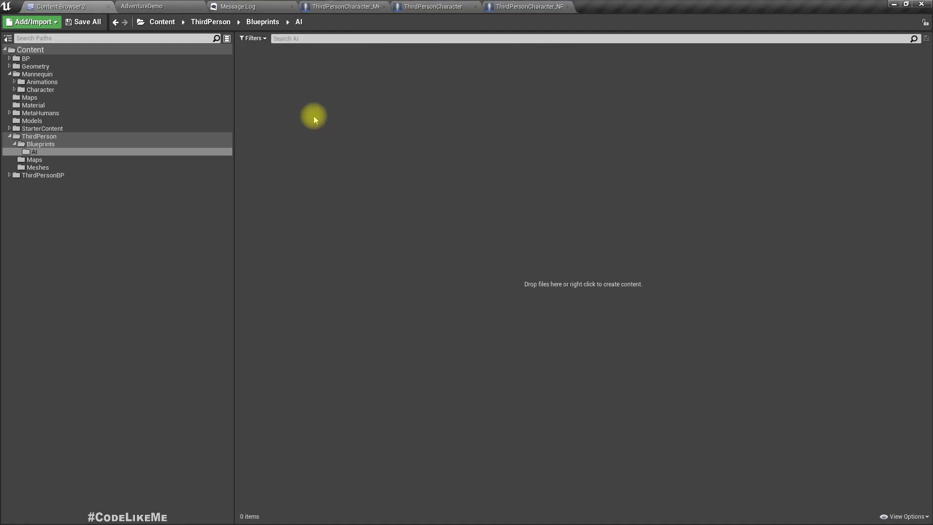
pyautogui.rightClick(315, 116)
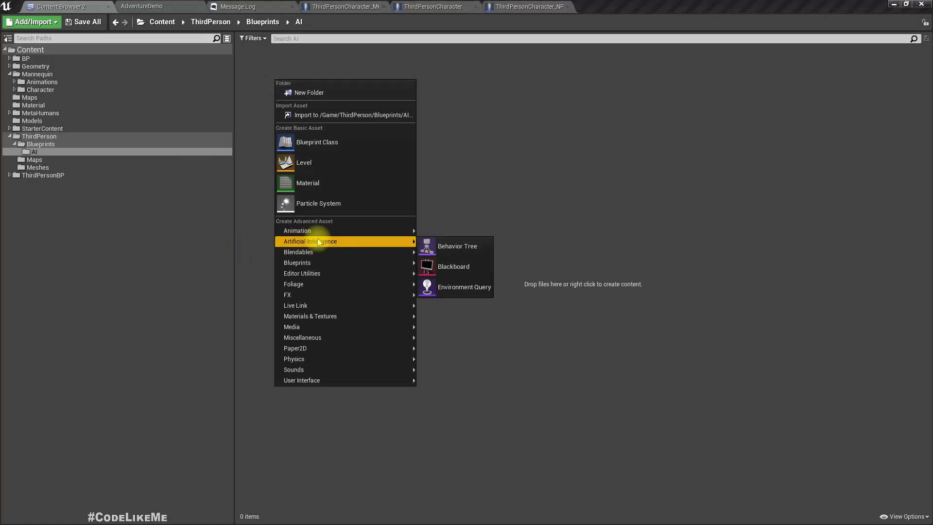
pyautogui.click(457, 246)
pyautogui.write('BT_')
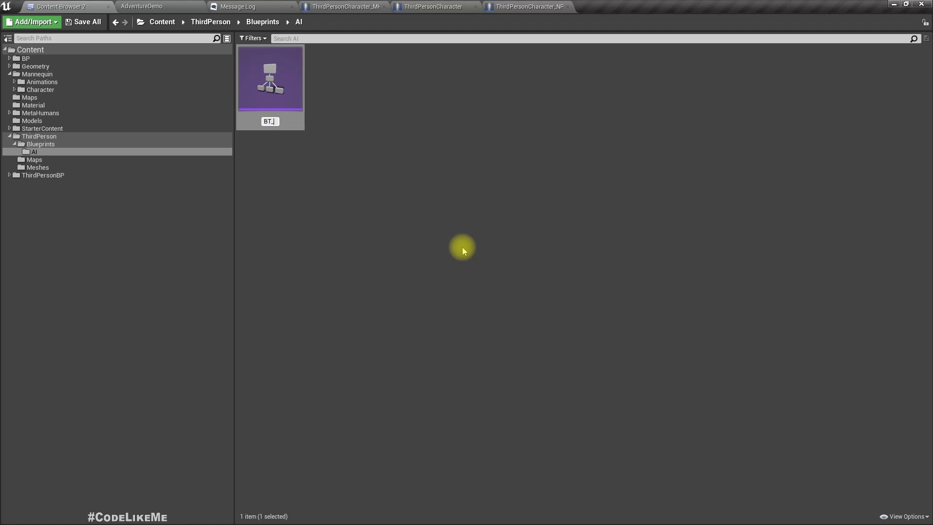
pyautogui.doubleClick(270, 78)
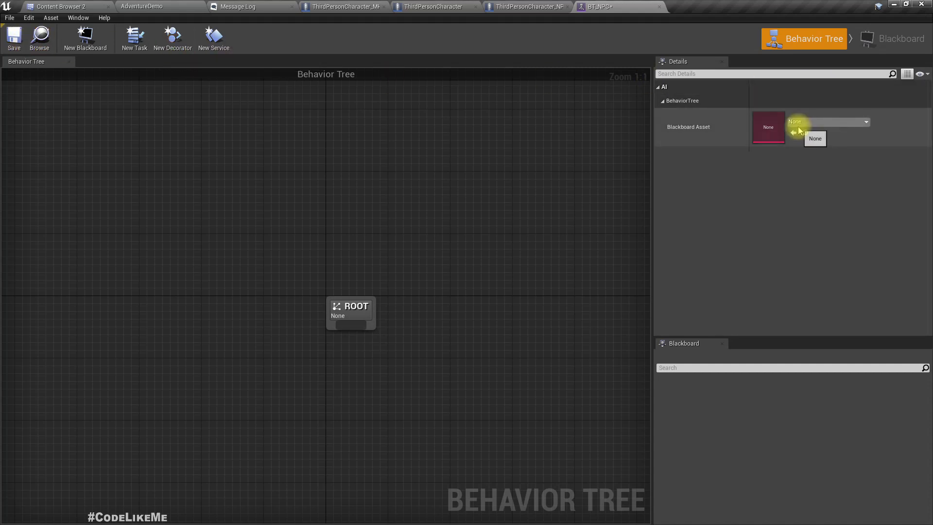
# Step: Start Create New Blackboard from the Blackboard Asset dropdown, cancel the save, and return to the Content Browser
pyautogui.click(867, 122)
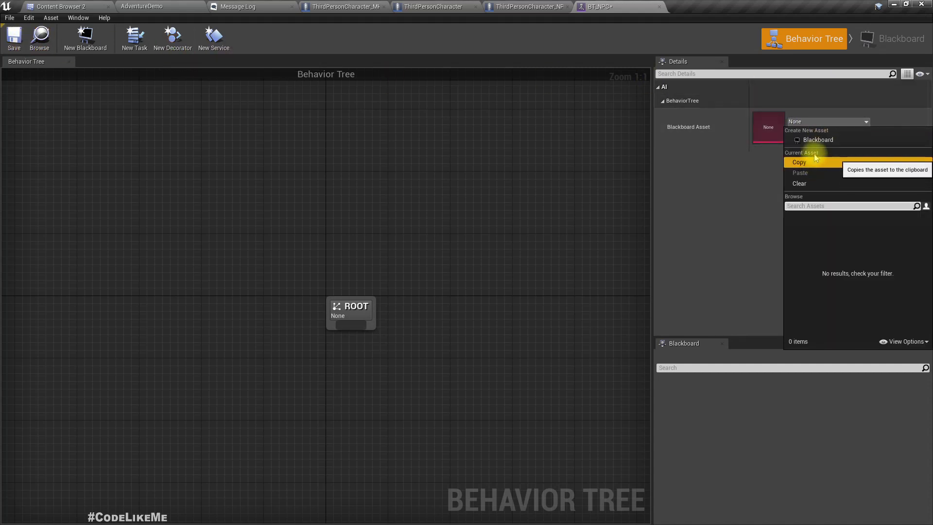
pyautogui.click(819, 139)
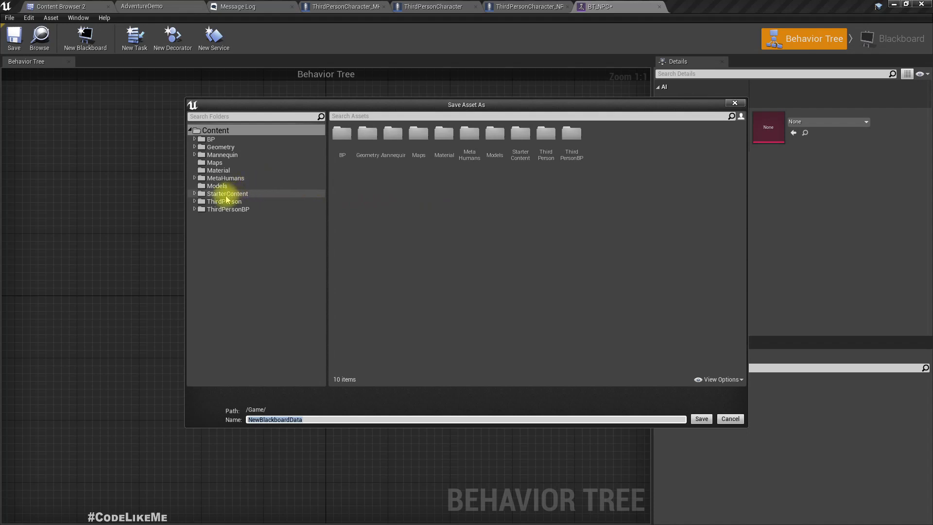
pyautogui.moveTo(227, 194)
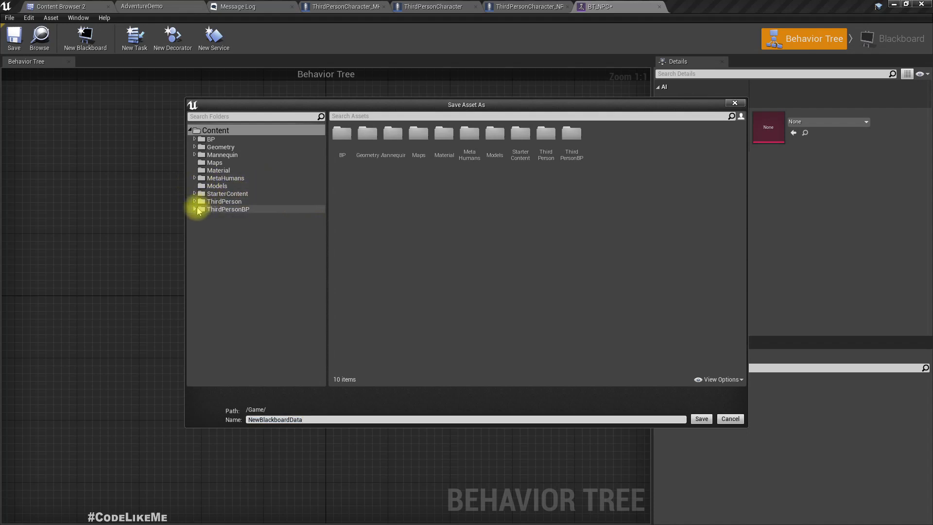
pyautogui.click(225, 217)
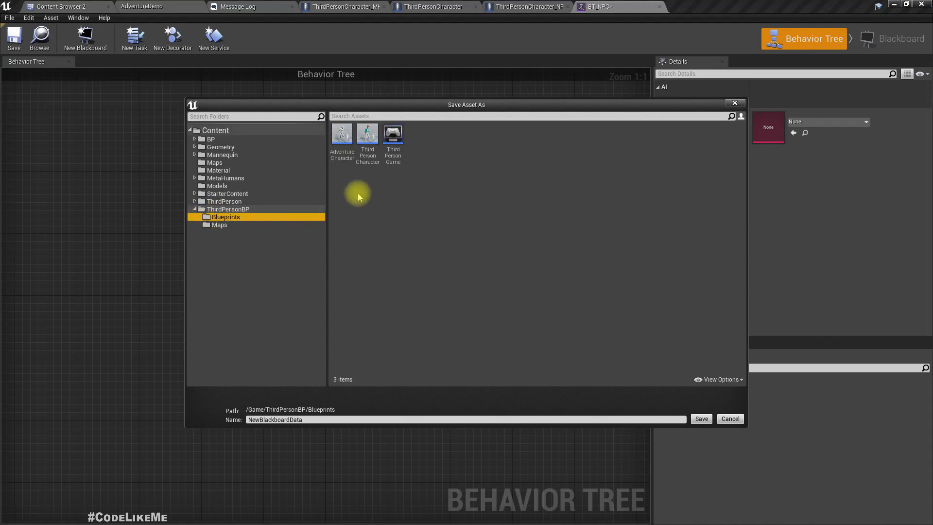
pyautogui.moveTo(225, 201)
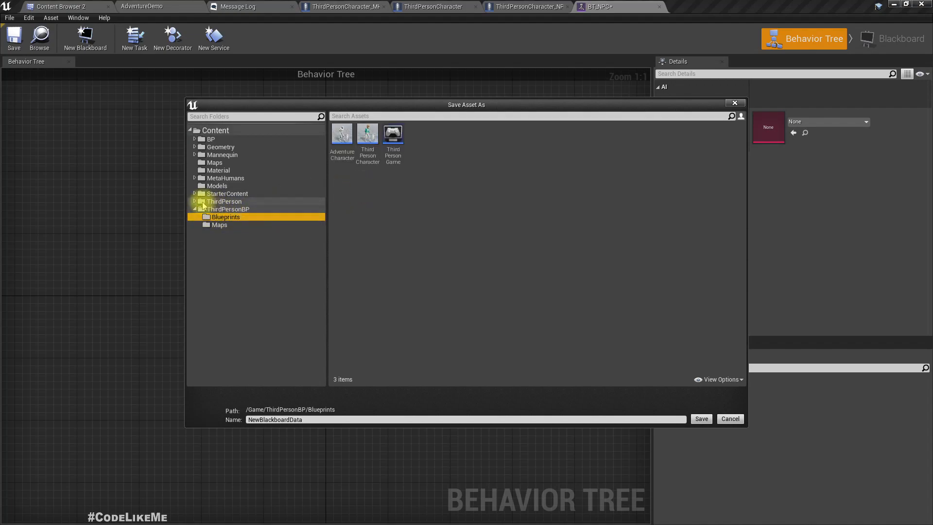
pyautogui.click(730, 419)
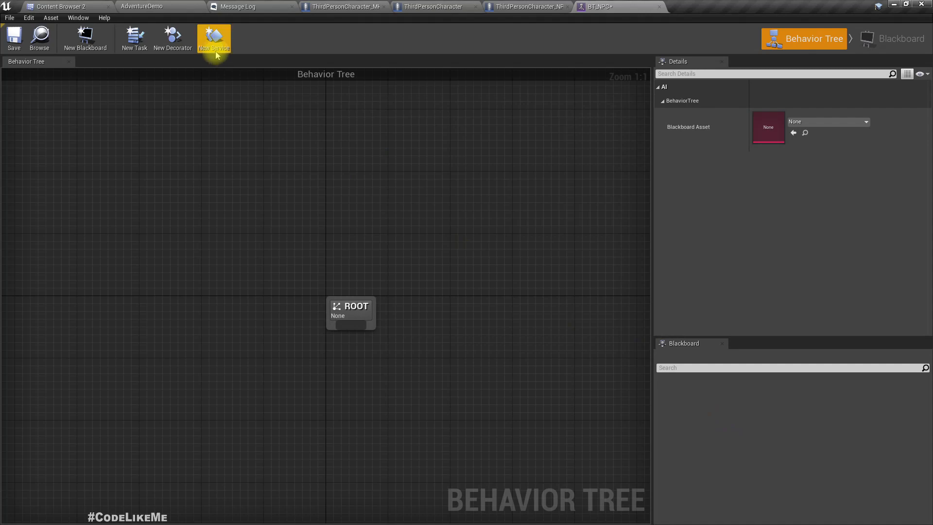
pyautogui.click(61, 6)
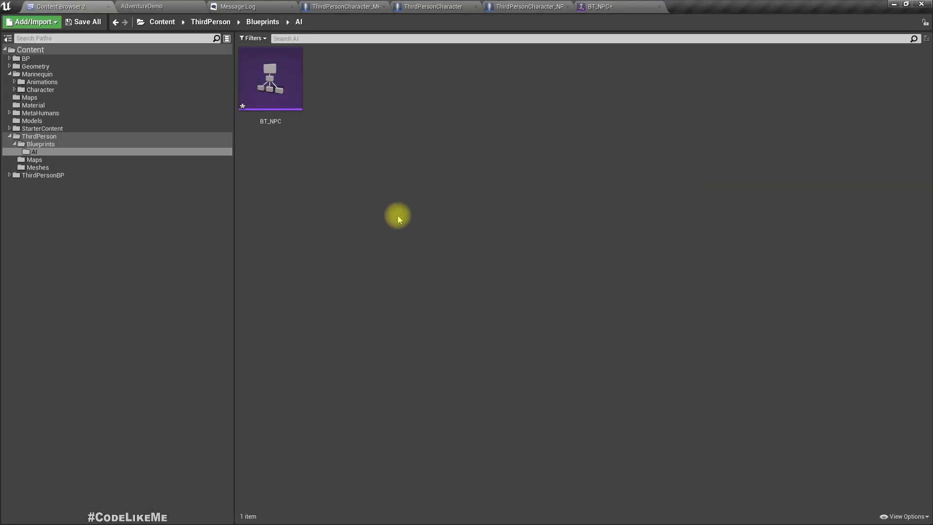
# Step: Create a Blackboard asset named BB_NPC in the AI folder
pyautogui.rightClick(399, 219)
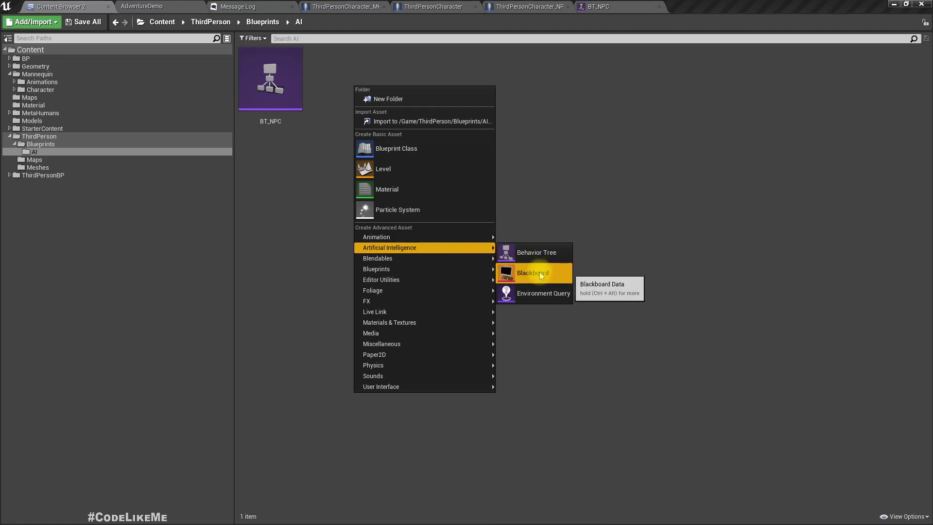
pyautogui.click(532, 273)
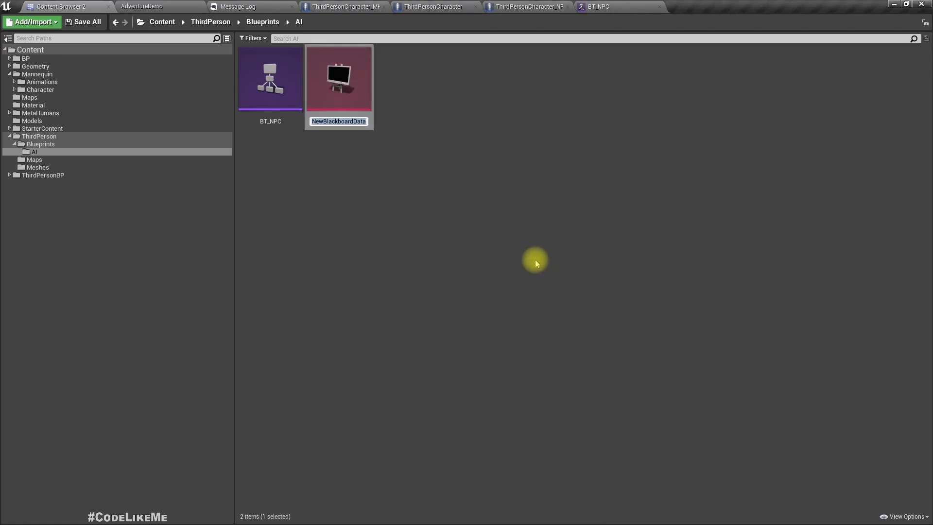
pyautogui.write('BB_NPC')
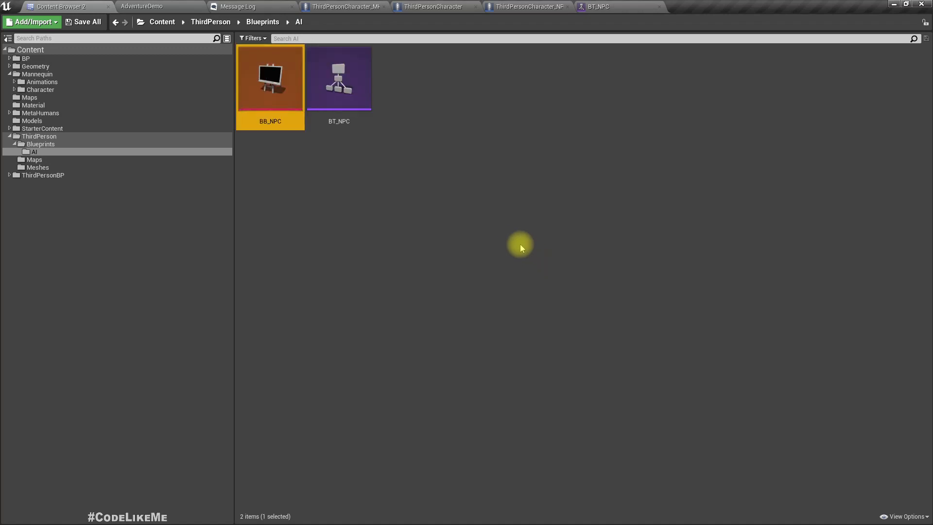
# Step: Assign BB_NPC as BT_NPC's Blackboard Asset and check the Blackboard and Behavior Tree modes
pyautogui.doubleClick(339, 77)
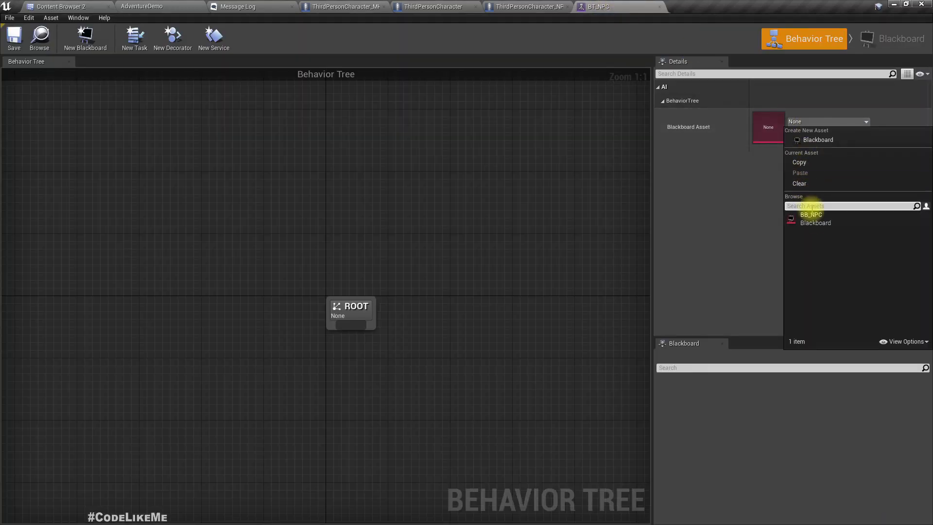
pyautogui.click(811, 215)
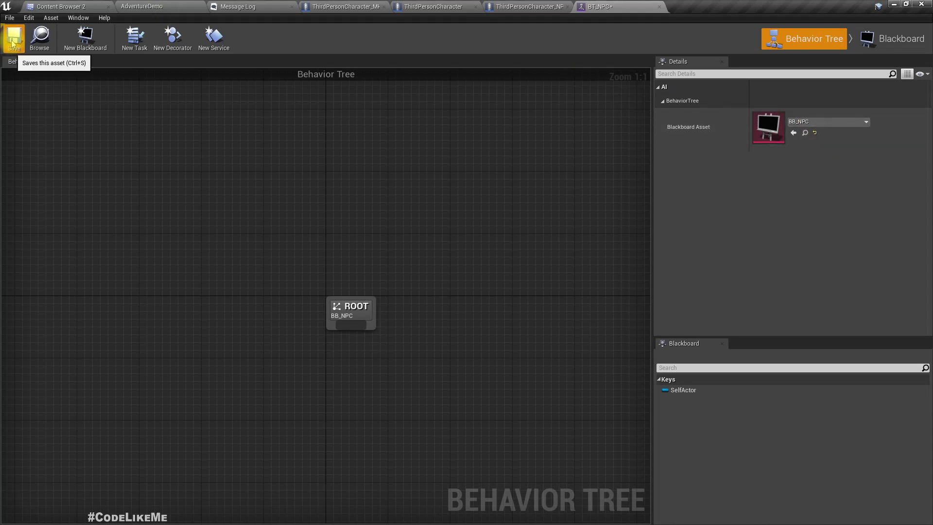
pyautogui.click(904, 38)
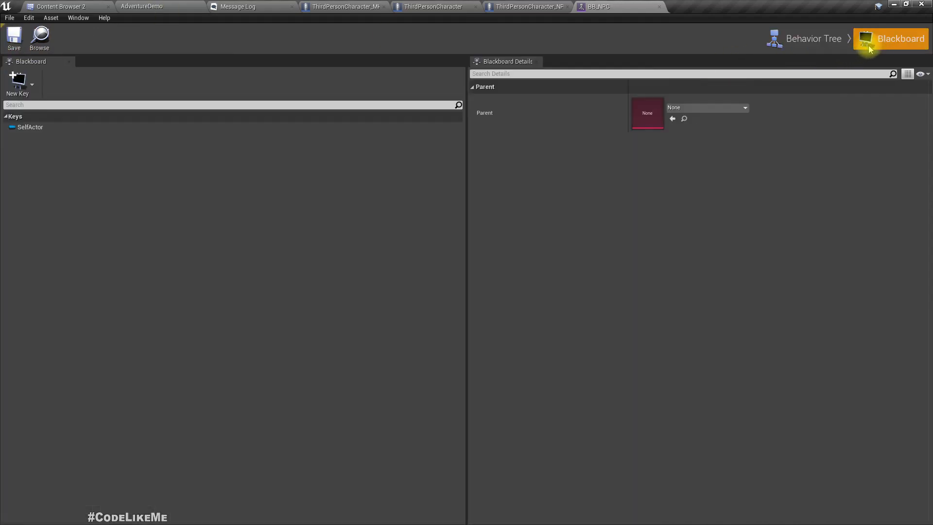
pyautogui.click(814, 37)
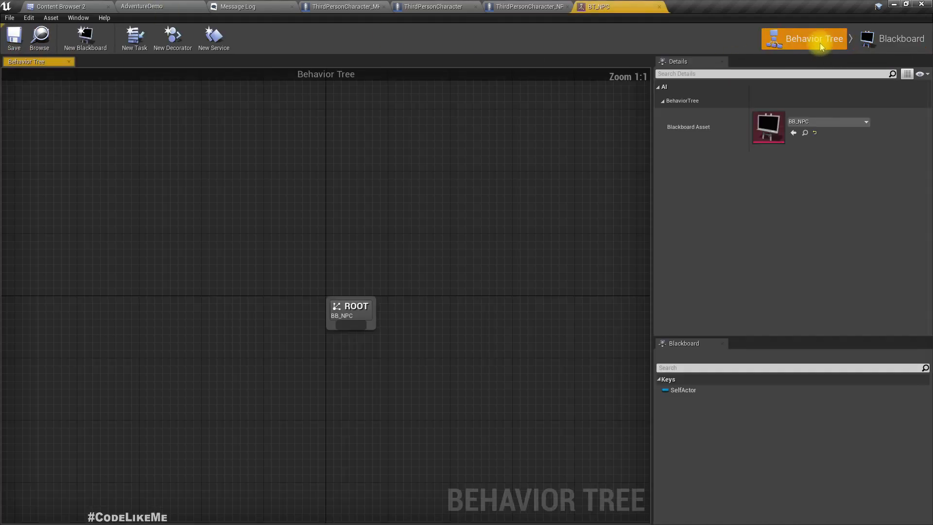
pyautogui.moveTo(751, 72)
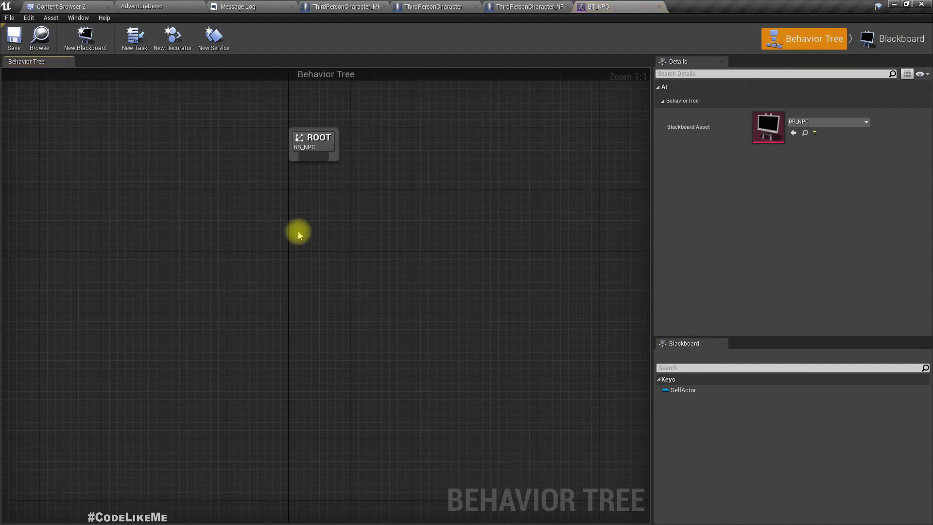
pyautogui.moveTo(325, 166)
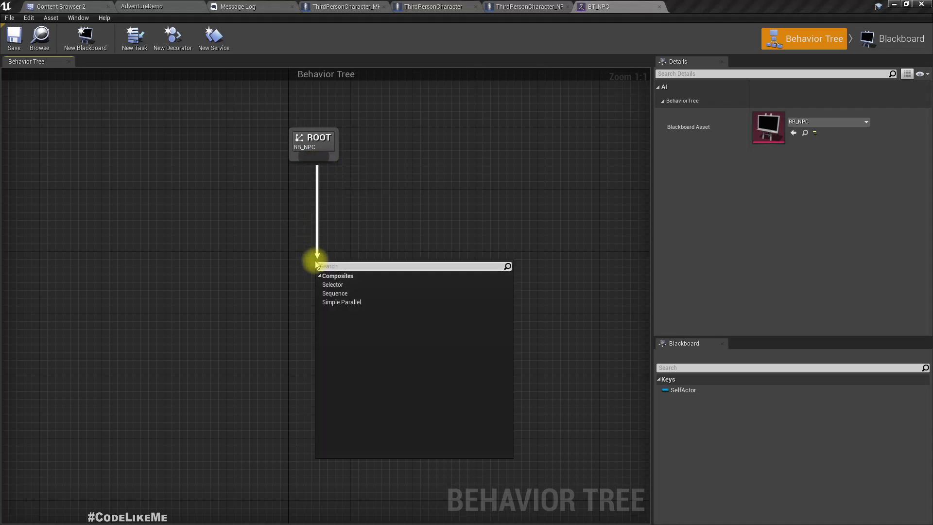
# Step: Add a Selector under ROOT and set its Node Name to AI_Root
pyautogui.click(332, 285)
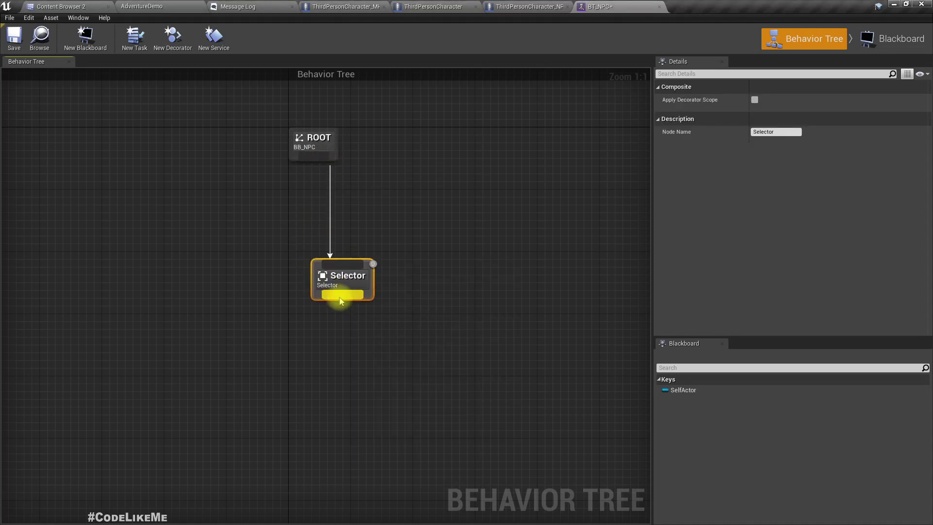
pyautogui.click(658, 118)
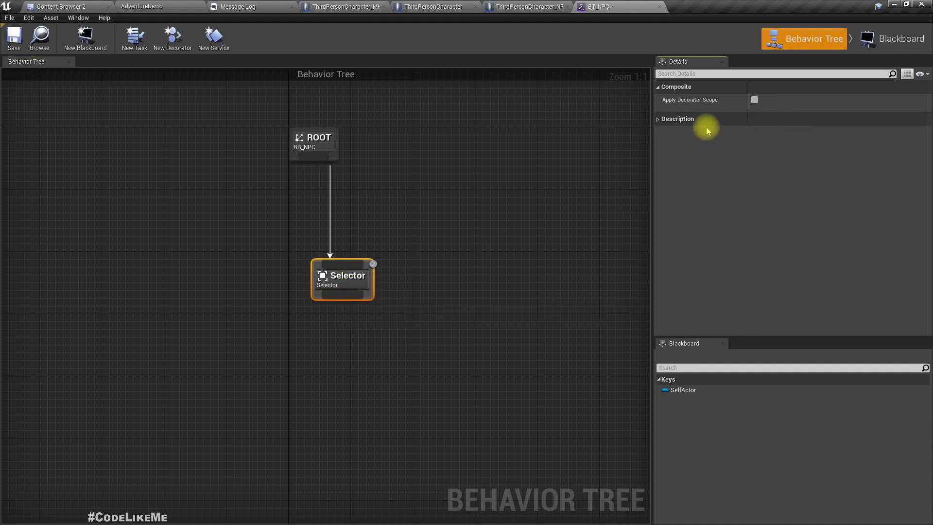
pyautogui.click(659, 119)
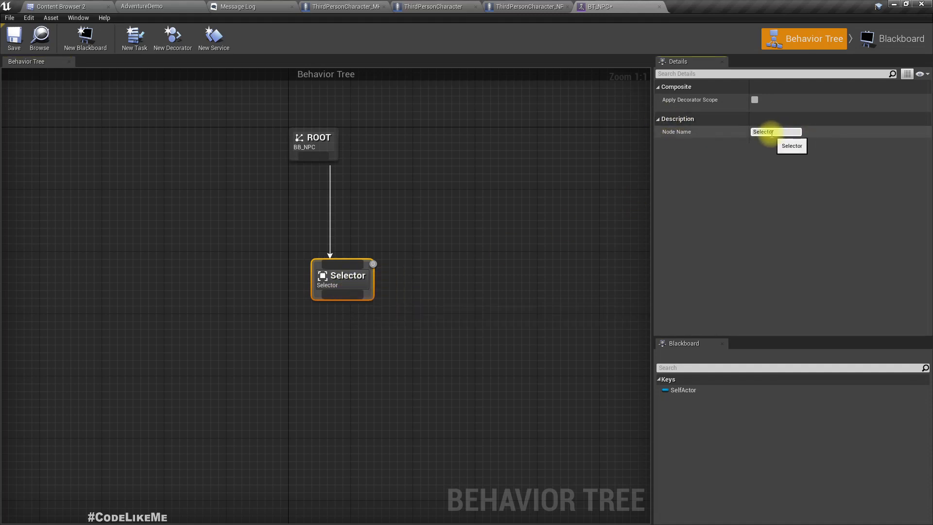
pyautogui.write('AI_Root')
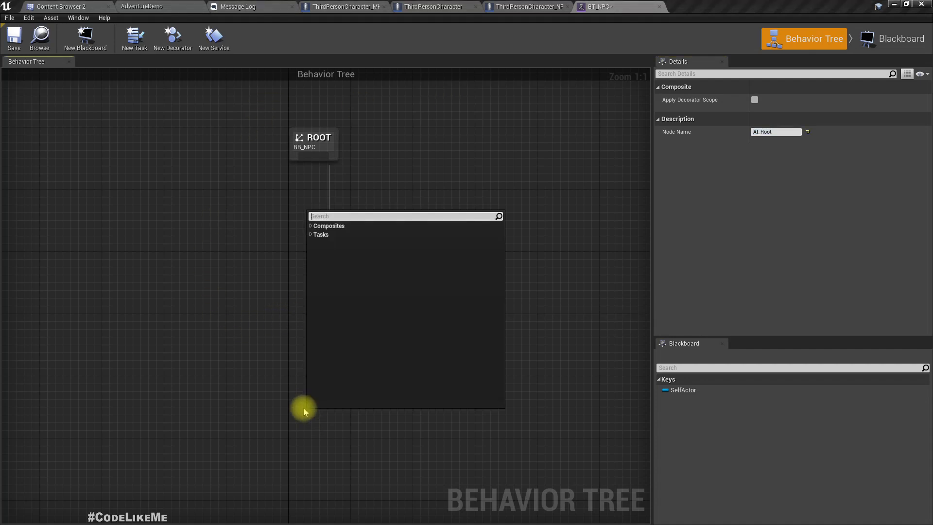
# Step: Add a child Selector under AI_Root named Free Roam
pyautogui.click(310, 226)
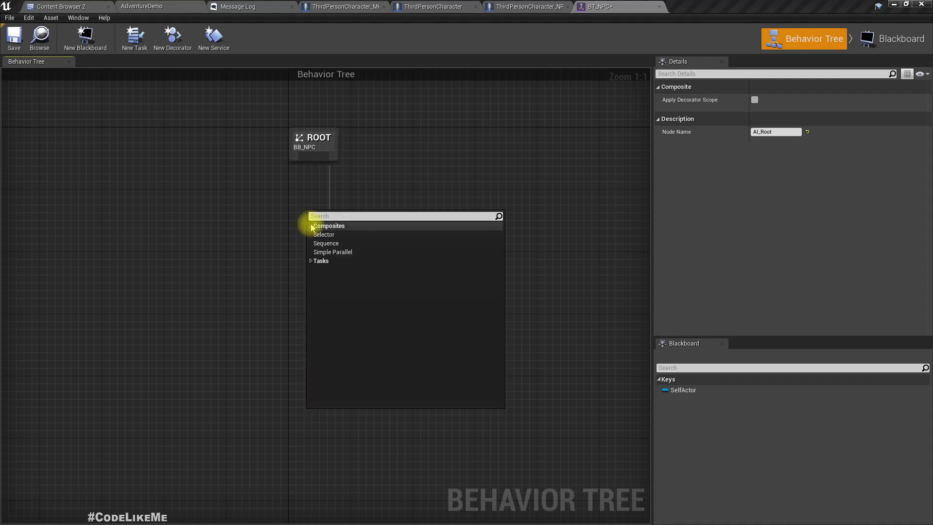
pyautogui.click(323, 233)
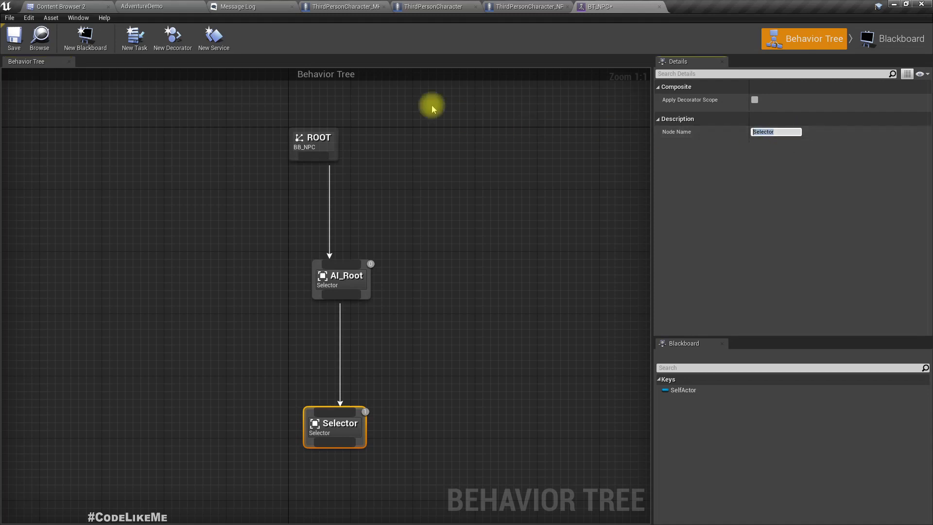
pyautogui.write('Free Roam')
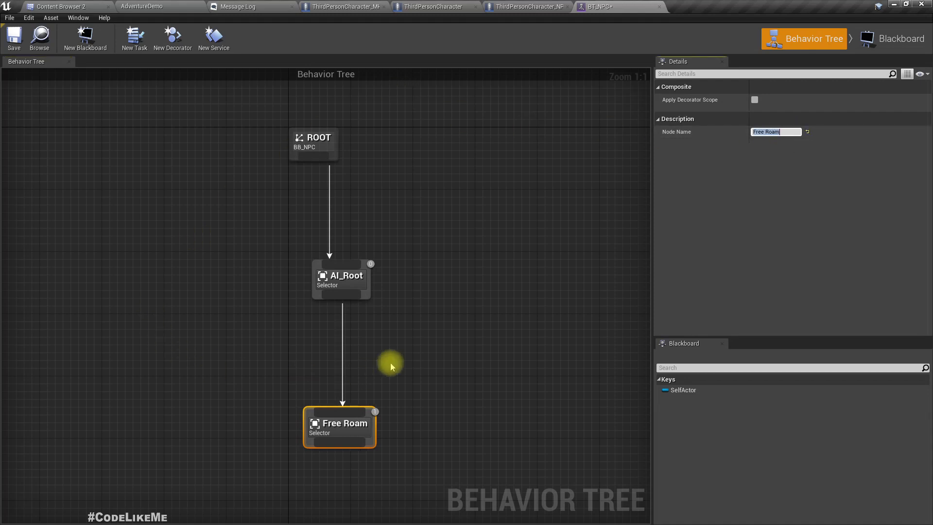
pyautogui.scroll(-3)
pyautogui.write('wai')
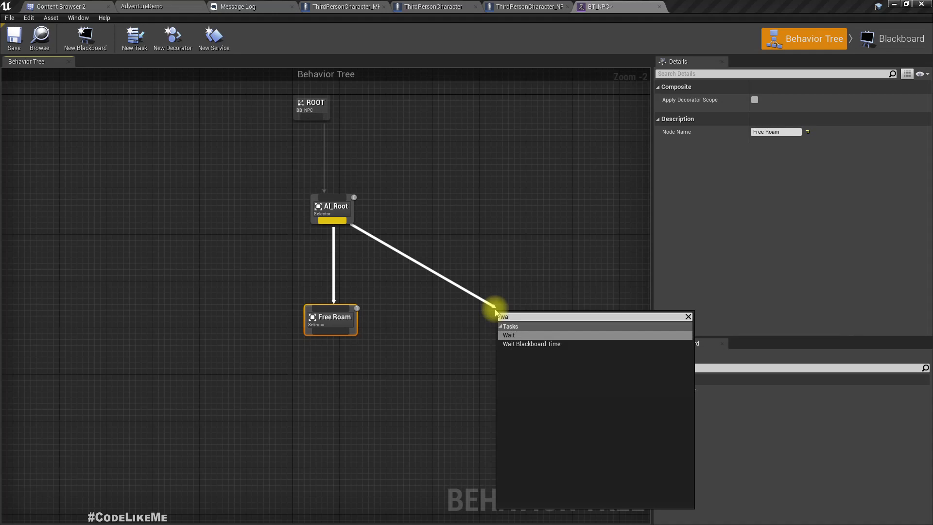
# Step: Add a Wait task under AI_Root with Wait Time 3.0 and Random Deviation 2.0
pyautogui.click(509, 334)
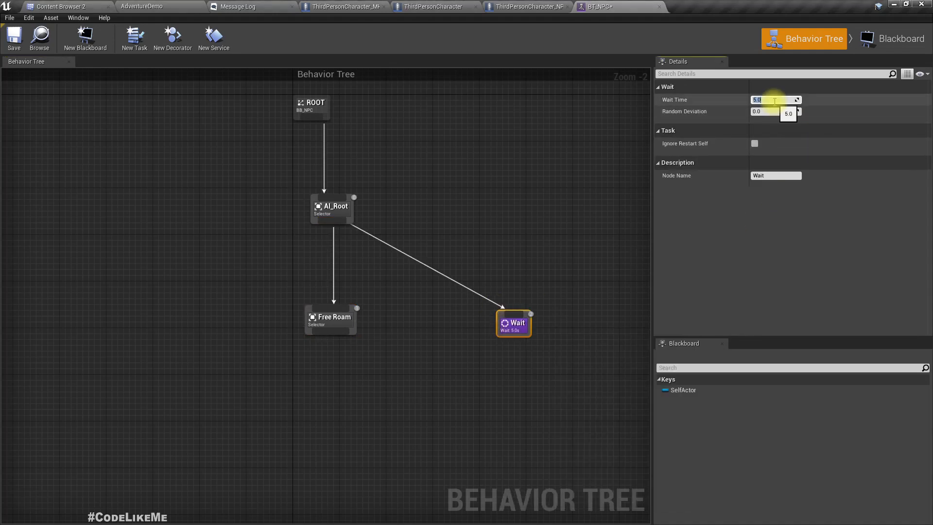
pyautogui.click(776, 112)
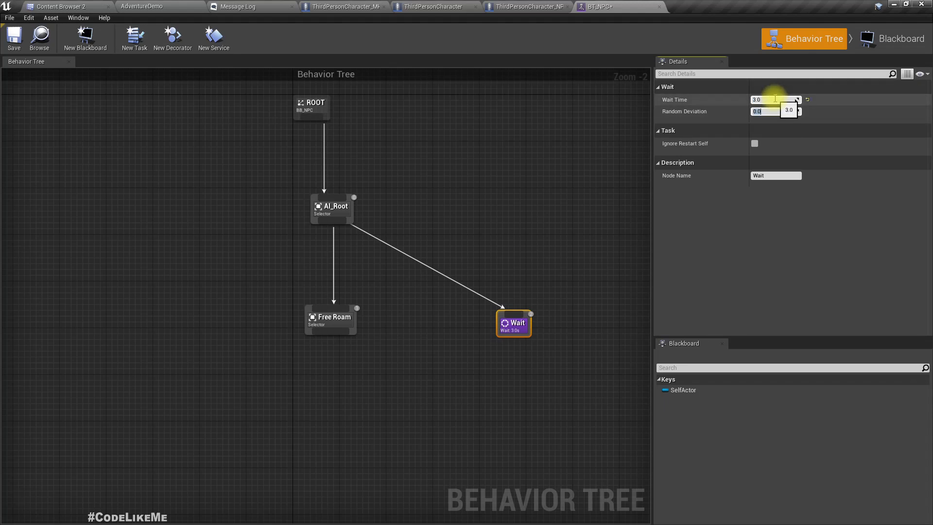
pyautogui.write('2')
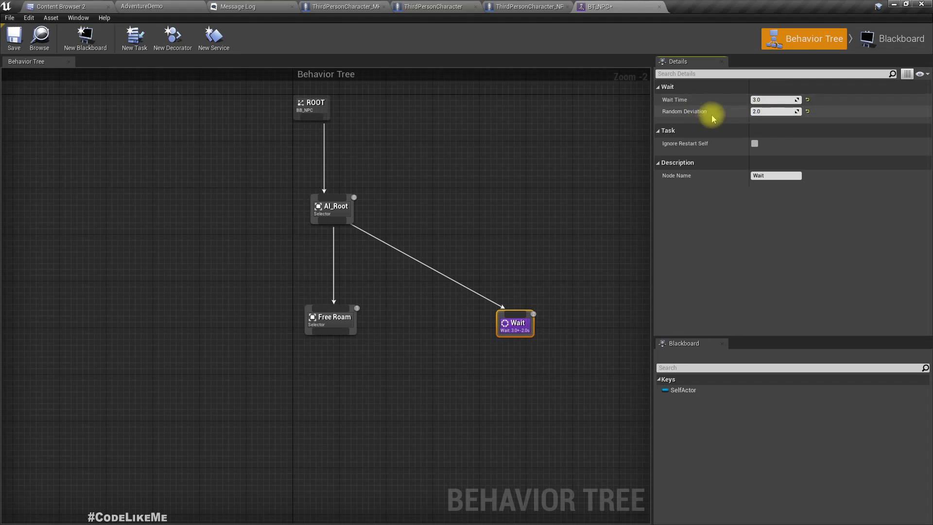
pyautogui.moveTo(695, 114)
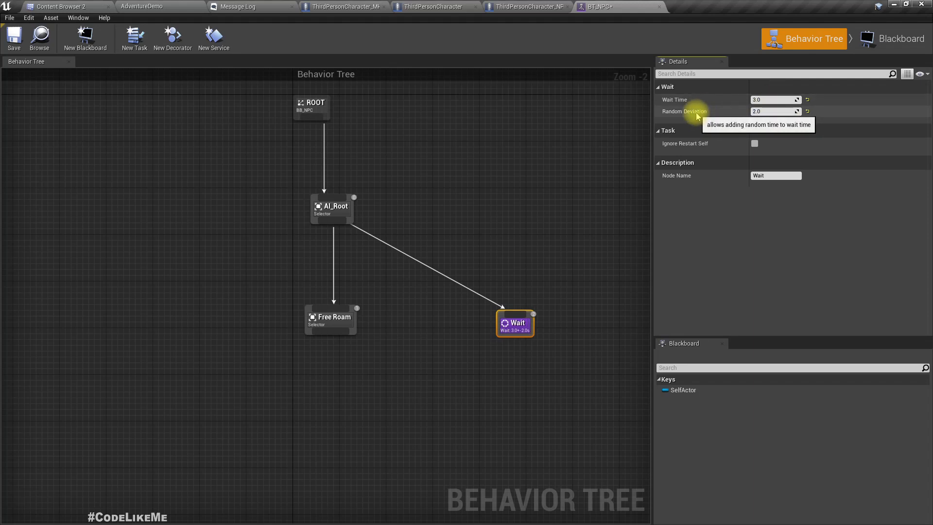
pyautogui.moveTo(425, 377)
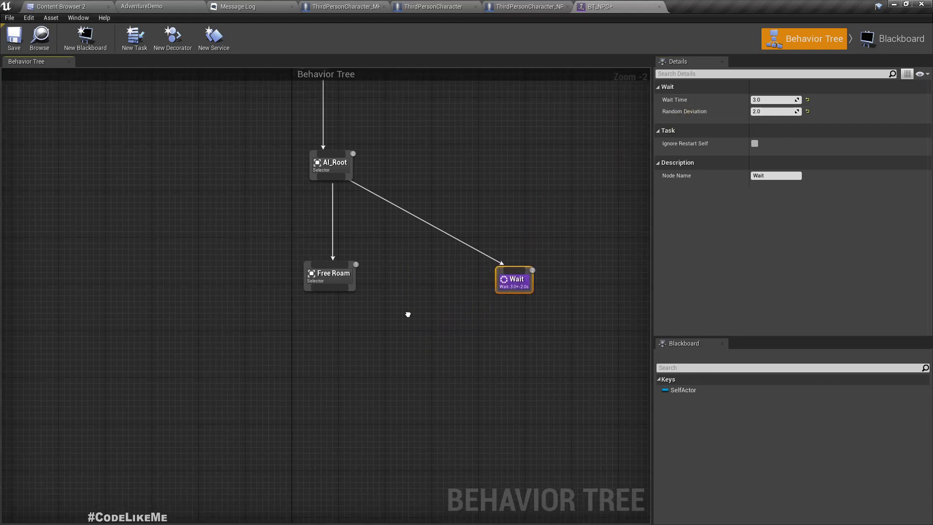
pyautogui.click(321, 152)
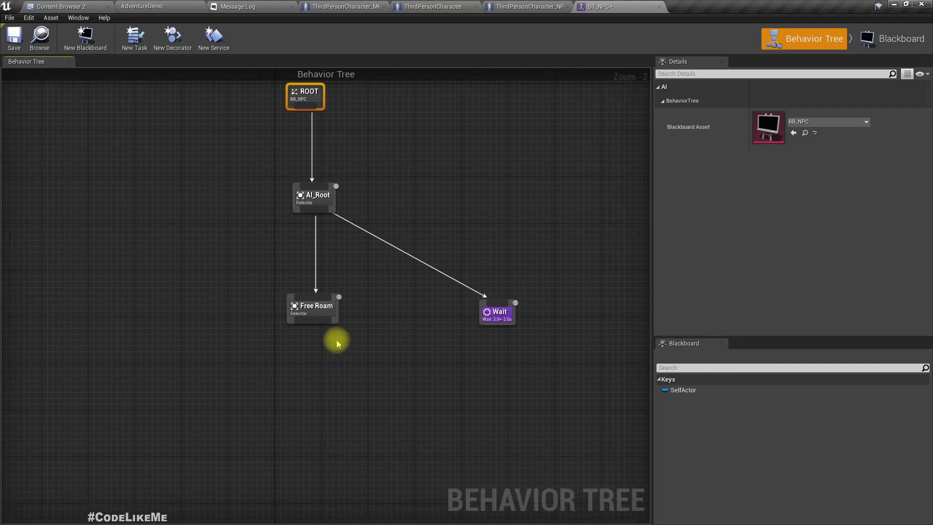
pyautogui.moveTo(134, 37)
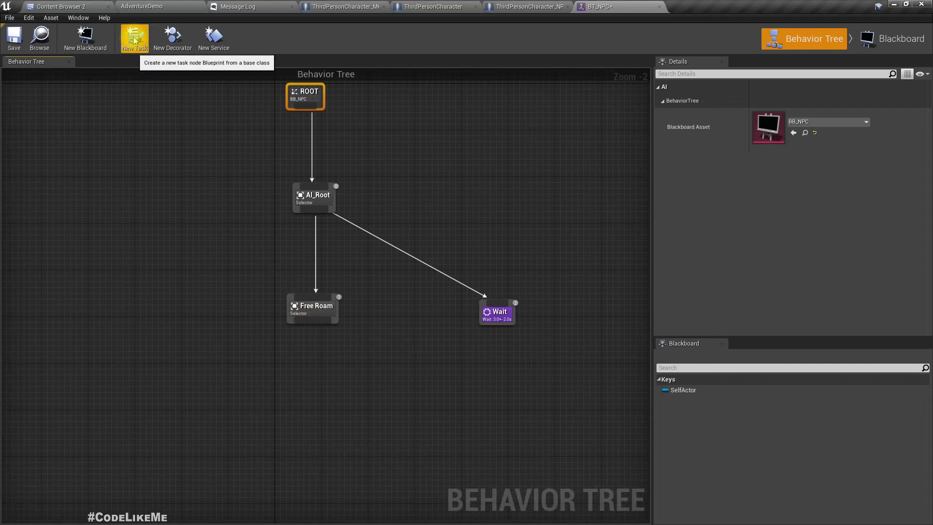
# Step: Create a new task blueprint named BTTask_FreeRoam and open it
pyautogui.click(135, 37)
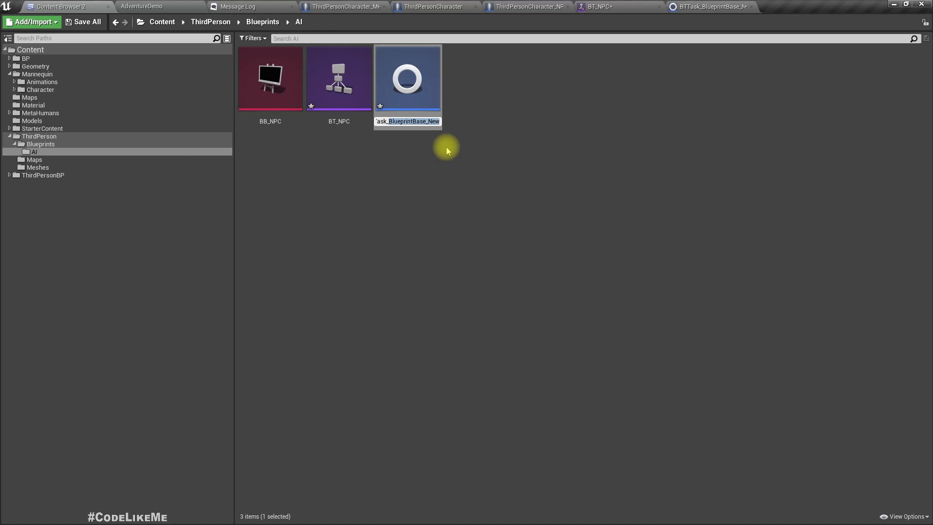
pyautogui.write('BTTask_FreeRoa')
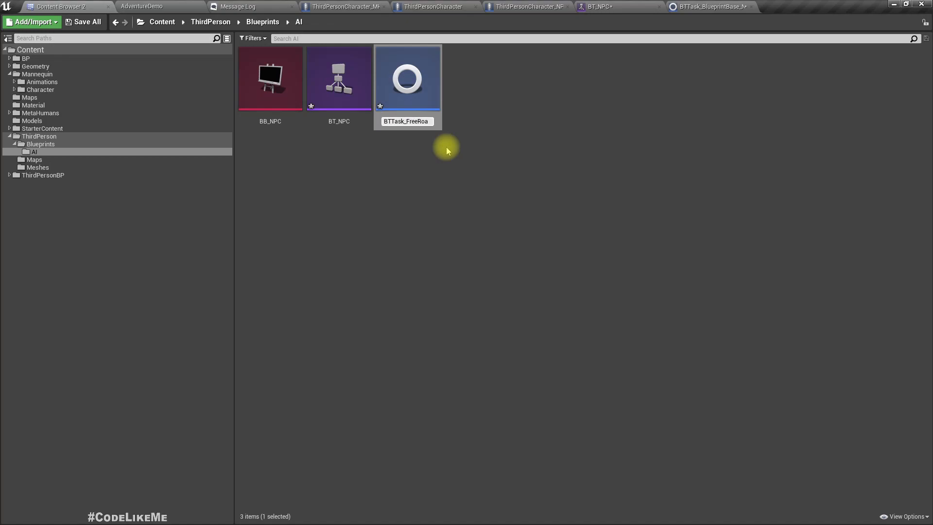
pyautogui.doubleClick(407, 78)
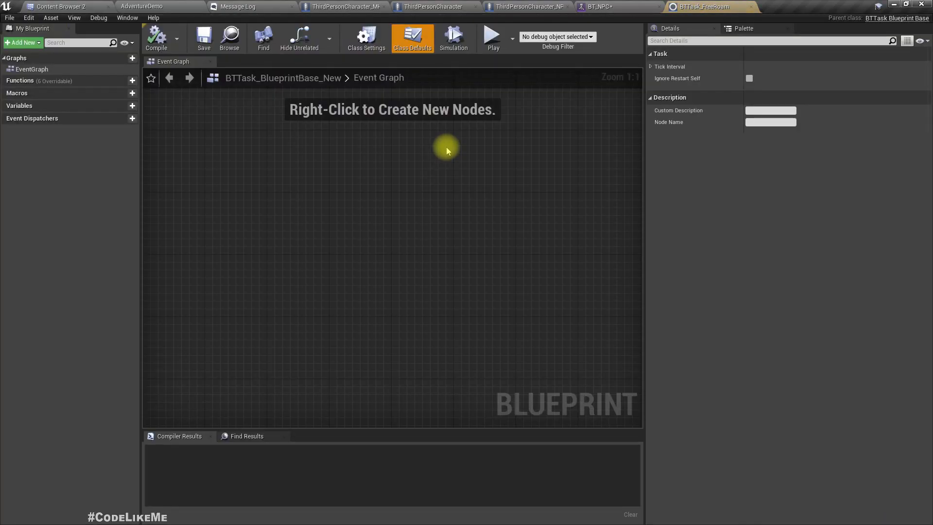
# Step: Add Event Receive Execute AI, cast the pawn to ThirdPersonCharacter_NPC and call Go To on it
pyautogui.rightClick(235, 215)
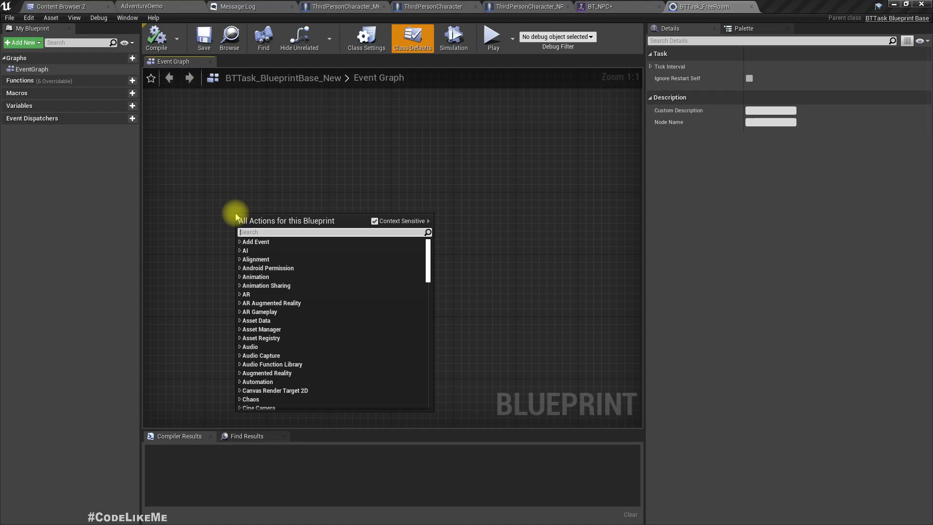
pyautogui.write('exec')
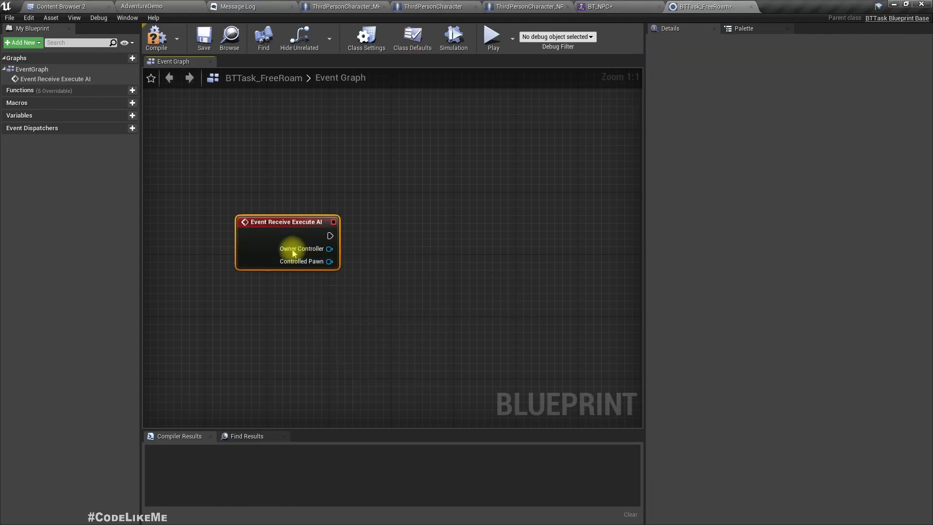
pyautogui.moveTo(255, 201)
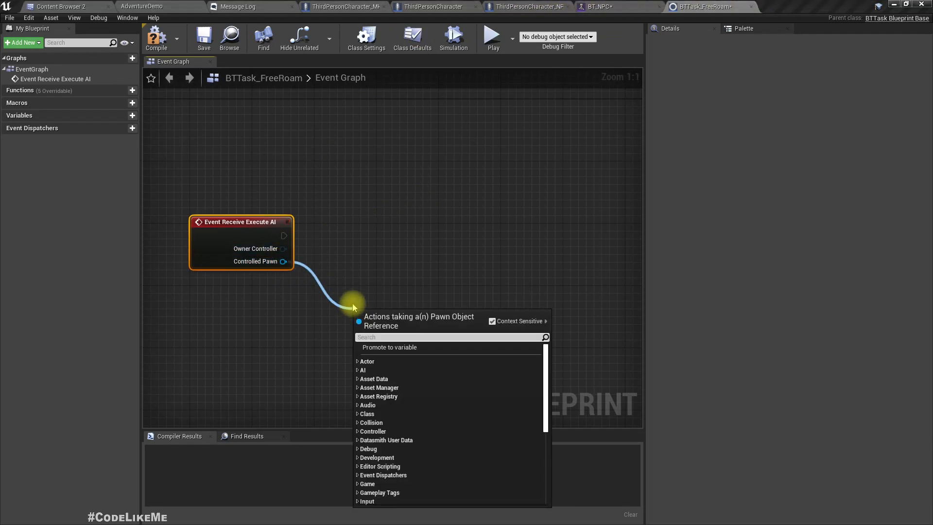
pyautogui.write('cast')
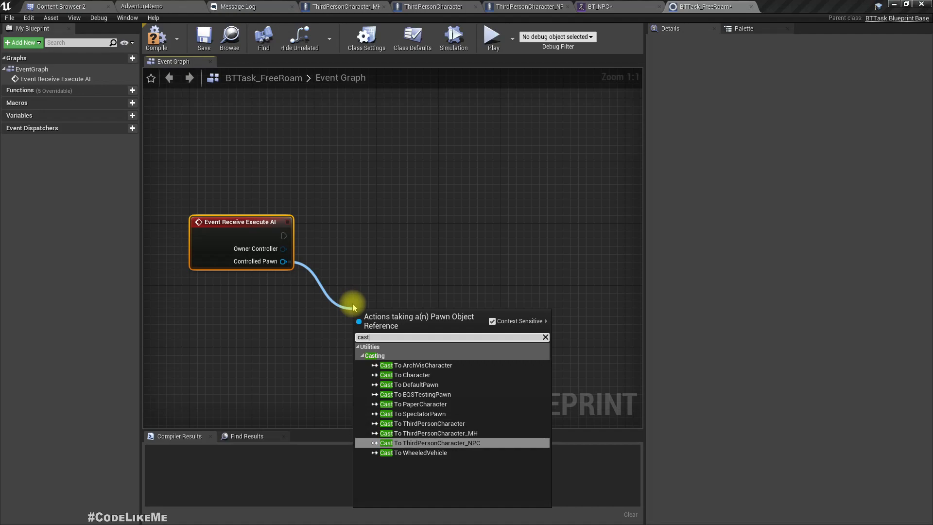
pyautogui.click(437, 443)
pyautogui.write('go to')
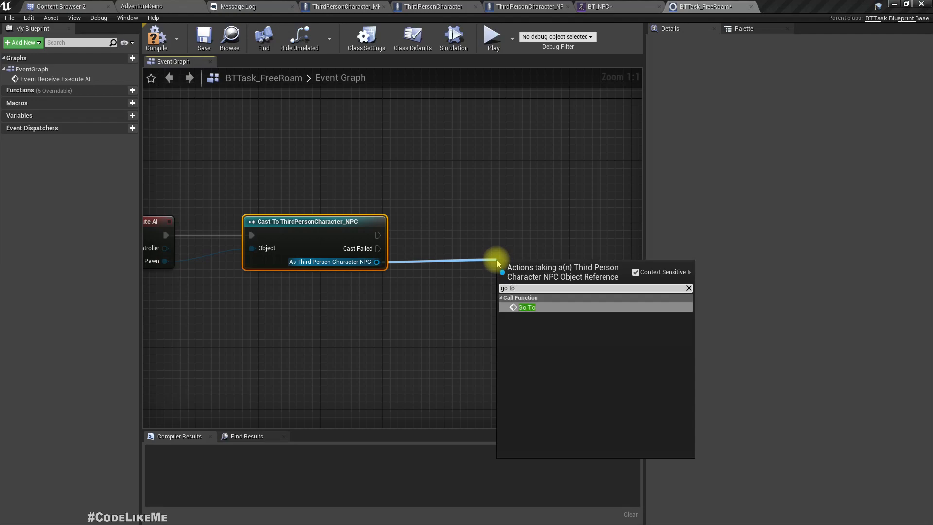
pyautogui.click(526, 307)
pyautogui.write('get actor loc')
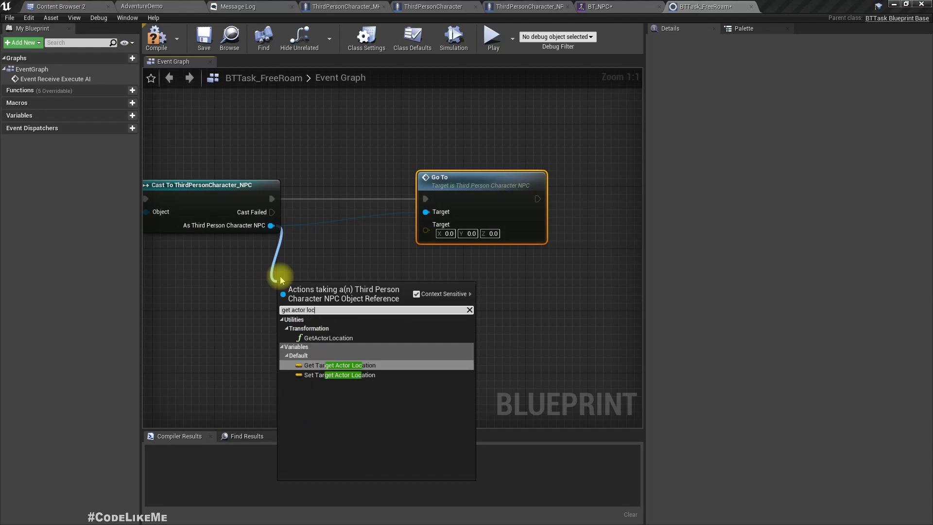
# Step: Feed GetRandomReachablePointInRadius from the NPC's Initial Location into the Go To target
pyautogui.click(339, 365)
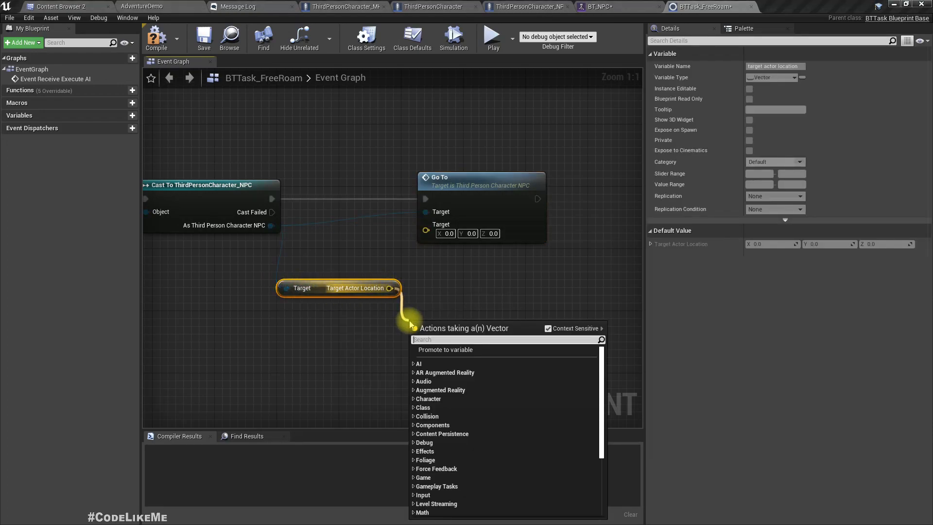
pyautogui.write('get')
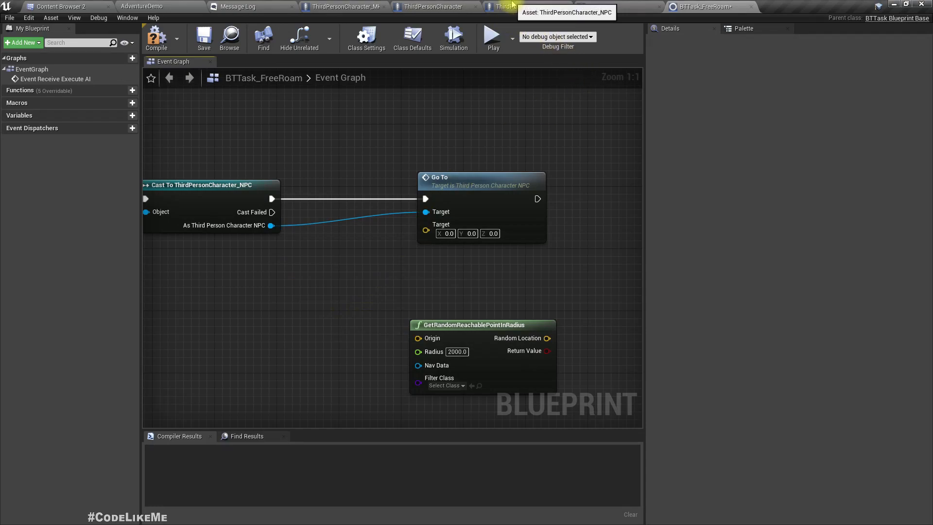
pyautogui.click(514, 6)
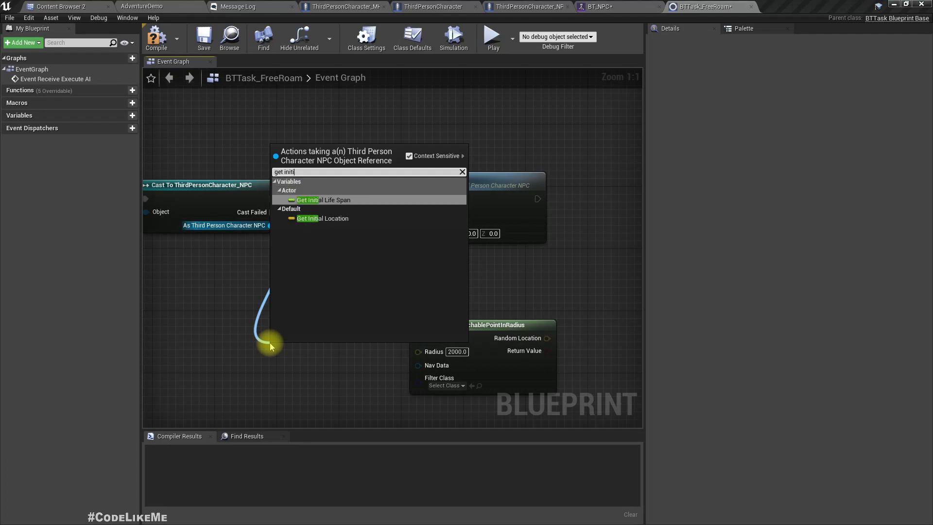
pyautogui.click(323, 217)
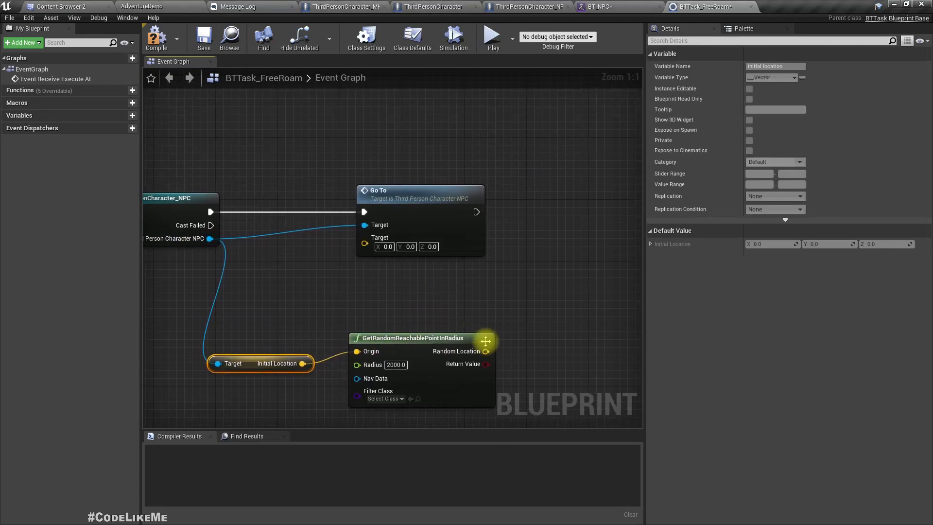
pyautogui.moveTo(486, 351)
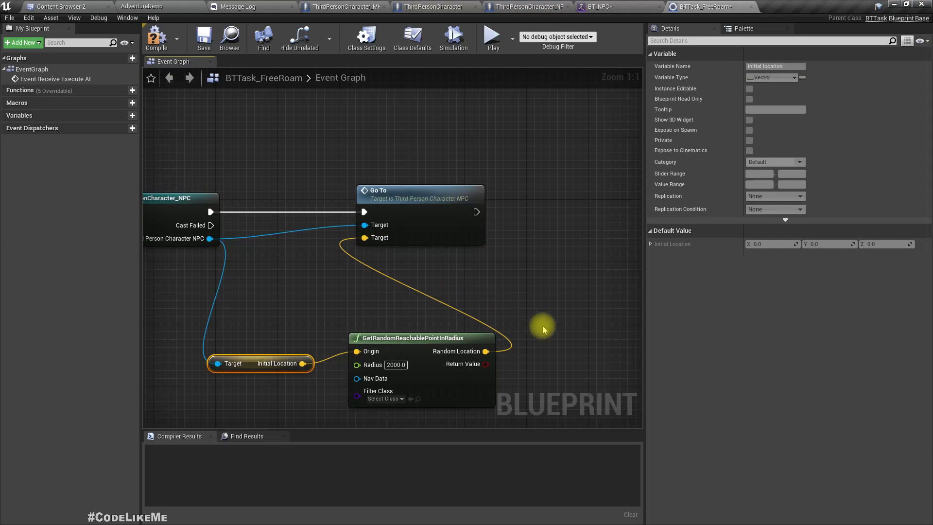
pyautogui.moveTo(424, 207)
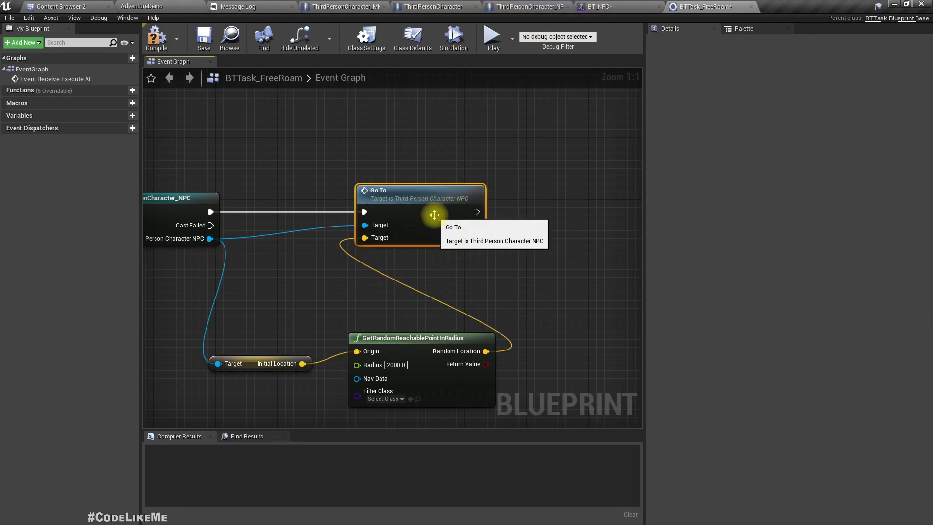
# Step: Review the Go to Location event in the ThirdPersonCharacter_NPC blueprint
pyautogui.click(526, 6)
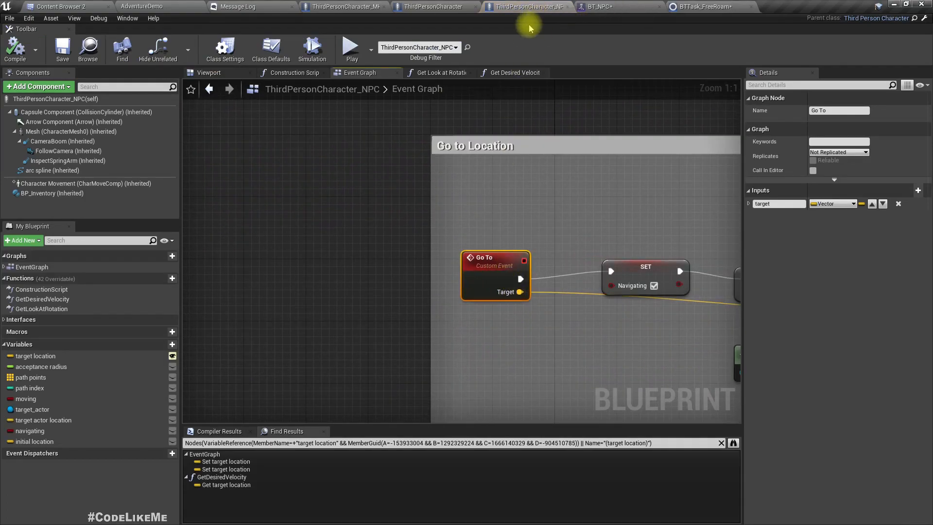
pyautogui.moveTo(532, 8)
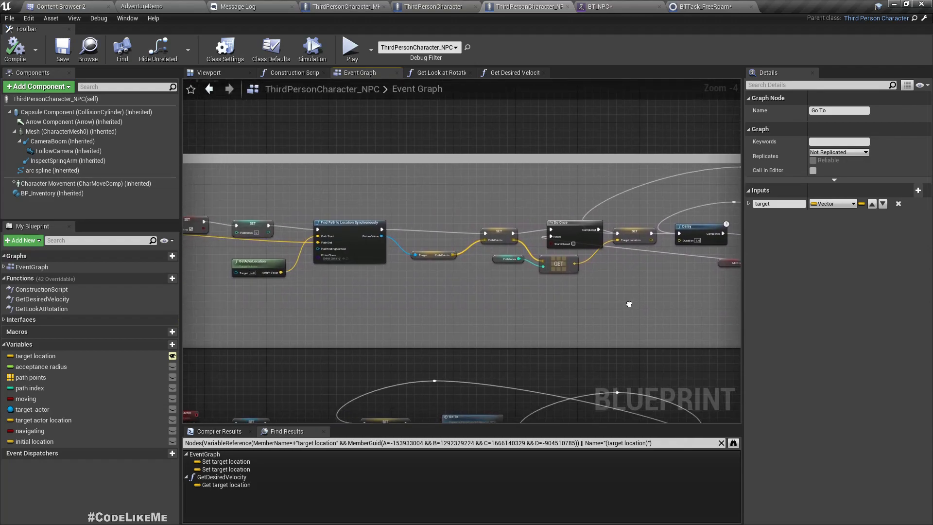
pyautogui.moveTo(575, 296)
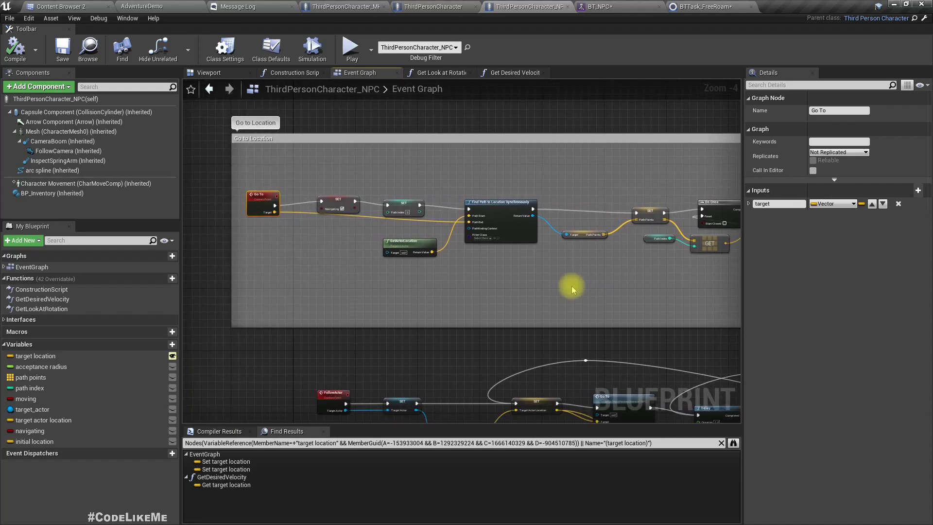
pyautogui.moveTo(576, 287)
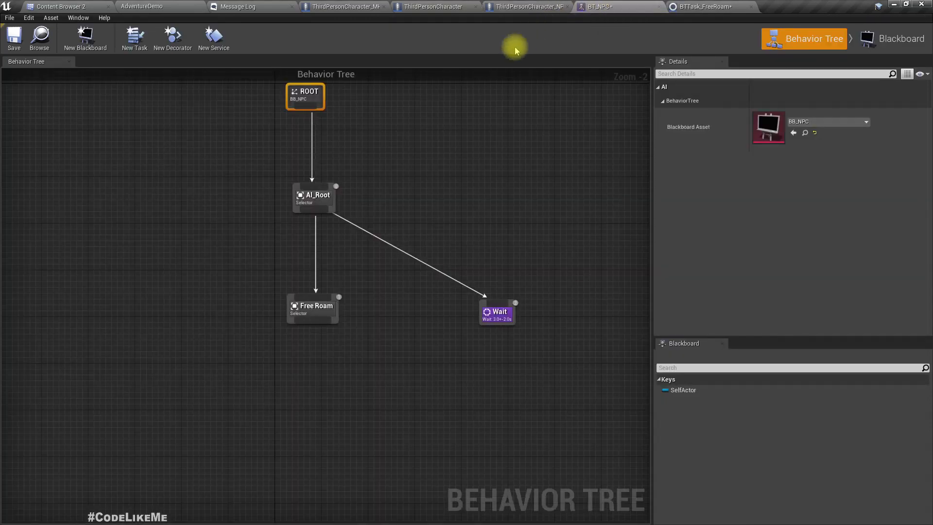
# Step: In BTTask_FreeRoam, add a 2-second Delay after Go To and get the NPC's Navigating value for a Branch
pyautogui.click(436, 6)
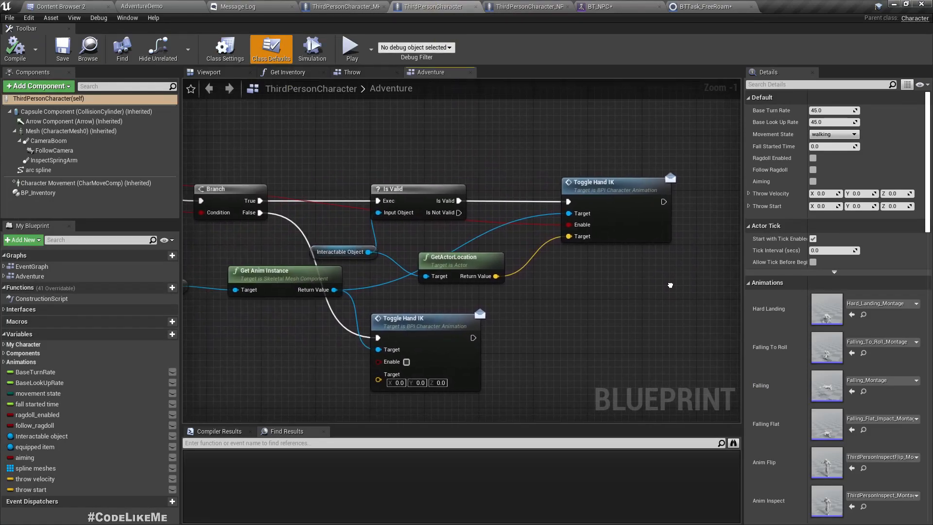
pyautogui.click(702, 6)
pyautogui.write('delay')
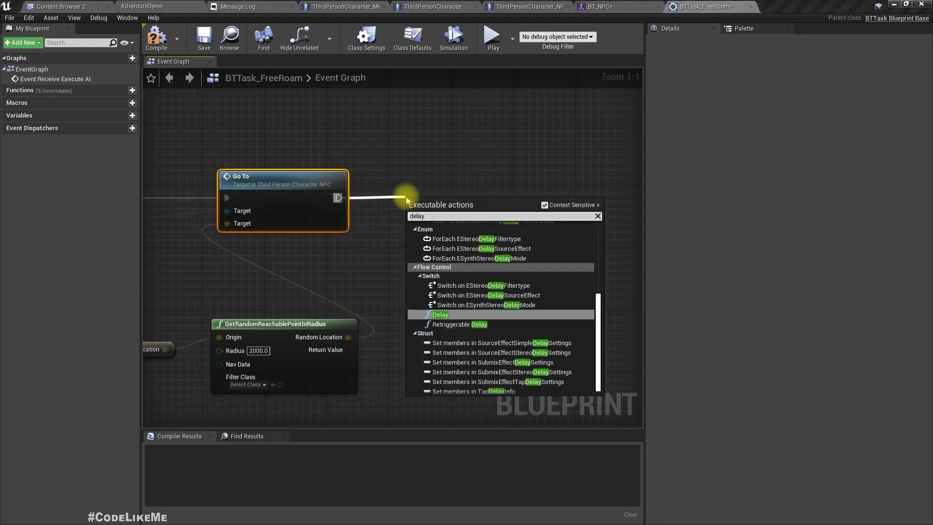
pyautogui.click(440, 315)
pyautogui.write('navi')
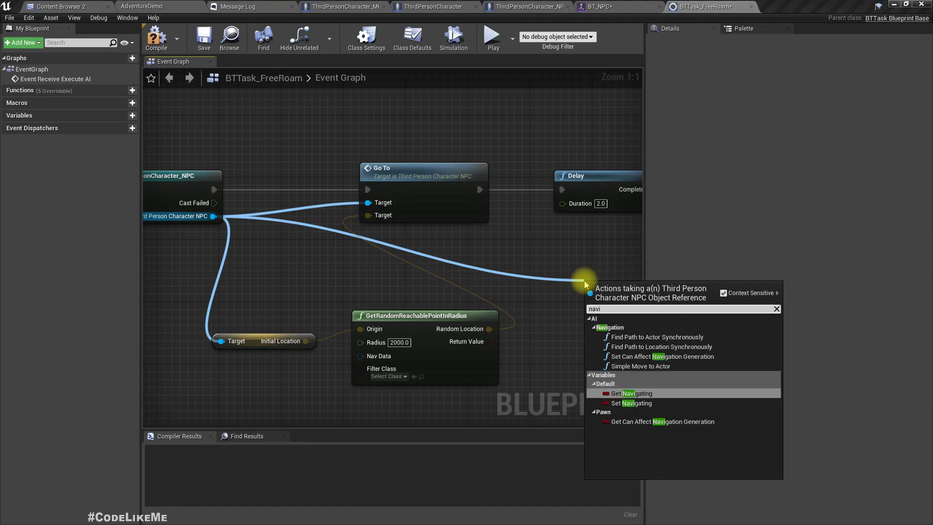
pyautogui.click(637, 394)
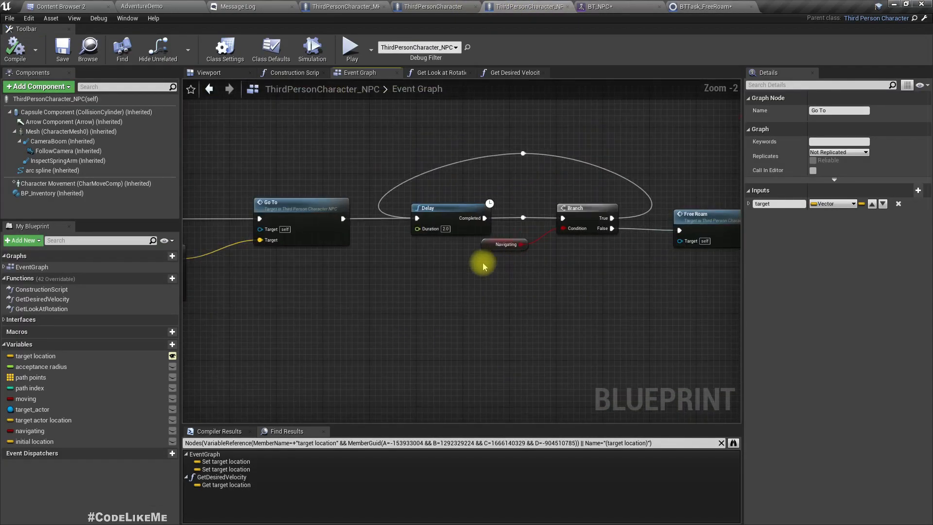
pyautogui.scroll(-3)
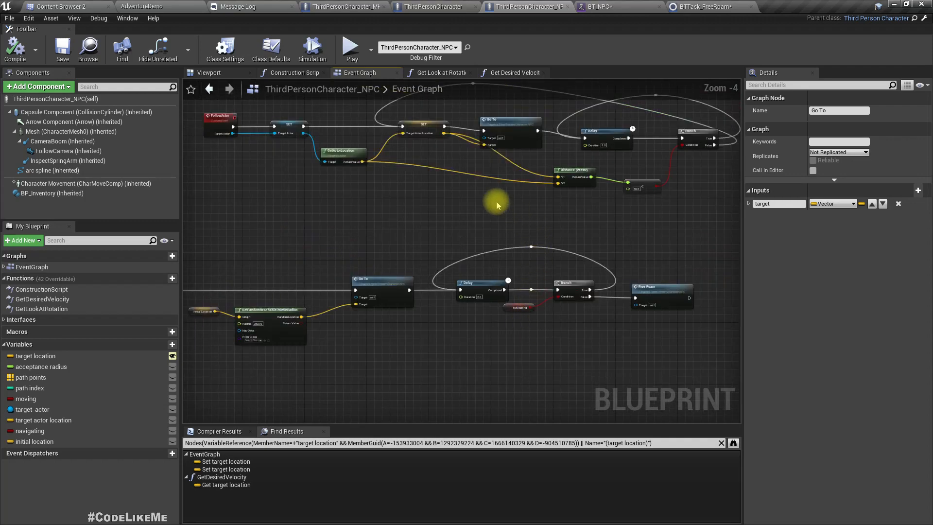
# Step: Loop while Navigating and add Finish Execute with Success ticked on the False branch
pyautogui.click(707, 6)
pyautogui.write('fini')
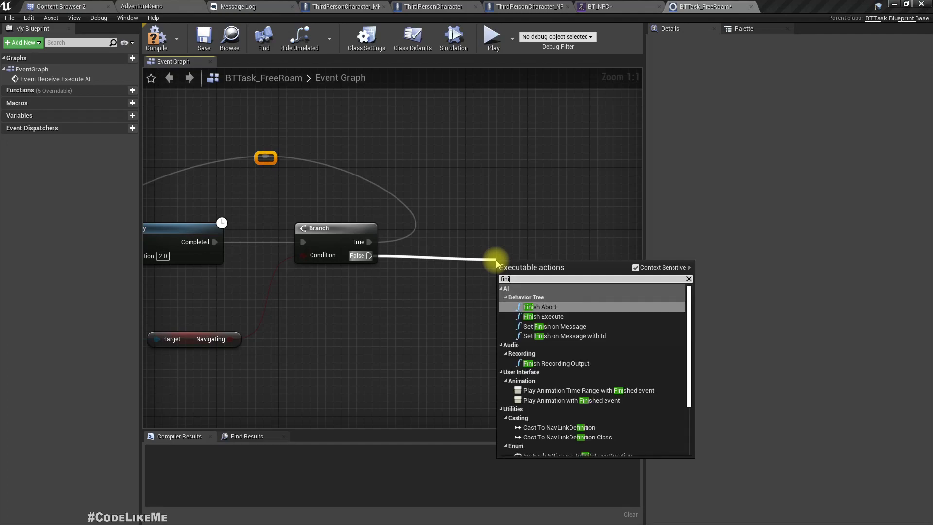
pyautogui.click(543, 316)
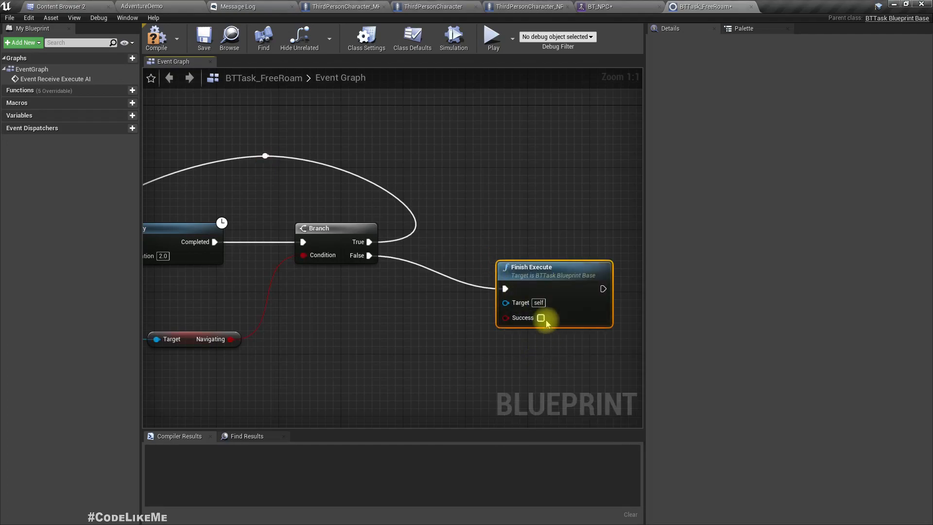
pyautogui.click(541, 317)
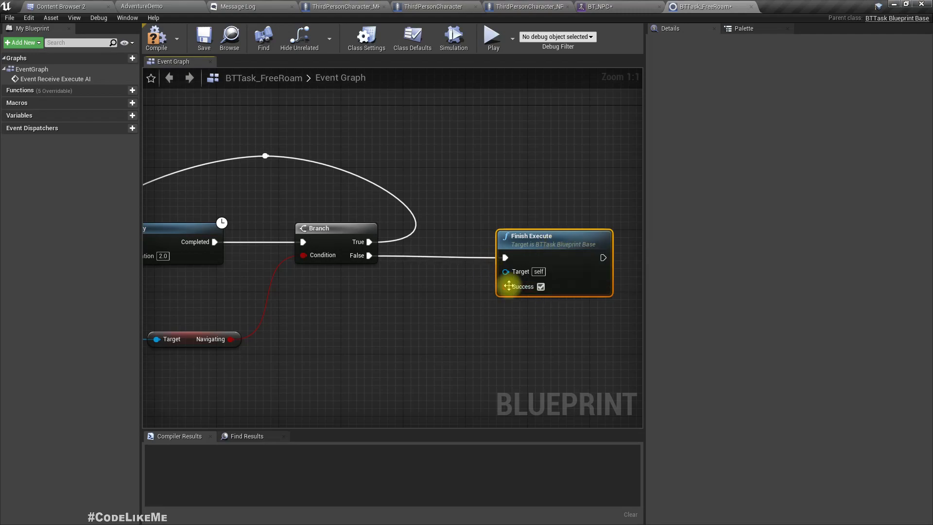
pyautogui.click(595, 6)
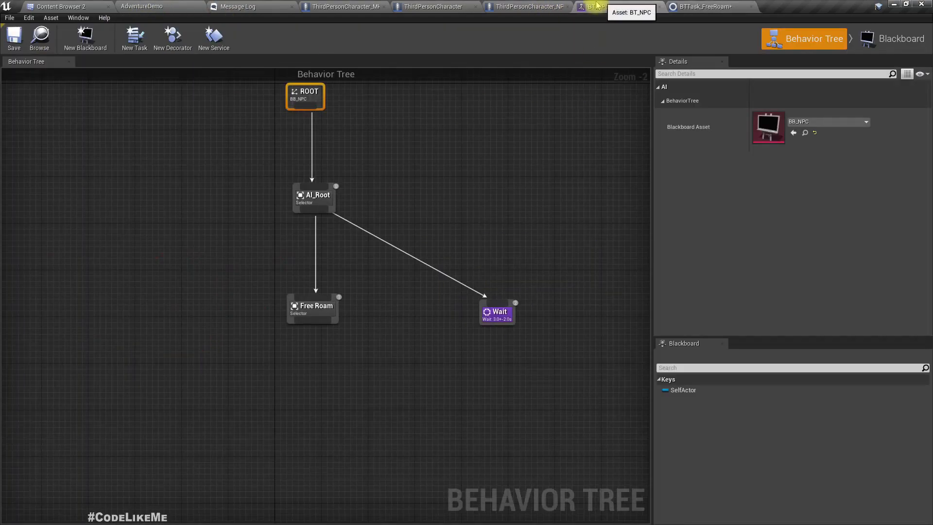
pyautogui.moveTo(313, 307)
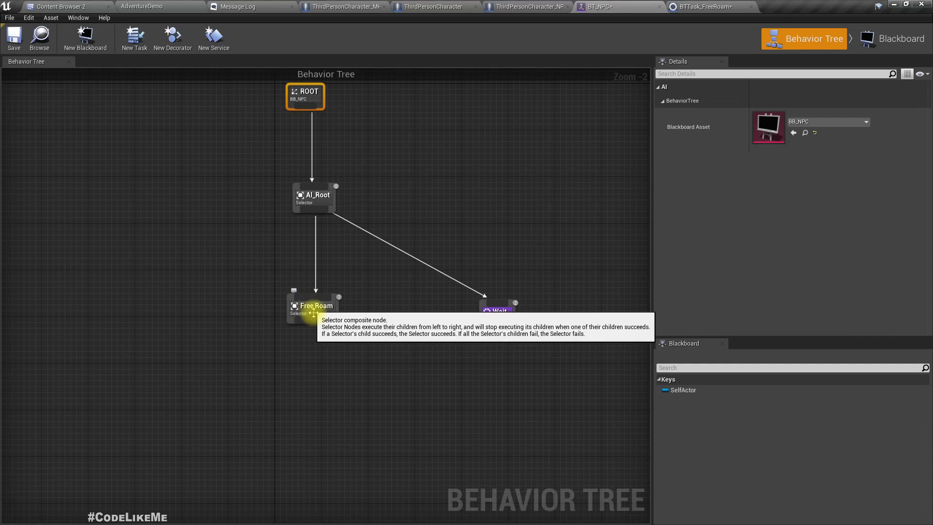
pyautogui.moveTo(294, 217)
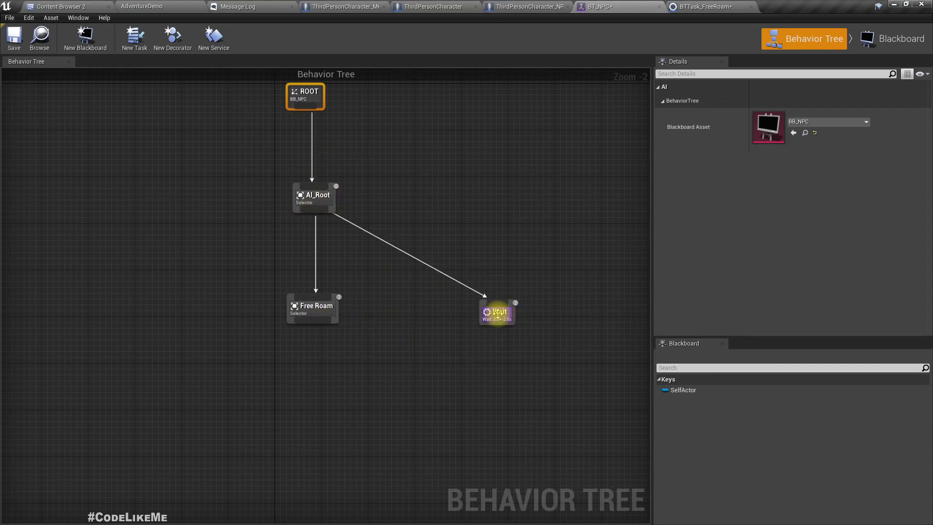
pyautogui.moveTo(528, 269)
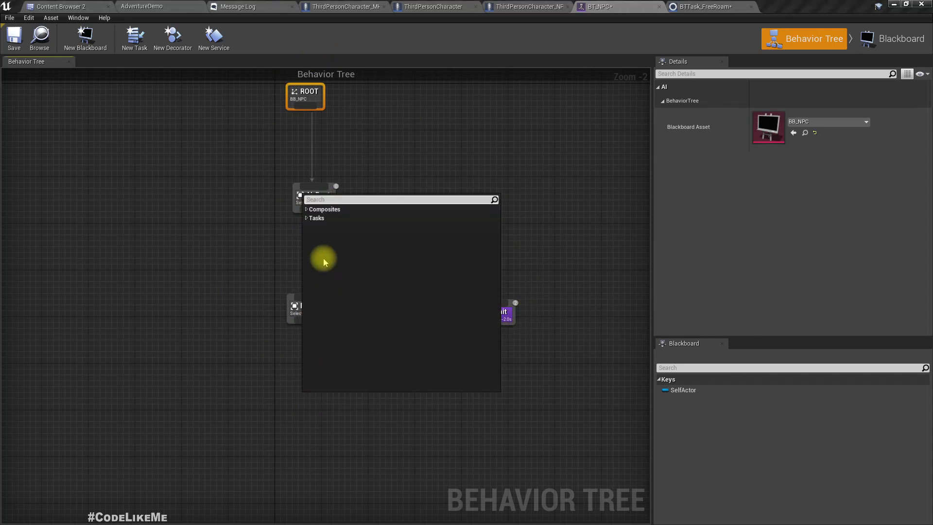
# Step: Add the BTTask_FreeRoam task as a child of the Free Roam selector
pyautogui.click(316, 218)
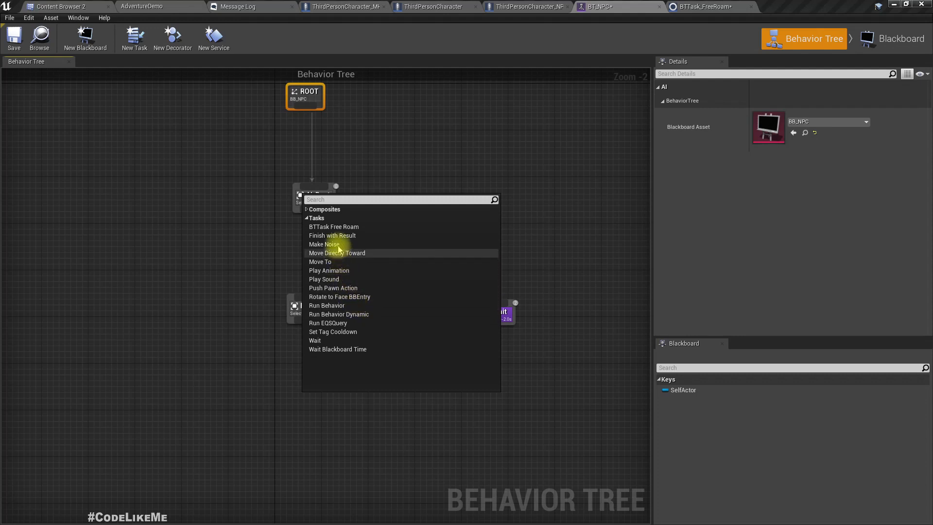
pyautogui.click(334, 227)
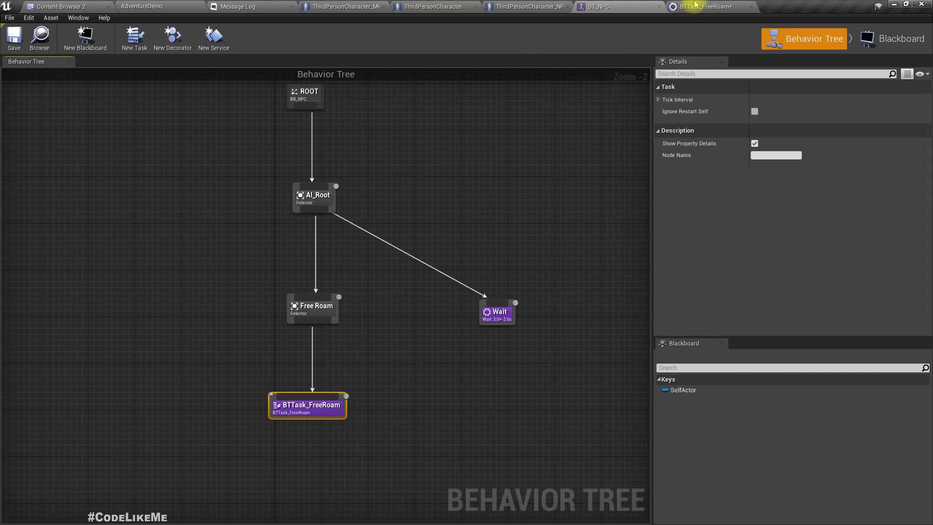
pyautogui.moveTo(699, 6)
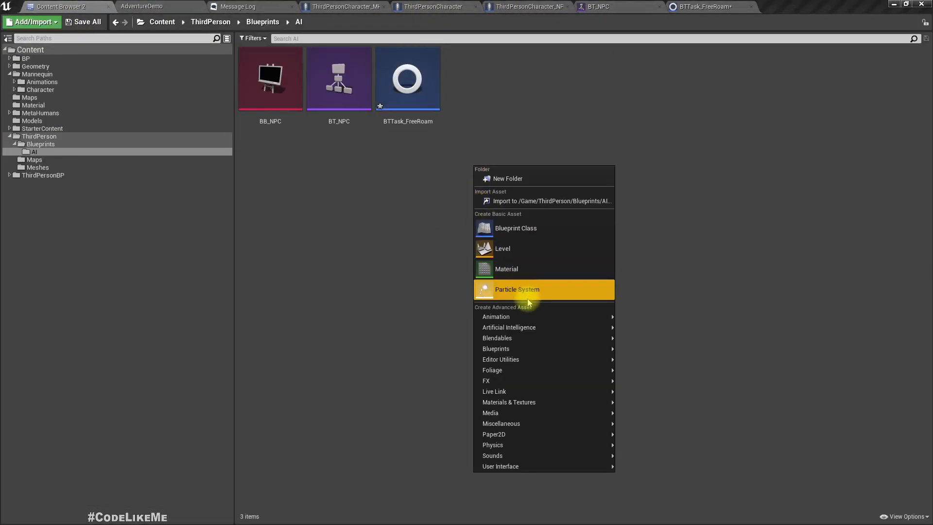
pyautogui.moveTo(515, 269)
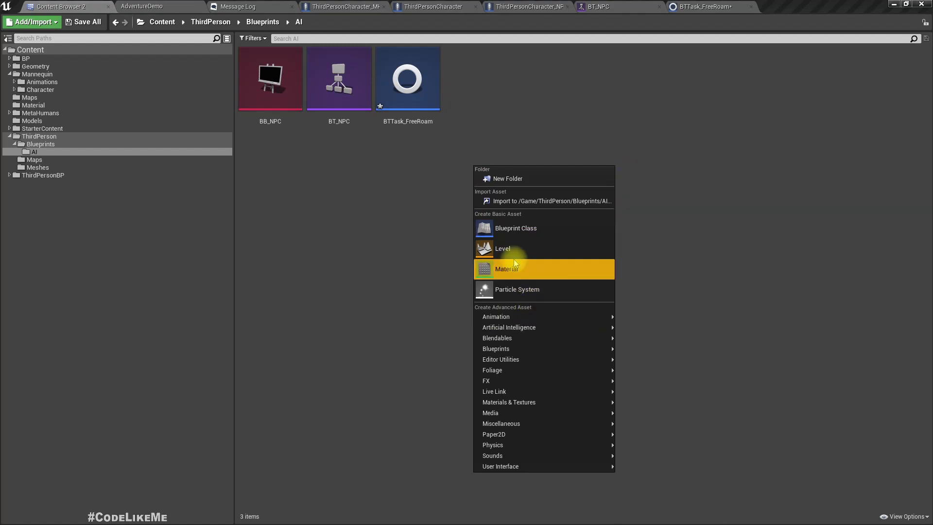
# Step: Create a Blueprint Class with AIController as parent (searching 'aicon') and name it AIController_NPC
pyautogui.click(515, 228)
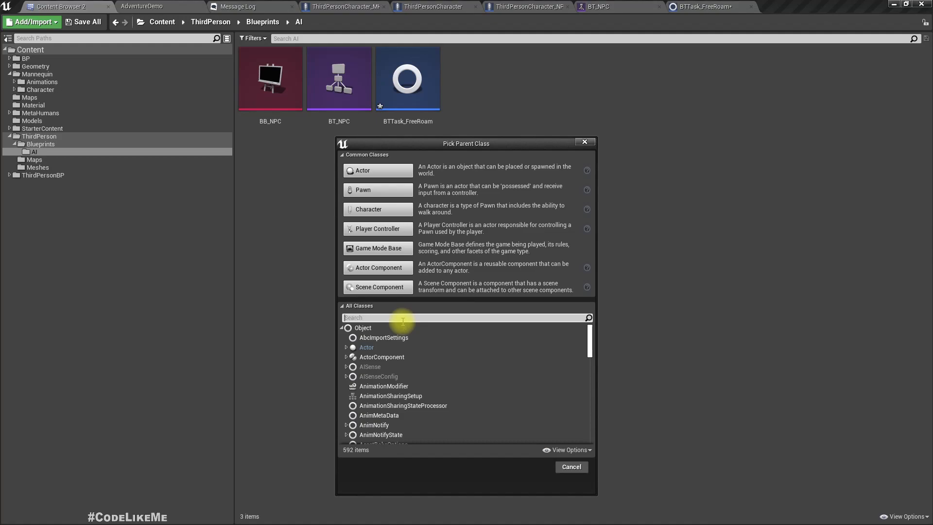
pyautogui.write('a')
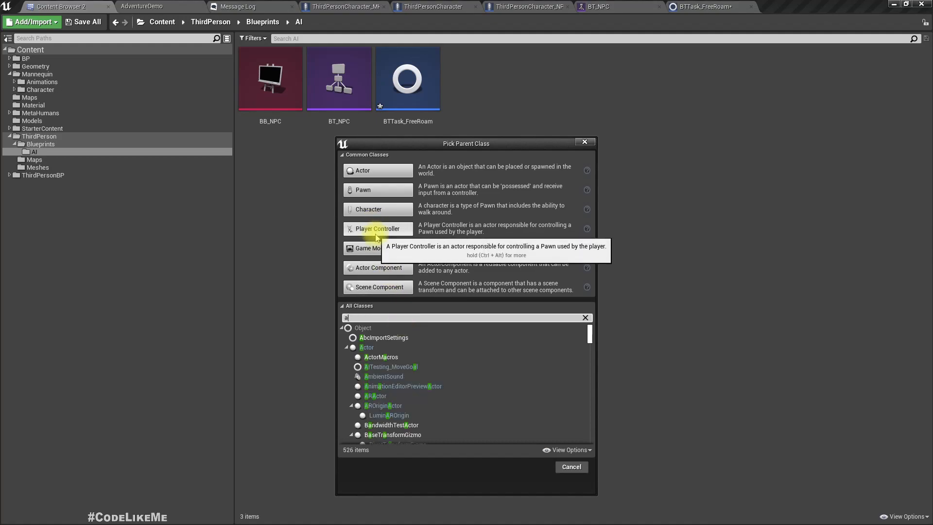
pyautogui.write('icon')
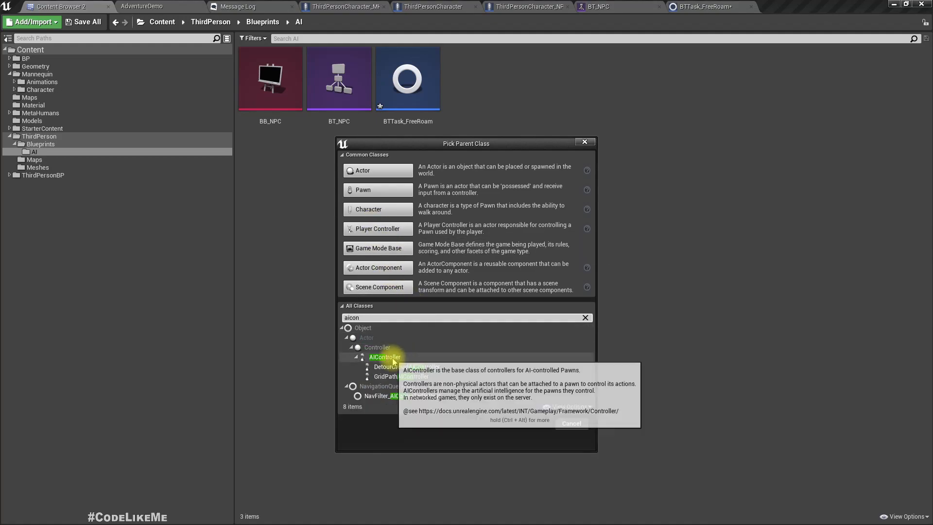
pyautogui.click(385, 356)
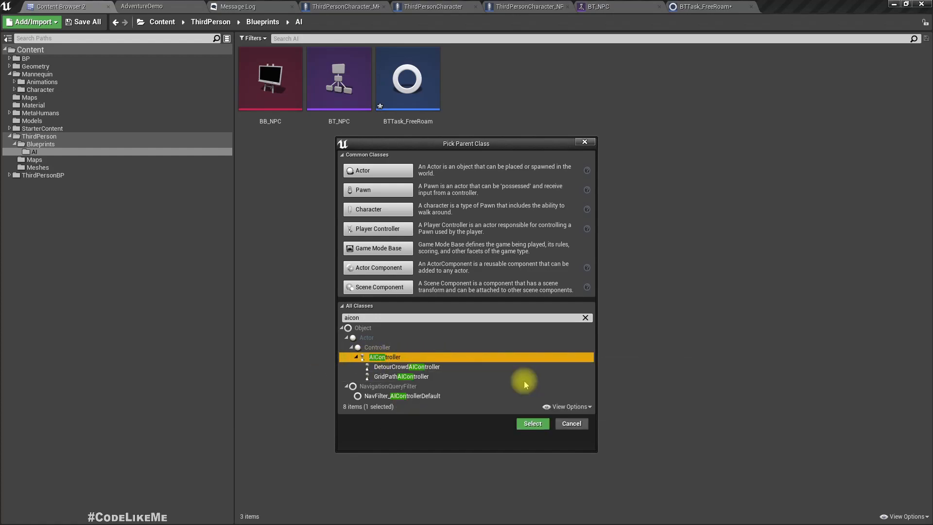
pyautogui.click(531, 424)
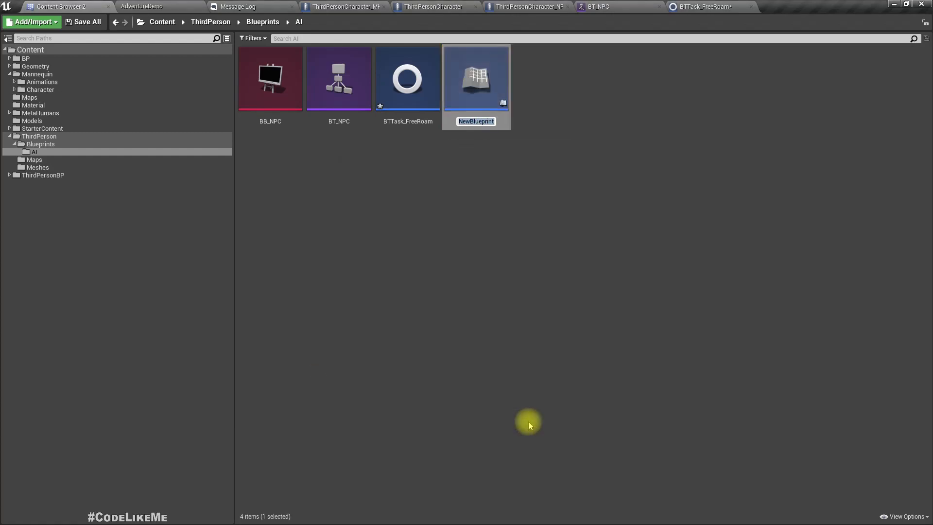
pyautogui.write('AIController_NPC')
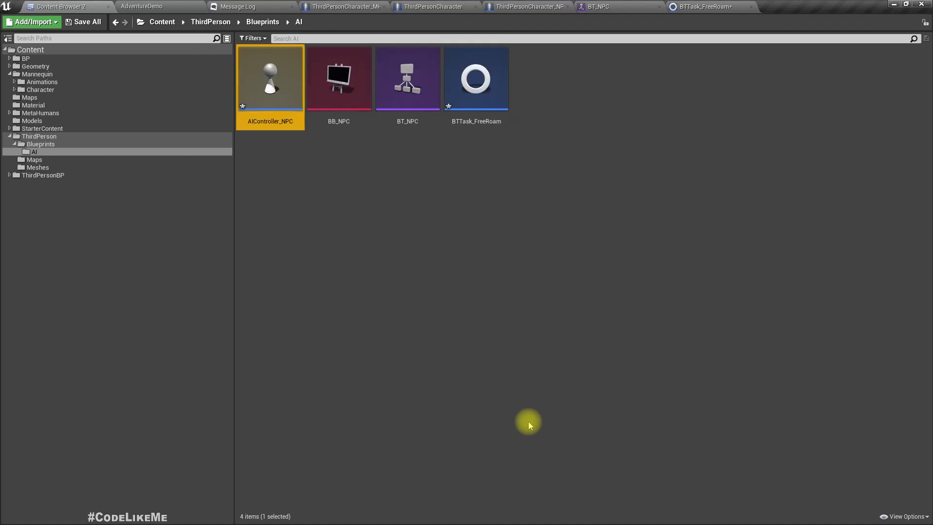
# Step: In AIController_NPC, wire Event On Possess to a Run Behavior Tree node with BTAsset set to BT_NPC
pyautogui.doubleClick(270, 78)
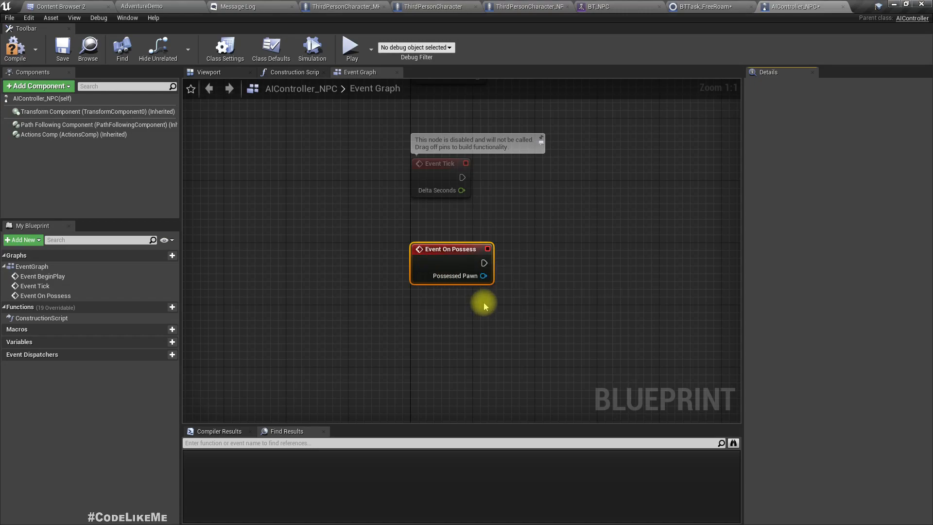
pyautogui.moveTo(481, 302)
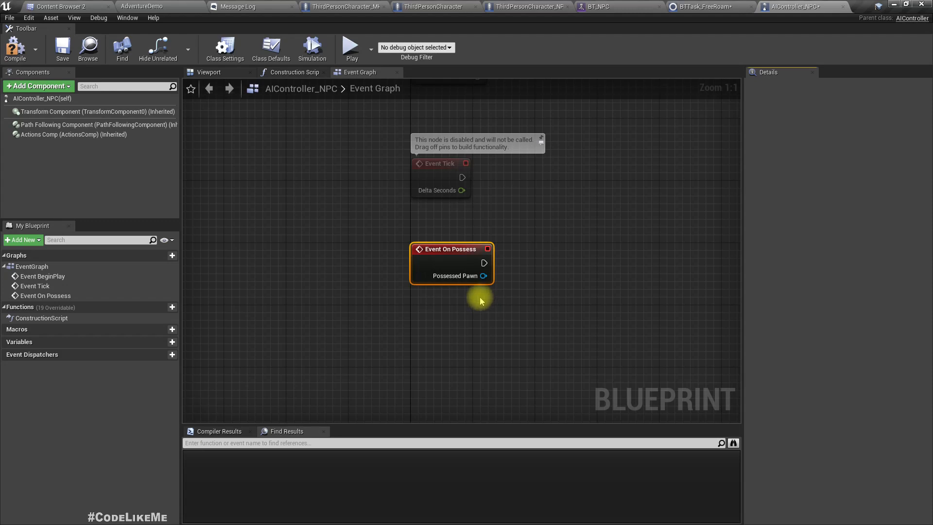
pyautogui.moveTo(485, 276)
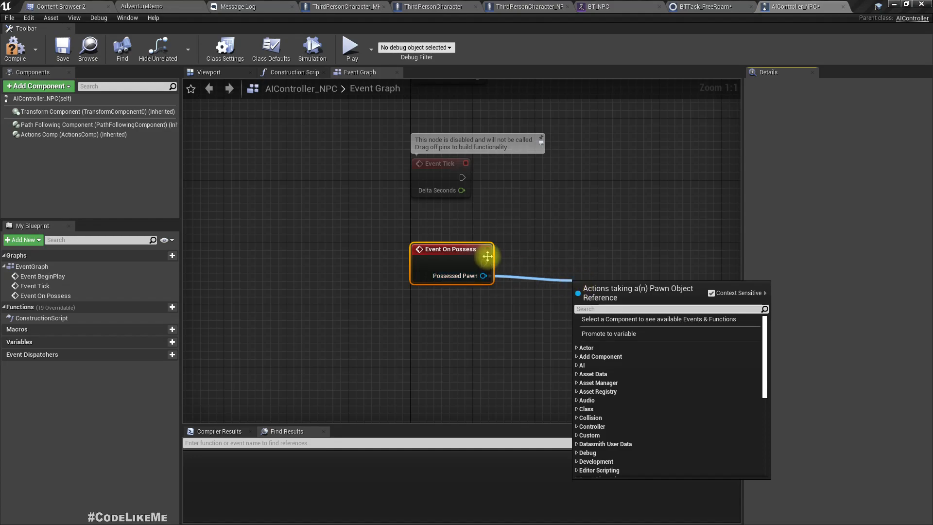
pyautogui.write('ru')
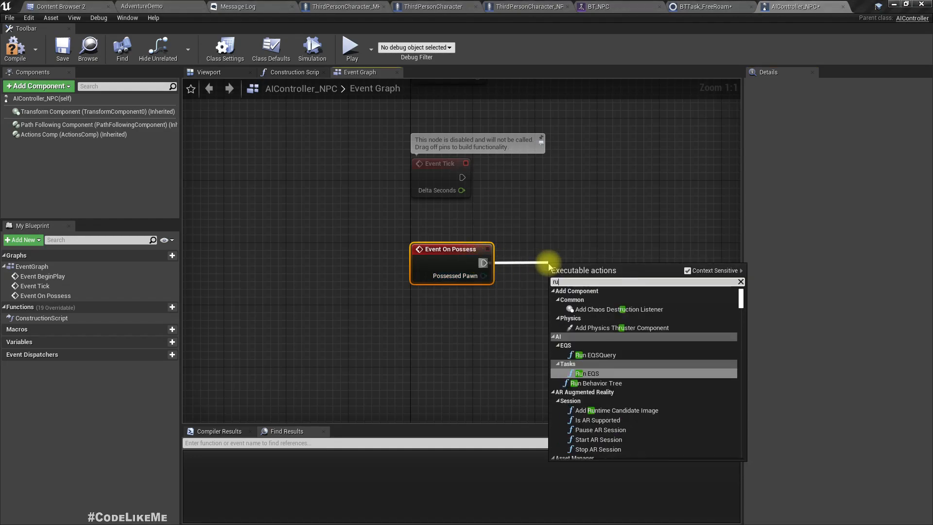
pyautogui.click(596, 383)
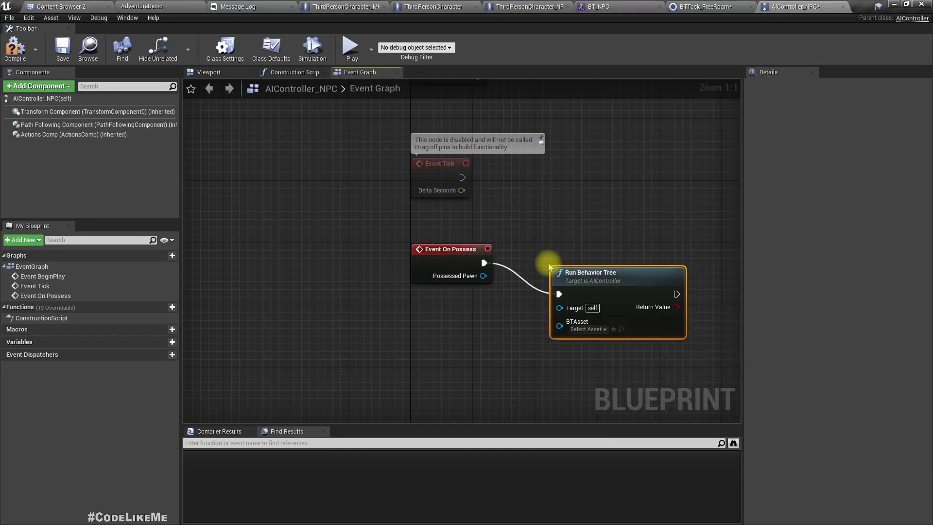
pyautogui.click(587, 330)
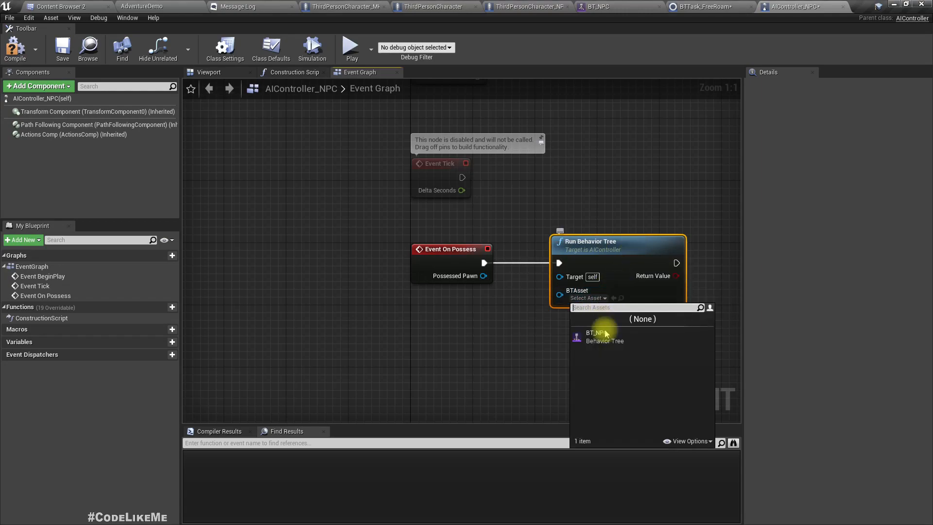
pyautogui.click(595, 336)
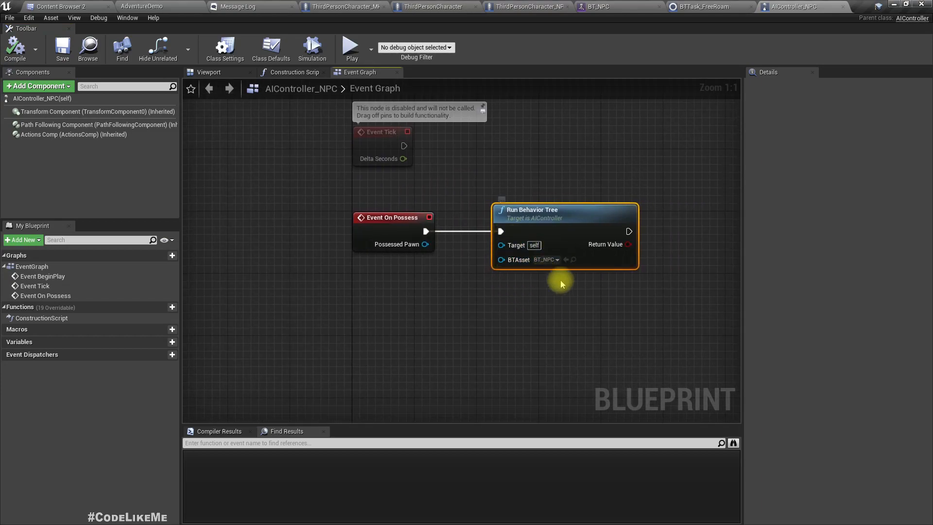
pyautogui.moveTo(723, 6)
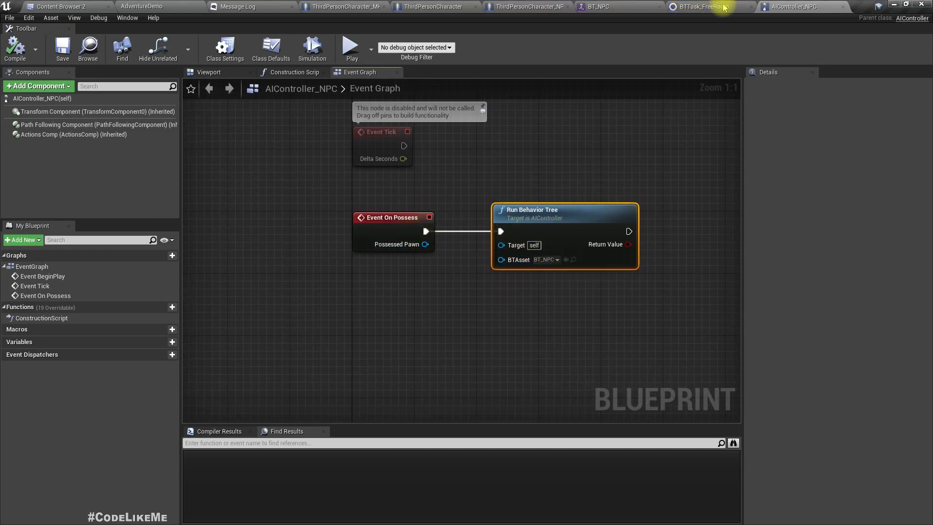
# Step: Show ThirdPersonCharacter_NPC's class defaults and find references to the target location variable
pyautogui.click(500, 6)
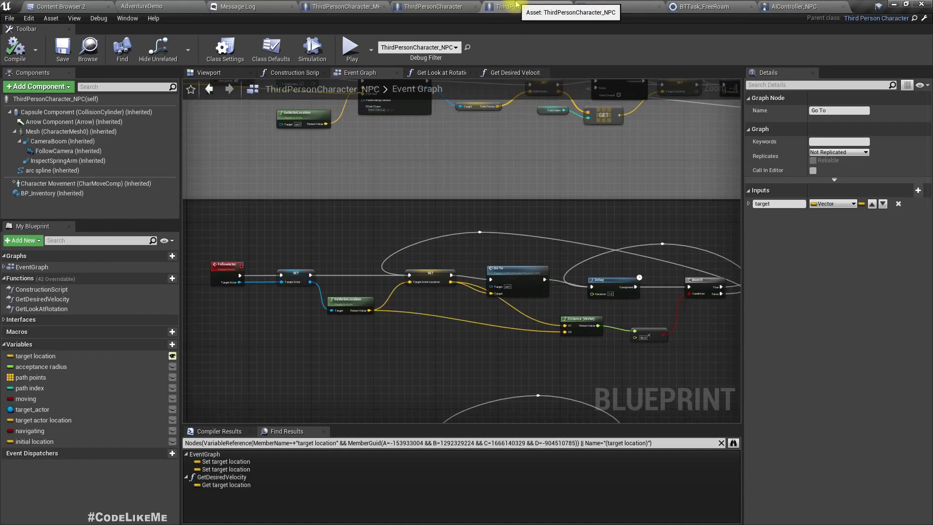
pyautogui.click(271, 49)
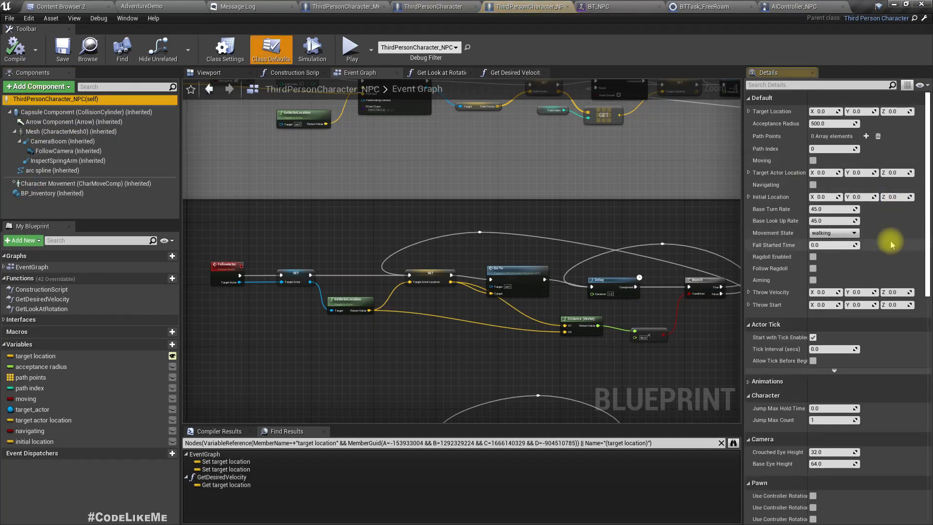
pyautogui.click(826, 289)
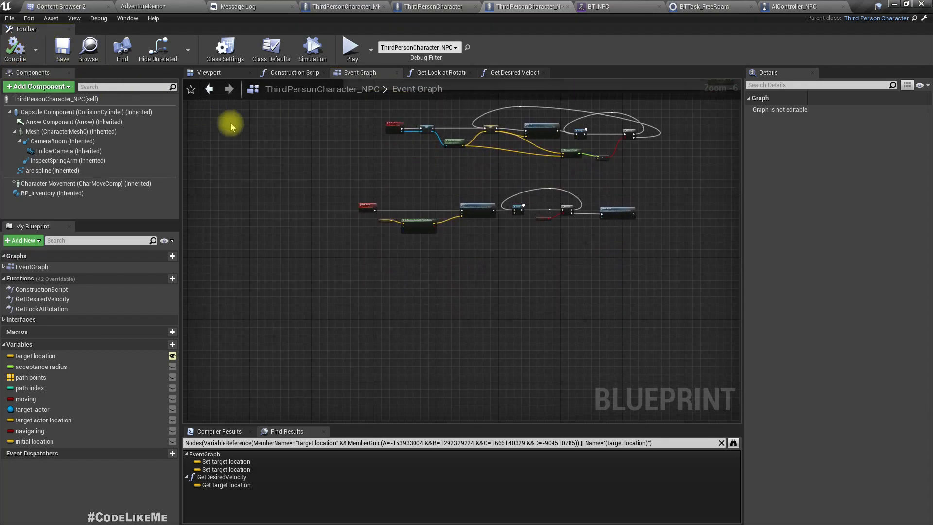
# Step: Simulate the level to watch the NPC run BT_NPC's Free Roam branch, then stop the simulation
pyautogui.click(143, 6)
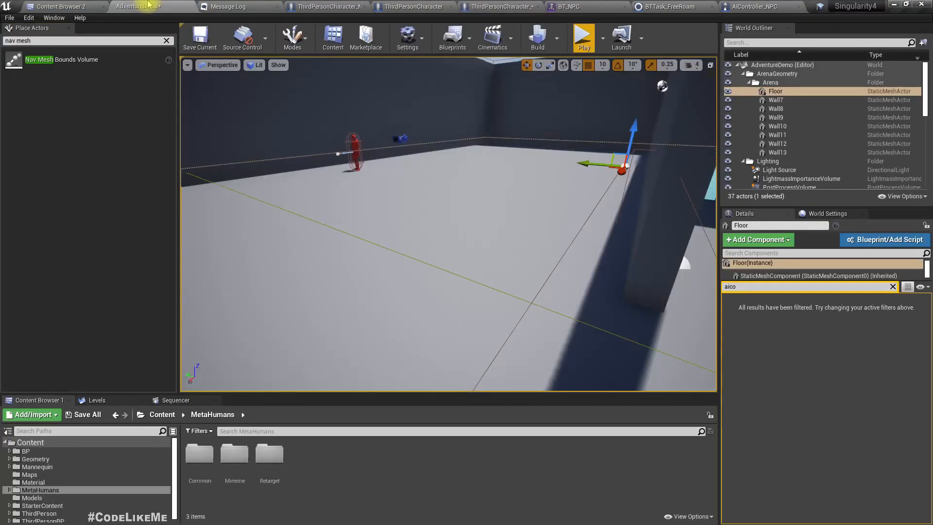
pyautogui.press('F11')
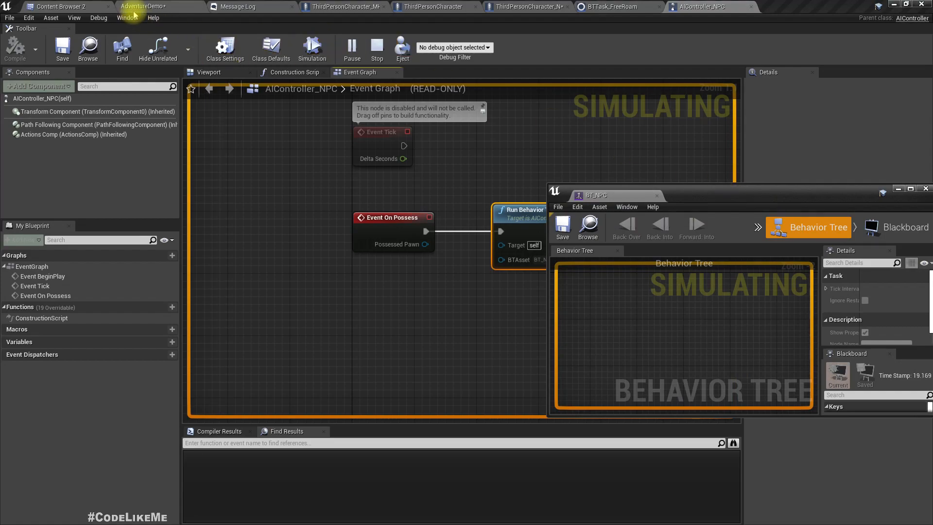
pyautogui.click(145, 7)
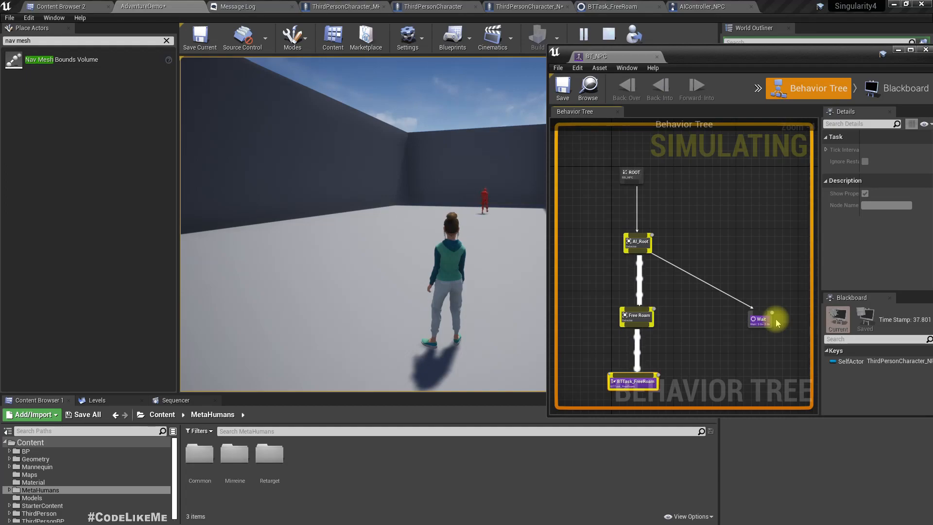
pyautogui.moveTo(762, 321)
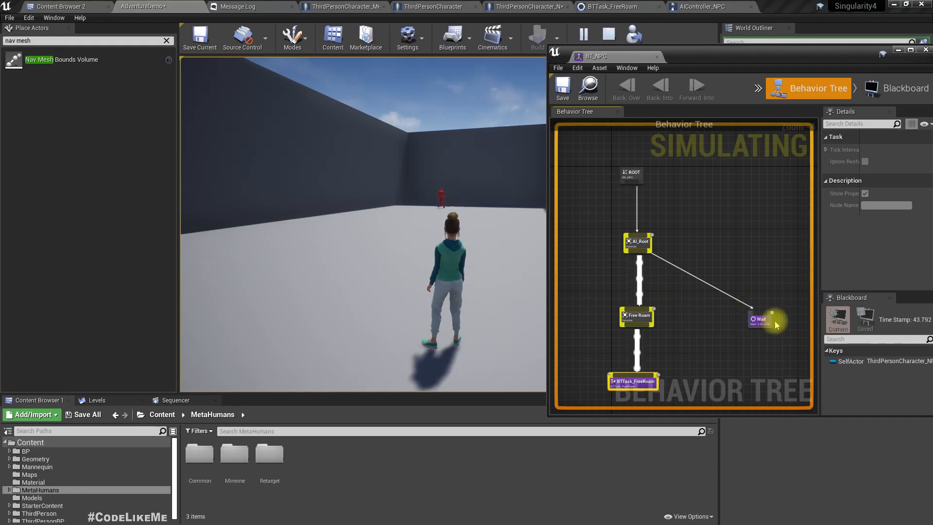
pyautogui.moveTo(763, 321)
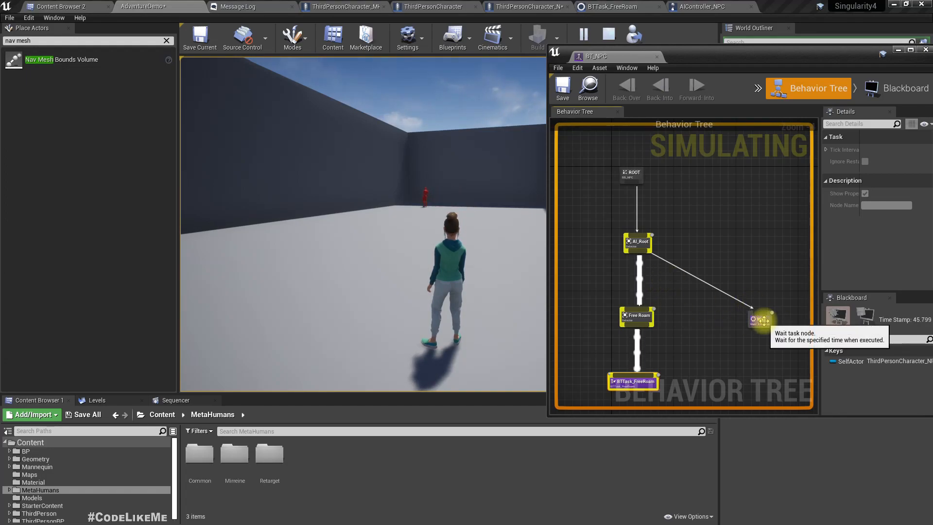
pyautogui.click(702, 6)
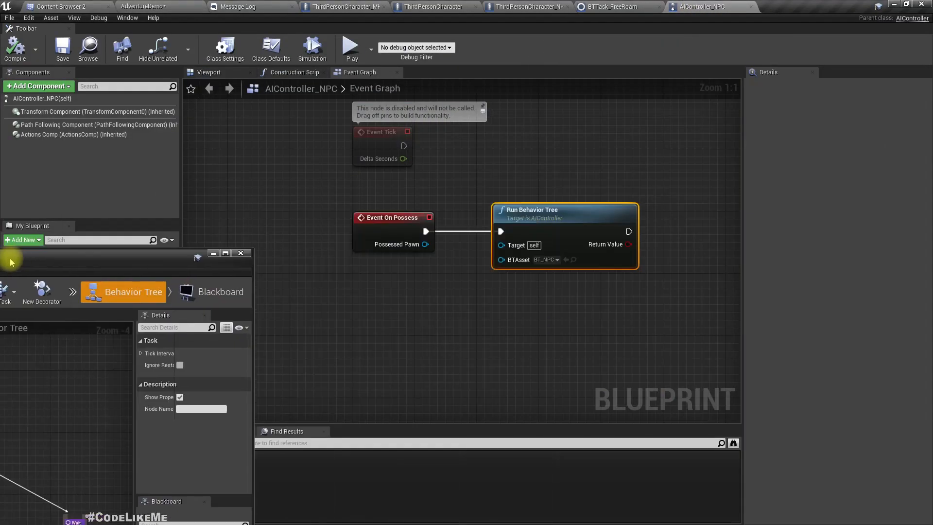
# Step: Return to BT_NPC and select the existing AI_Root selector node under ROOT
pyautogui.click(241, 253)
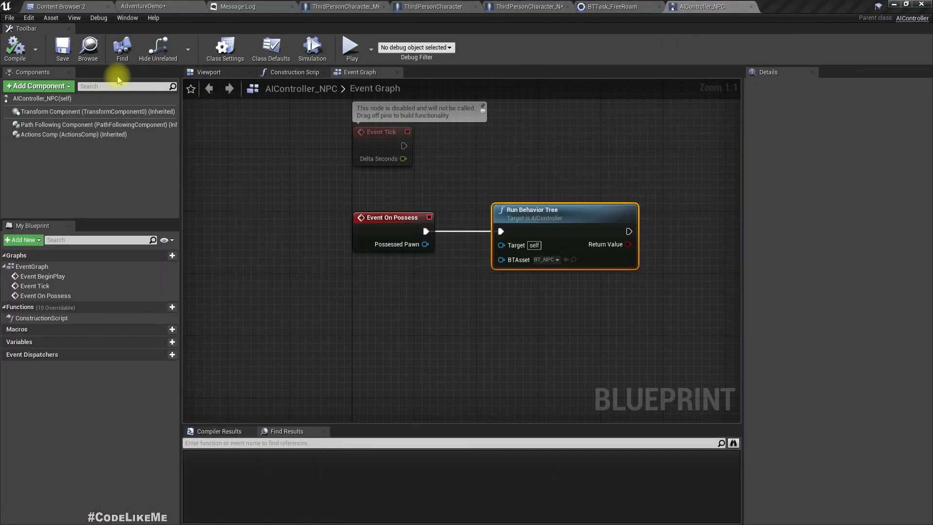
pyautogui.click(610, 6)
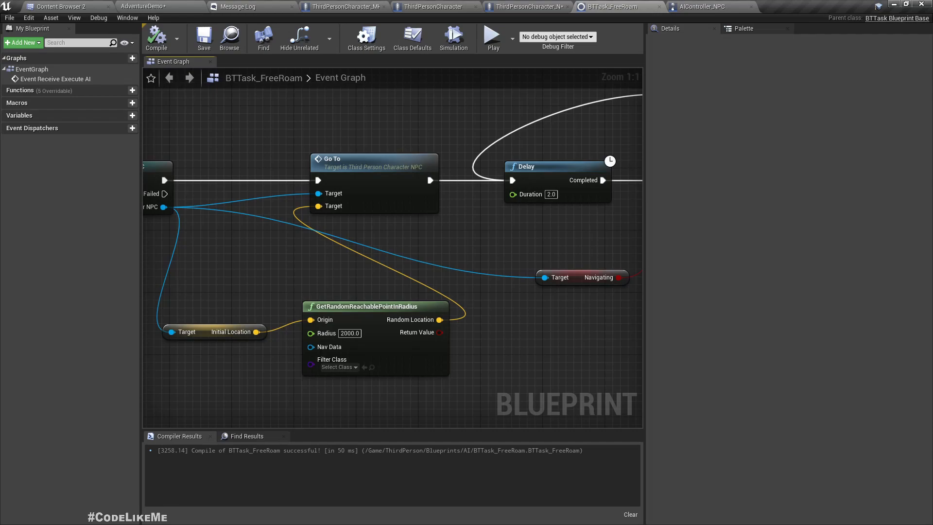
pyautogui.moveTo(636, 239)
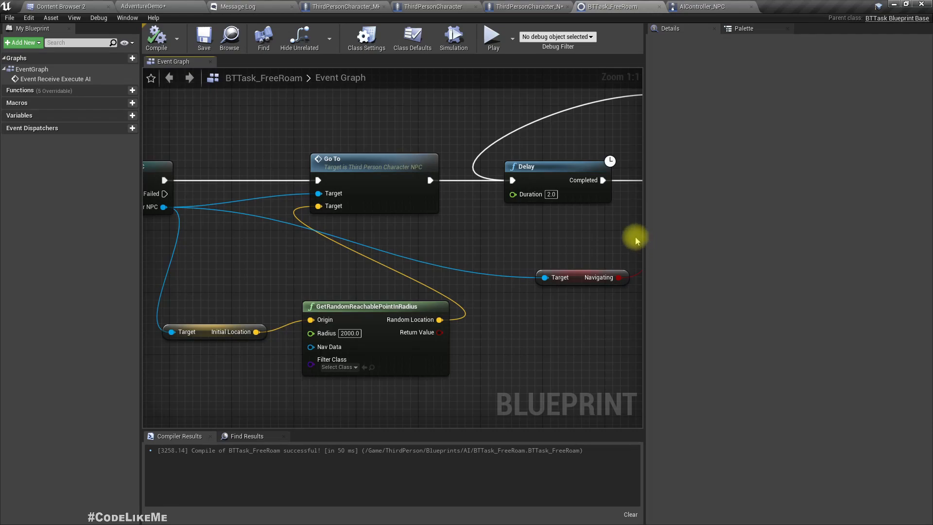
pyautogui.click(779, 6)
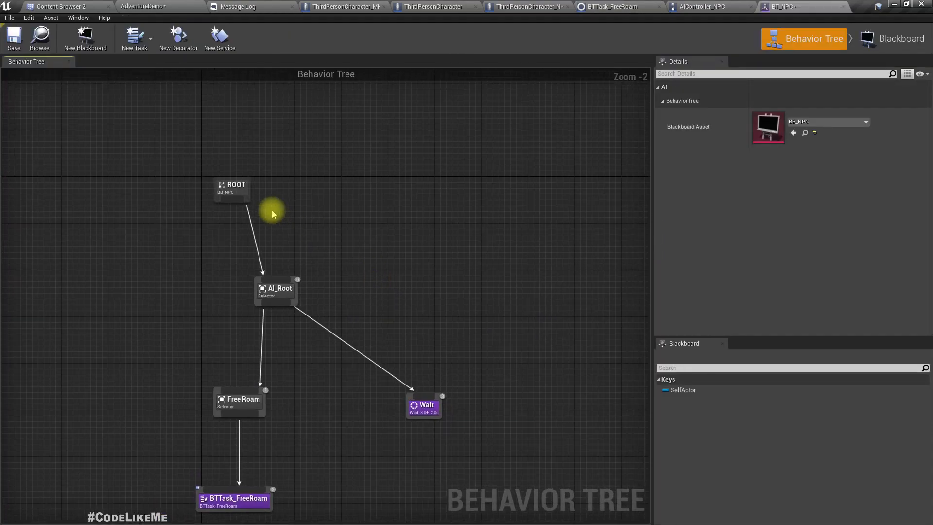
pyautogui.click(275, 291)
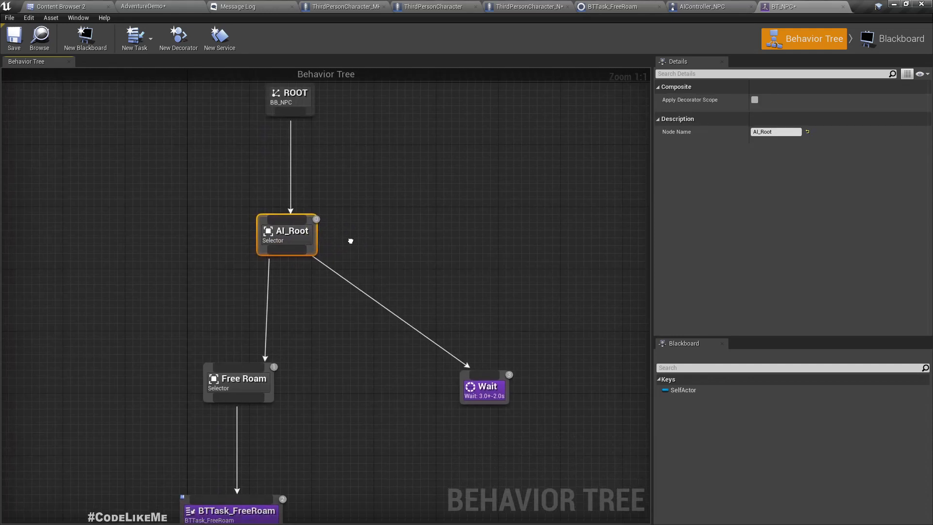
pyautogui.moveTo(260, 372)
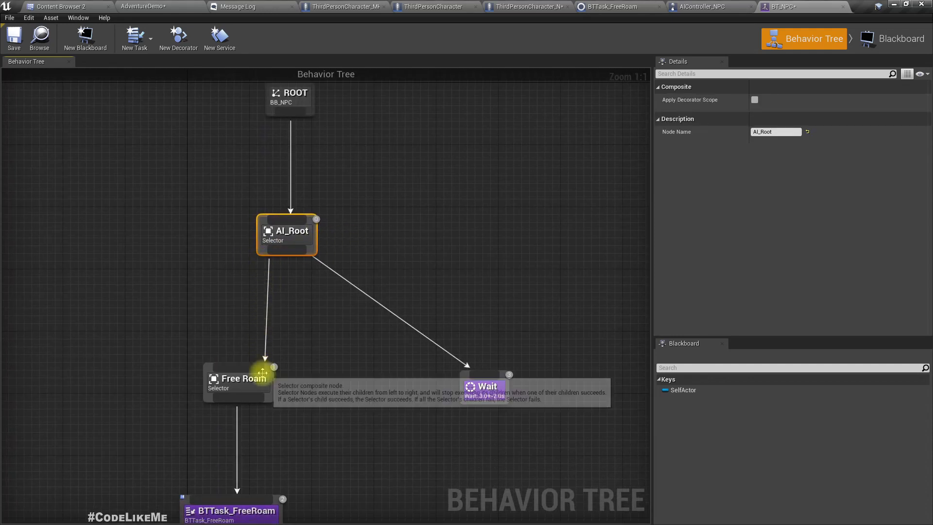
pyautogui.moveTo(296, 296)
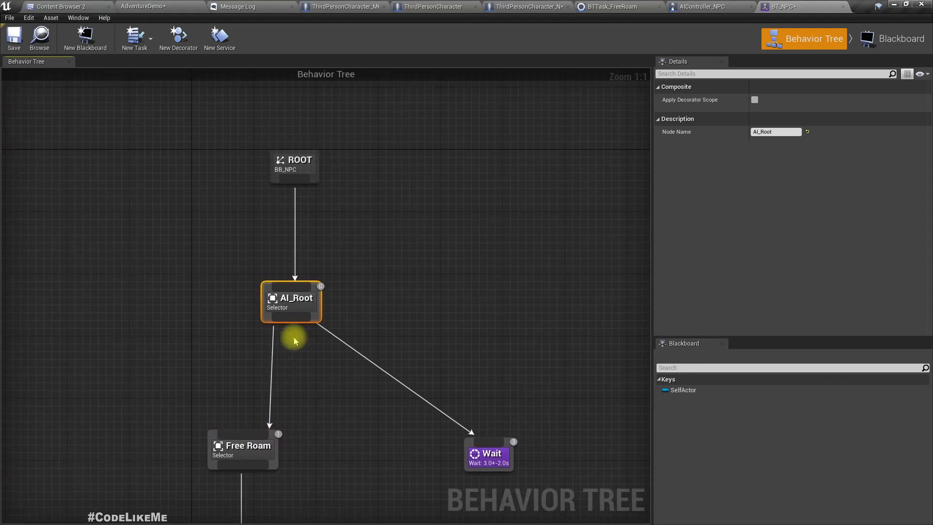
pyautogui.moveTo(287, 181)
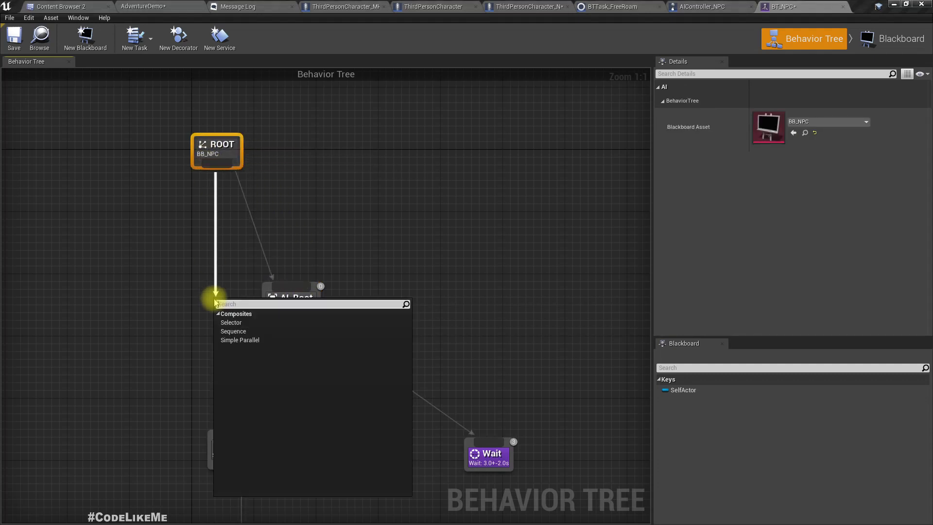
# Step: Add a Sequence node under ROOT driving Free Roam and Wait, removing the old AI_Root selector
pyautogui.click(233, 331)
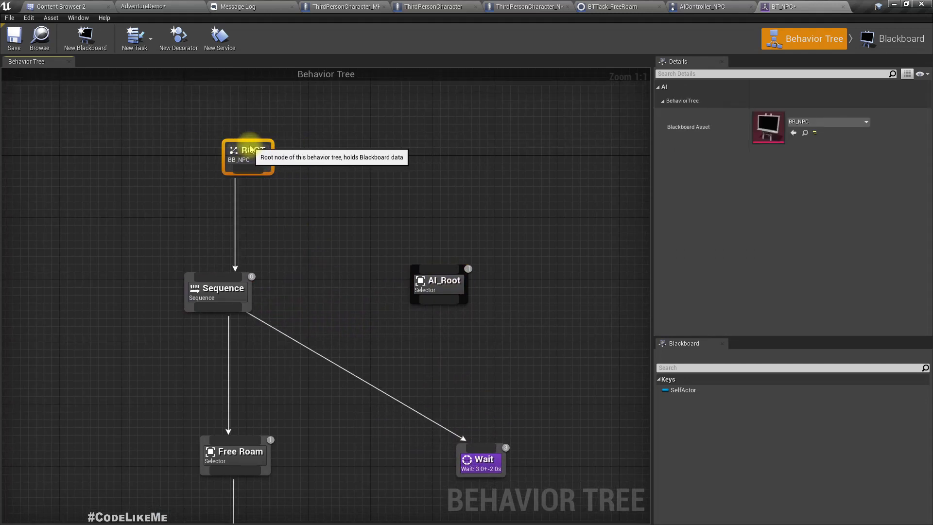
pyautogui.click(438, 284)
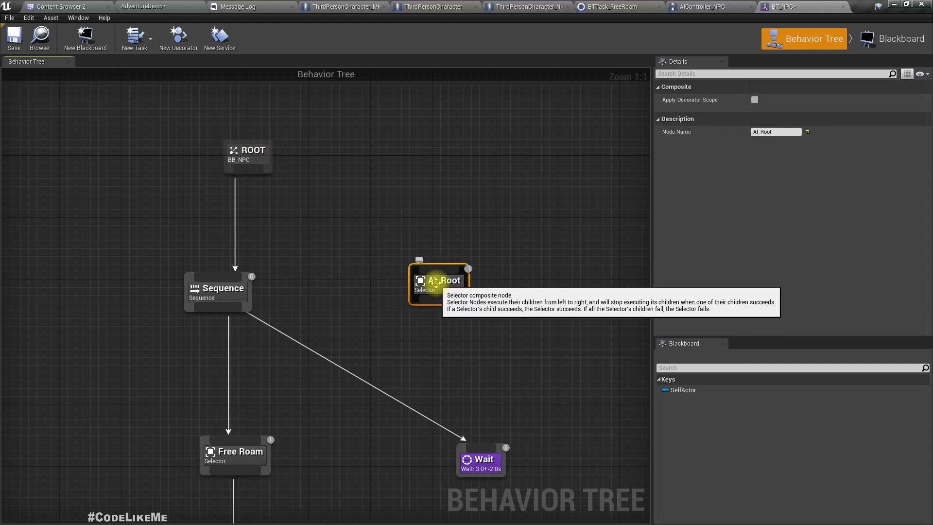
pyautogui.moveTo(217, 289)
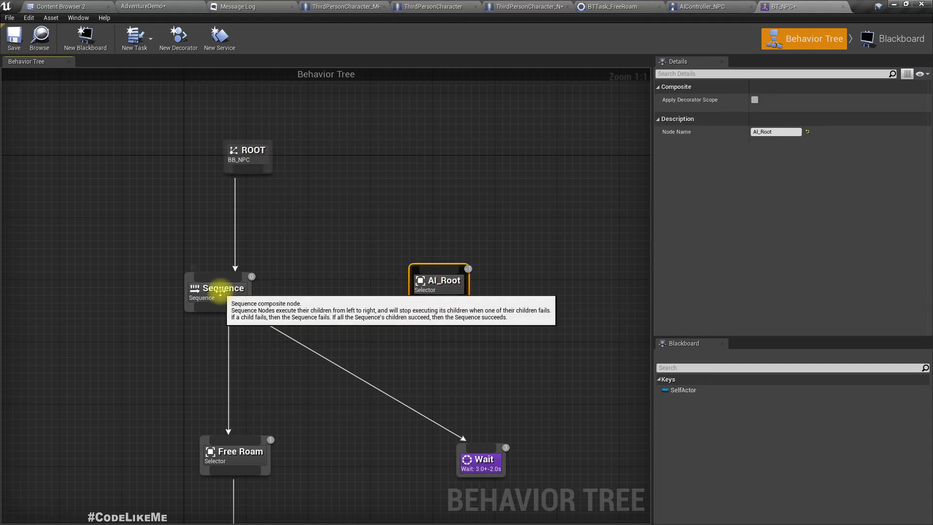
pyautogui.click(224, 289)
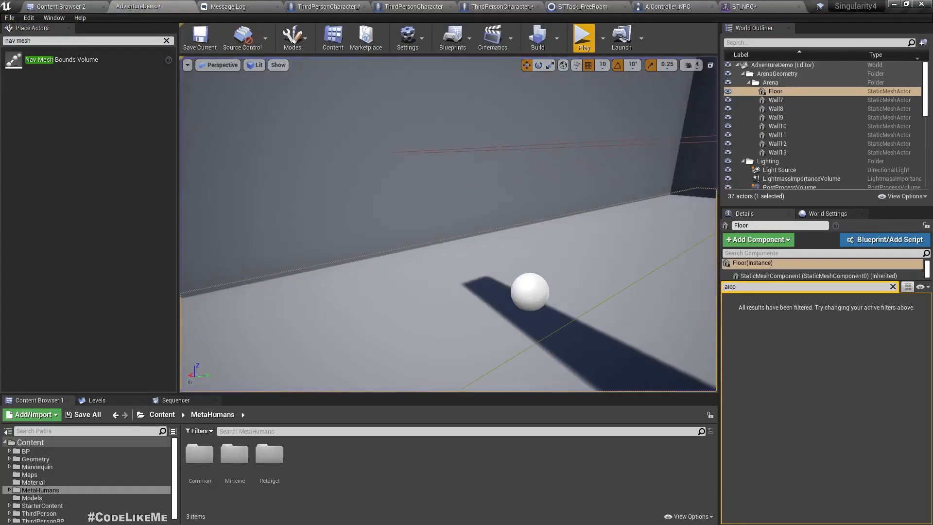
# Step: Simulate the level again so the NPC roams the arena using the updated BT_NPC tree
pyautogui.click(582, 37)
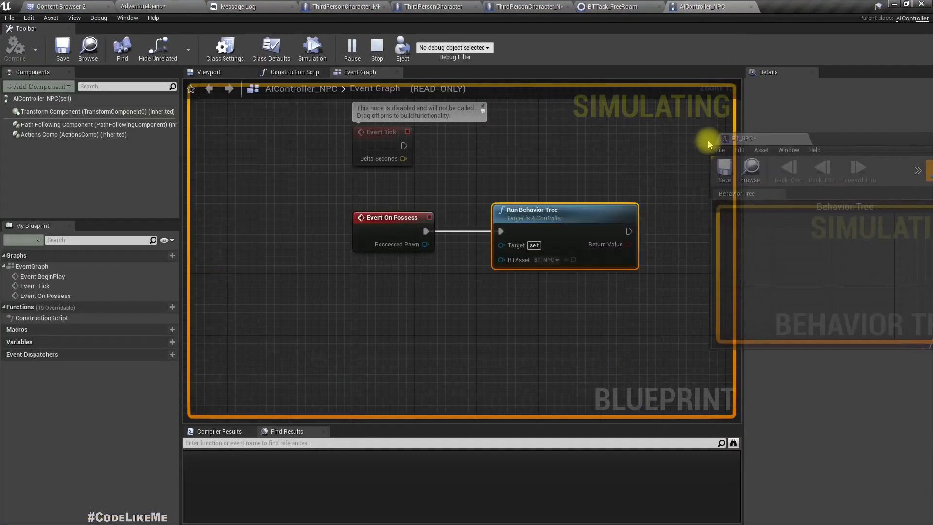
pyautogui.click(143, 6)
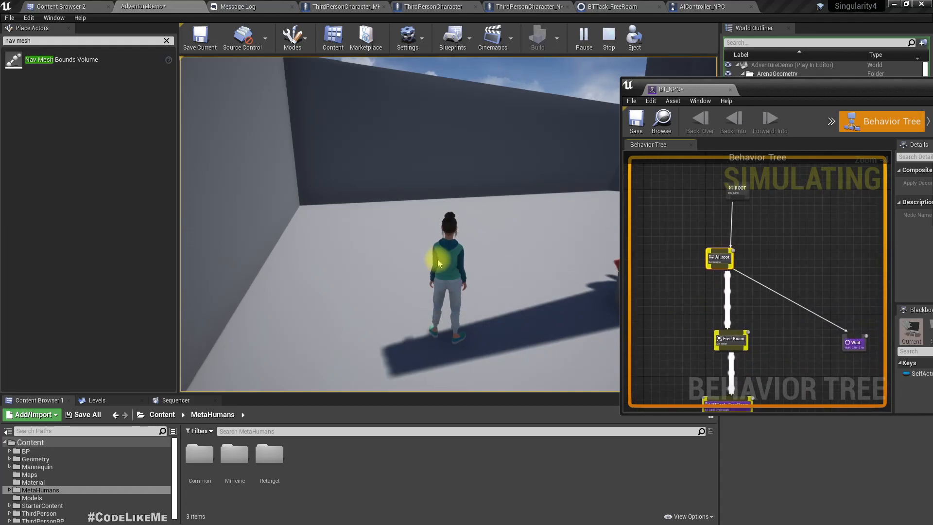
pyautogui.moveTo(70, 336)
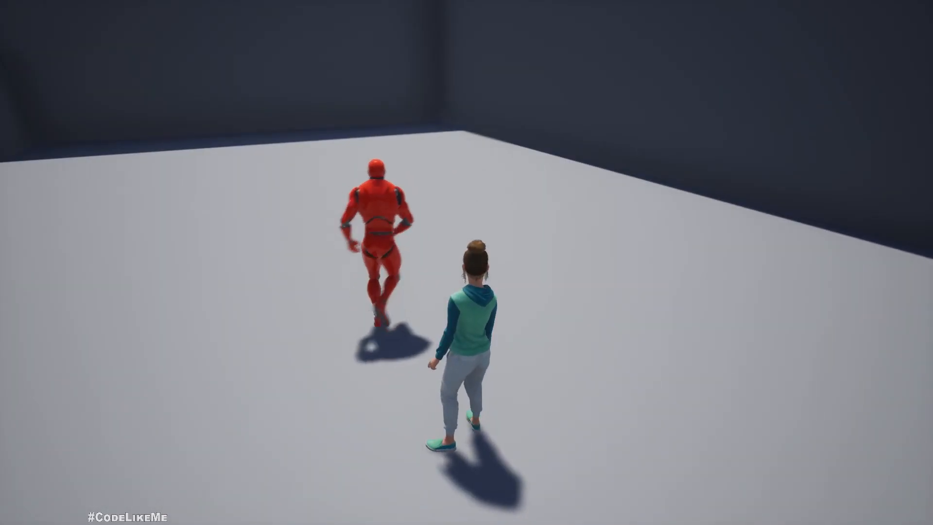
# Step: Browse down the CodeLikeMe Patreon feed of Unreal Engine tutorial posts
pyautogui.click(424, 209)
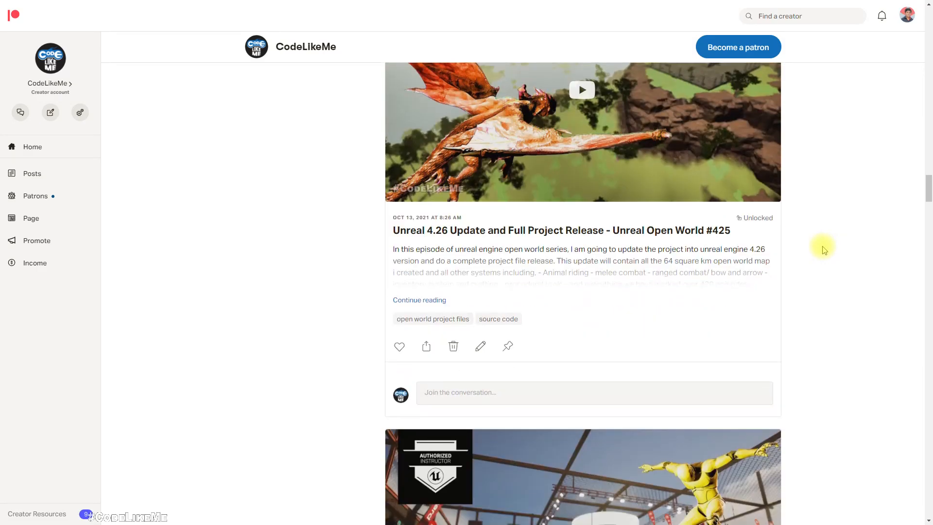
pyautogui.scroll(-3)
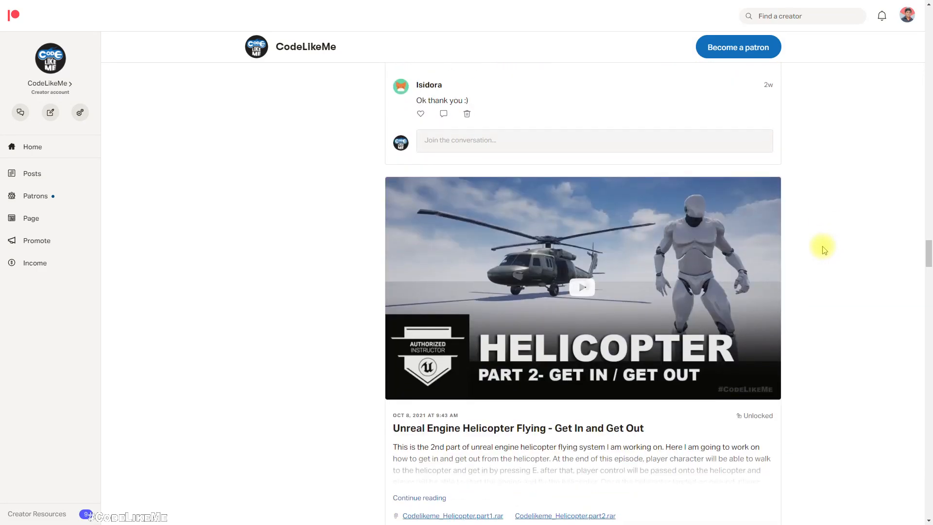
pyautogui.scroll(-3)
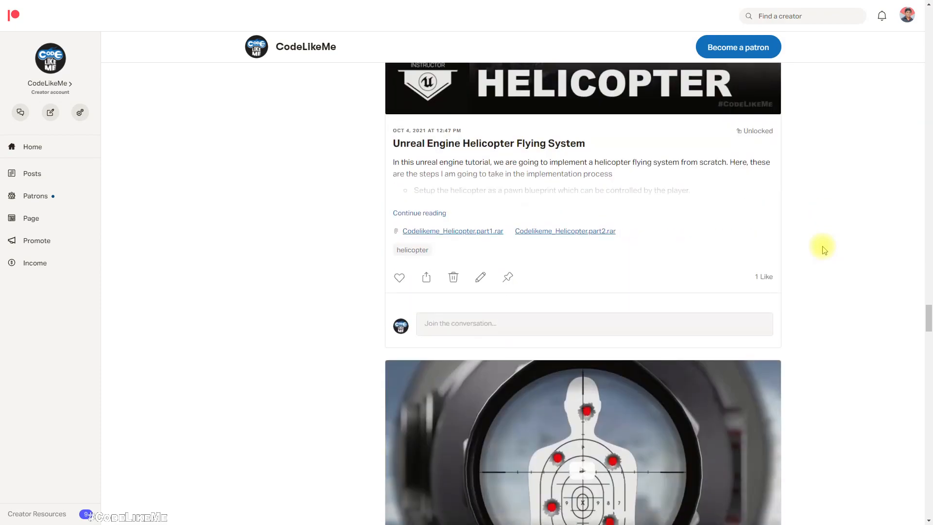
pyautogui.scroll(-3)
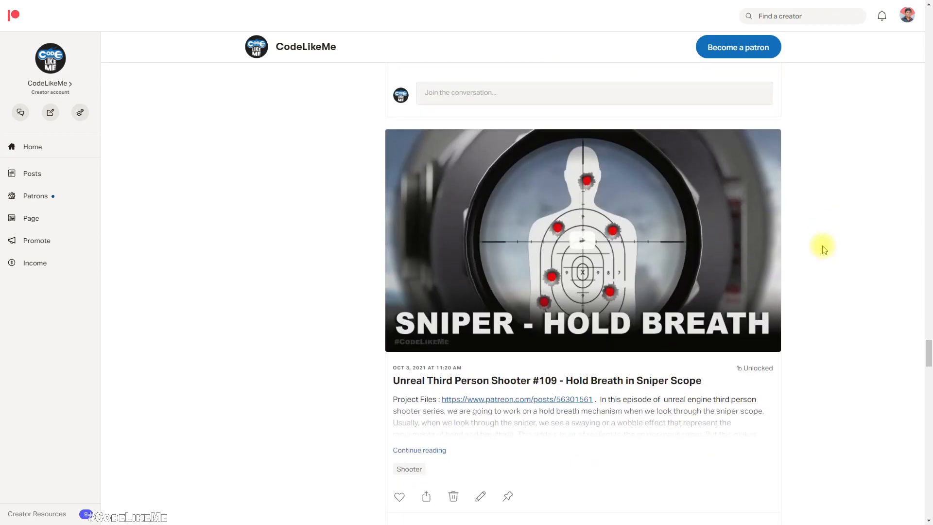
pyautogui.scroll(-3)
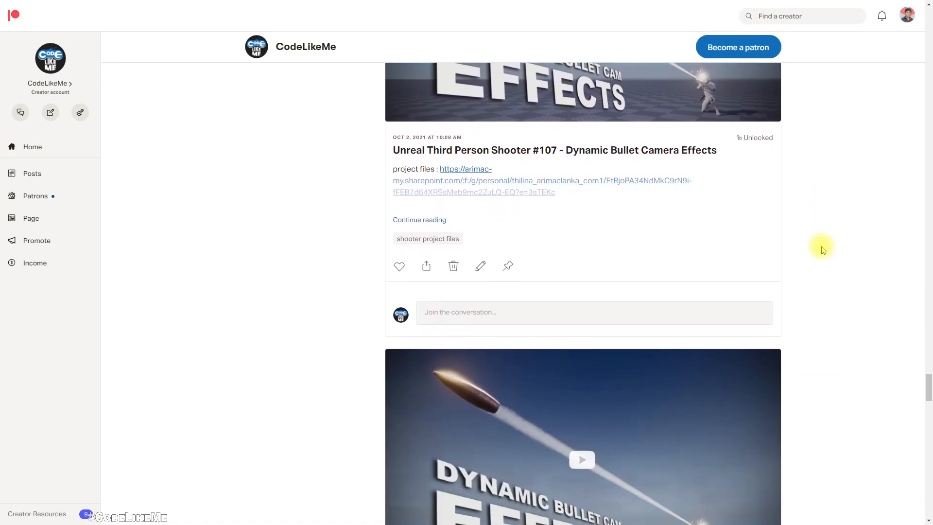
pyautogui.scroll(-3)
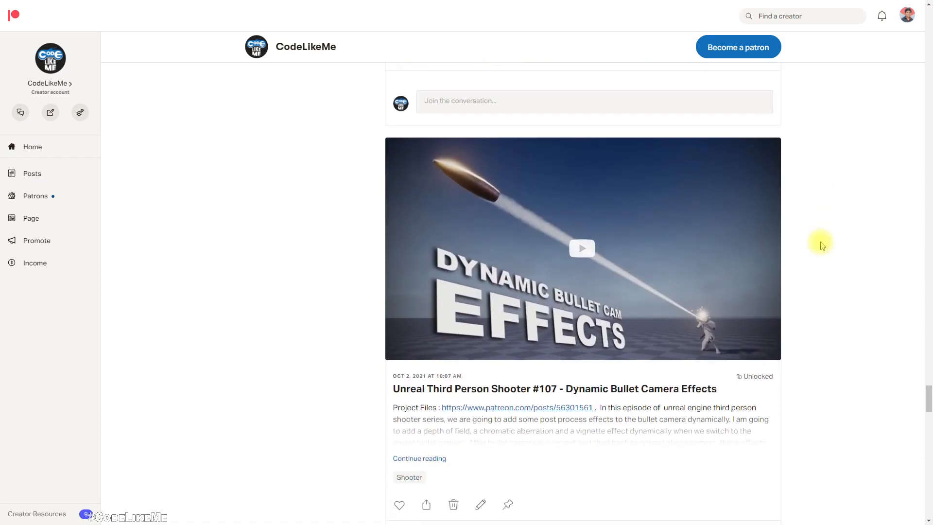
pyautogui.scroll(-3)
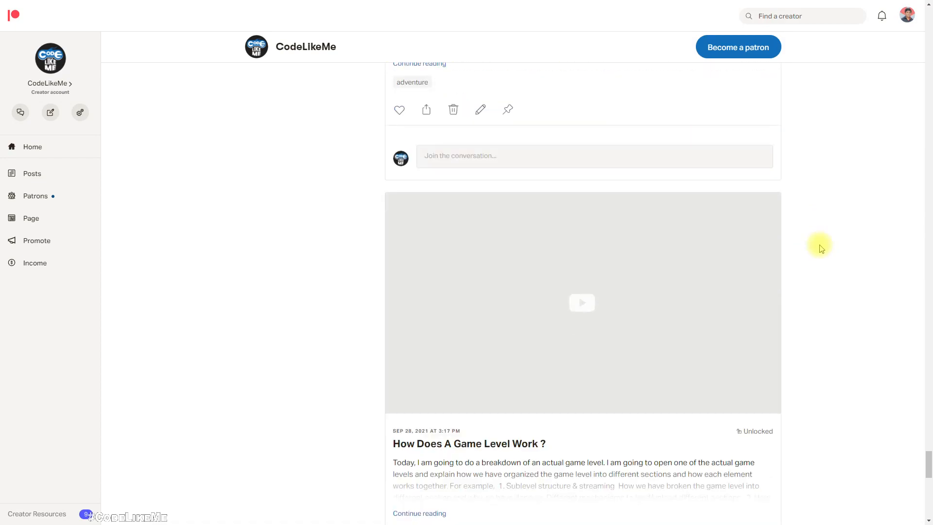